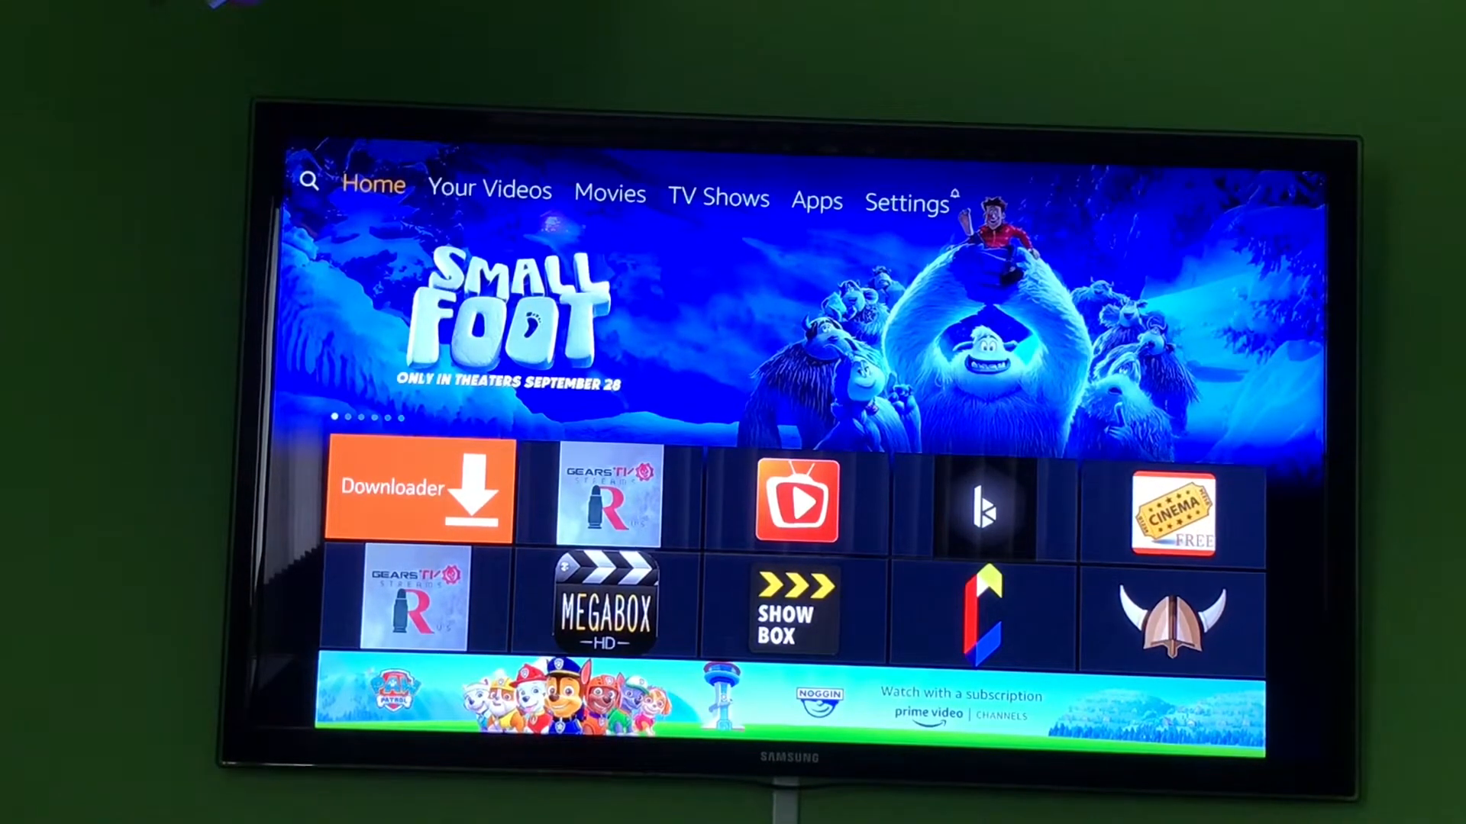
Step: Show the full Your Apps & Channels library and highlight the Cinema HD tile
scroll(down, 3)
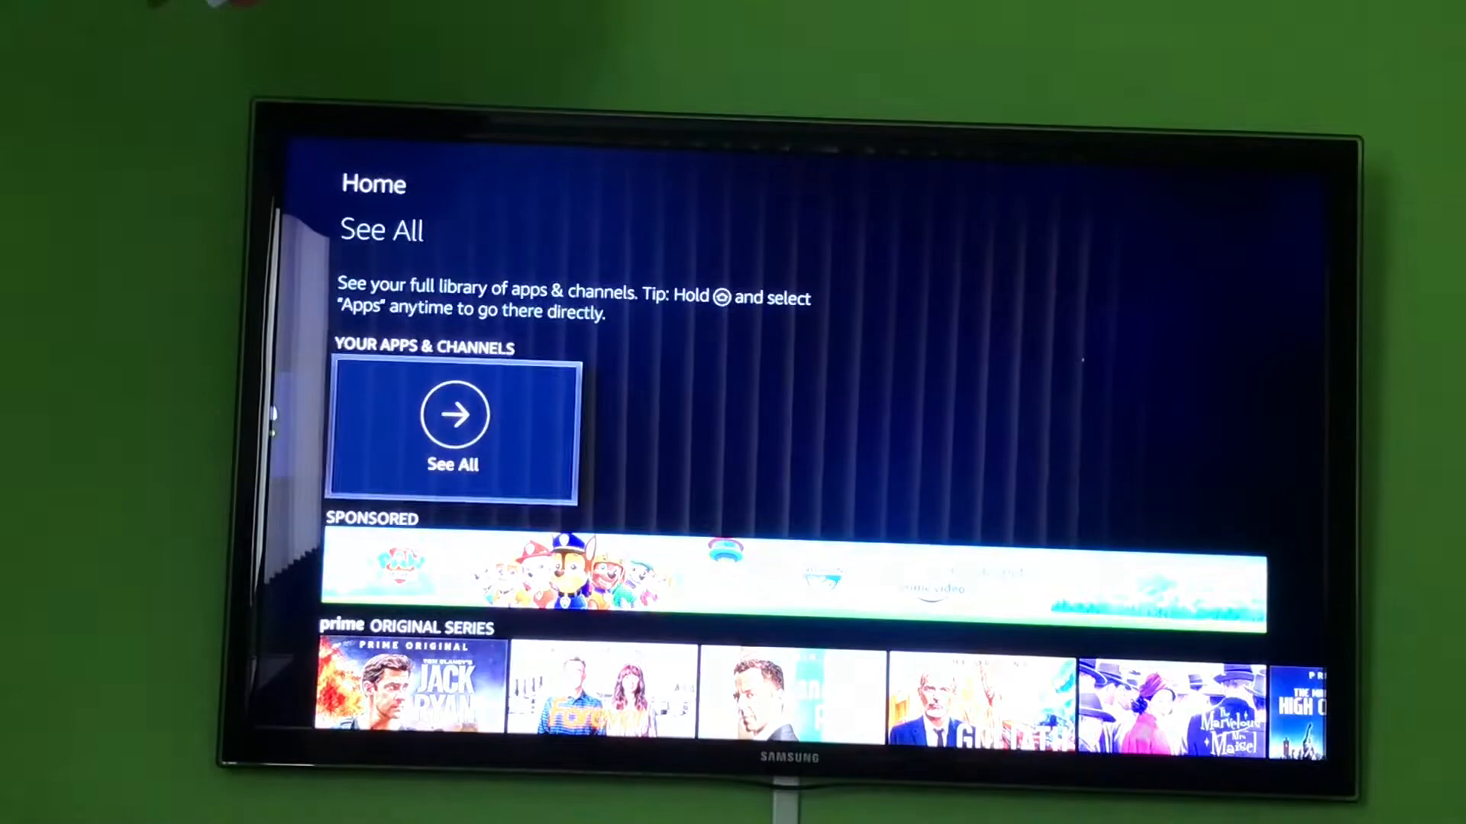
click(452, 414)
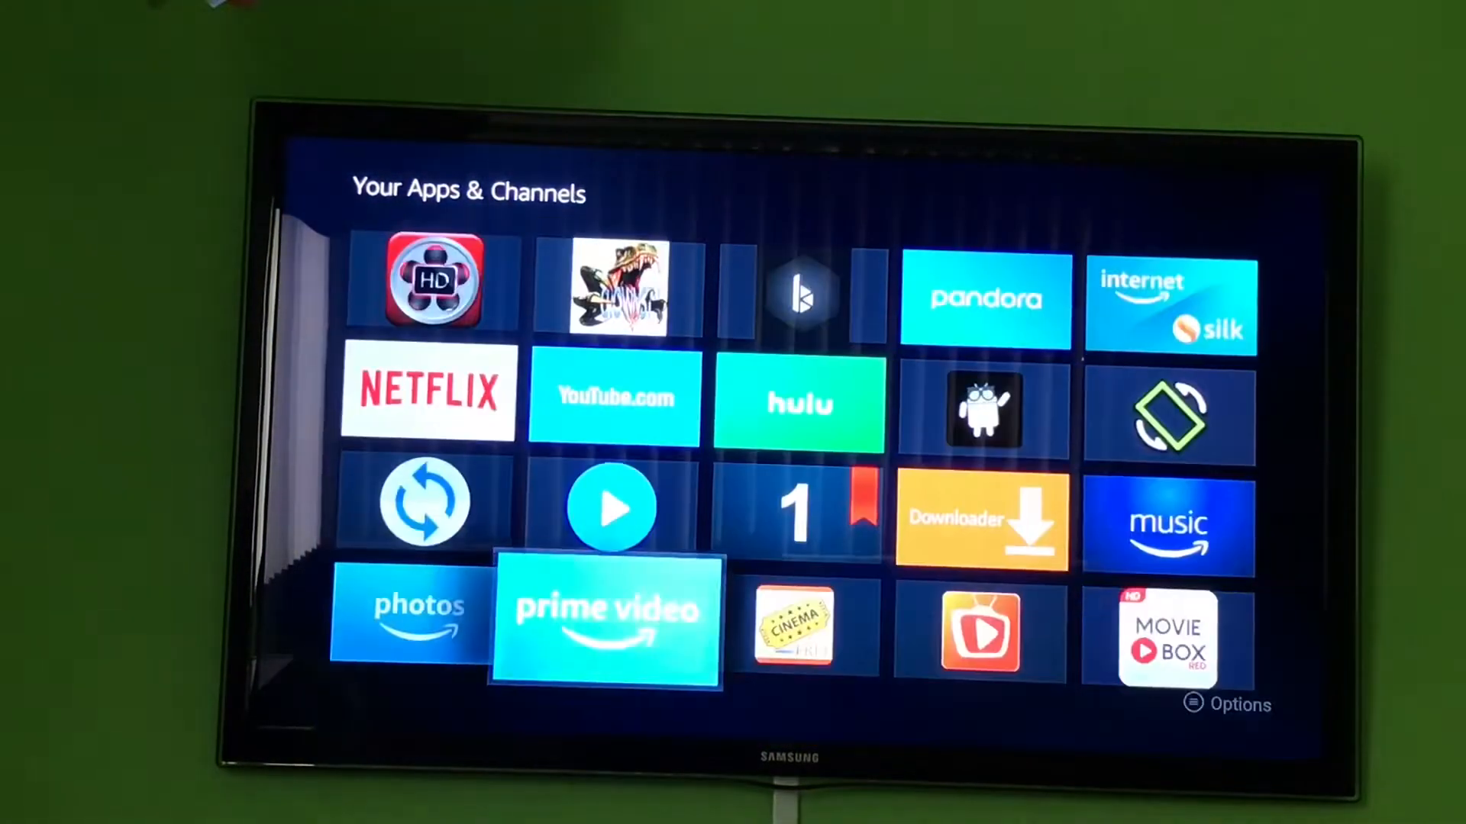
key(right)
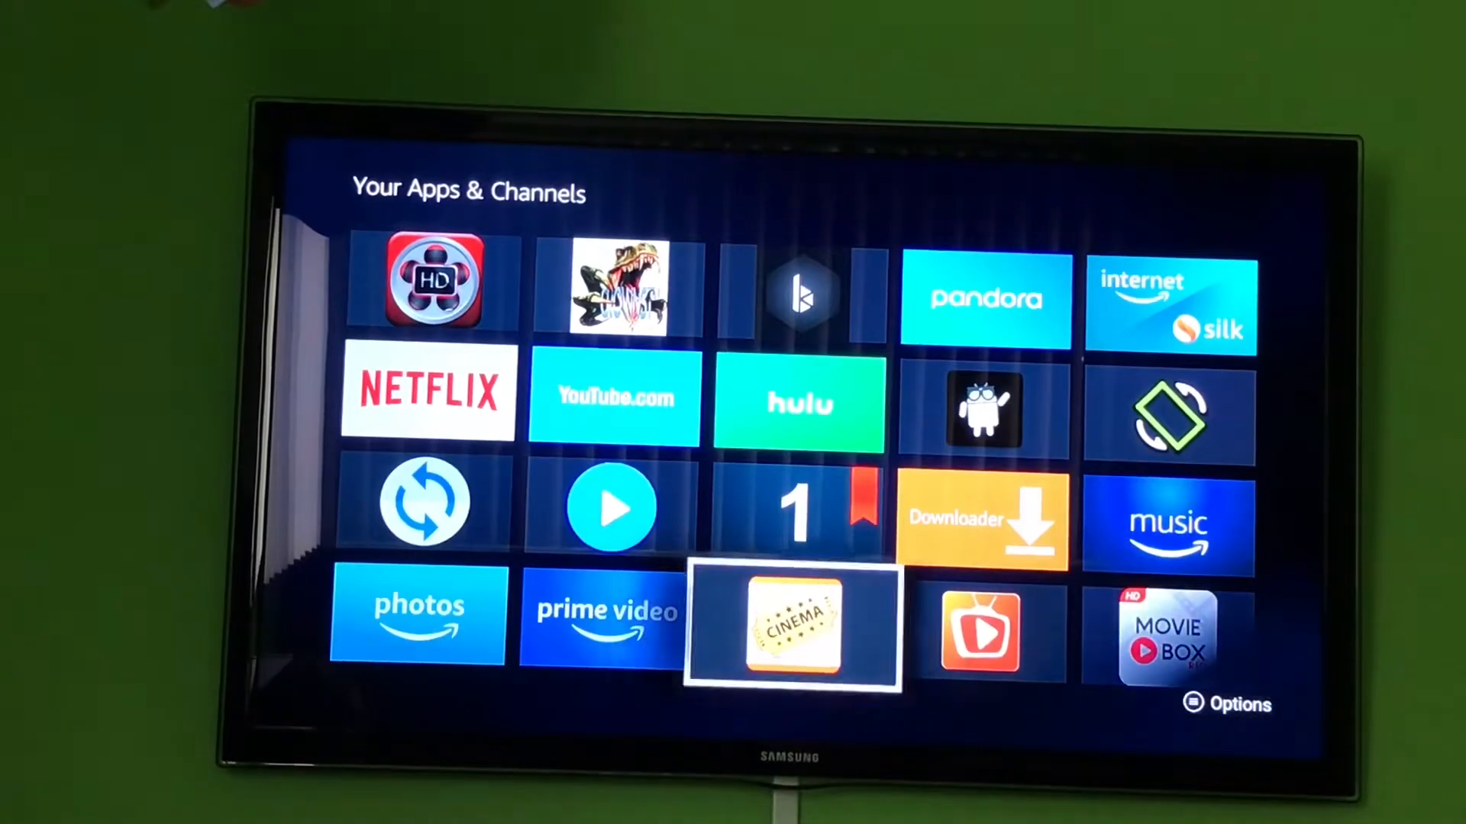
Step: Launch Cinema HD, dismiss the change log, and switch the default player to MX
click(793, 626)
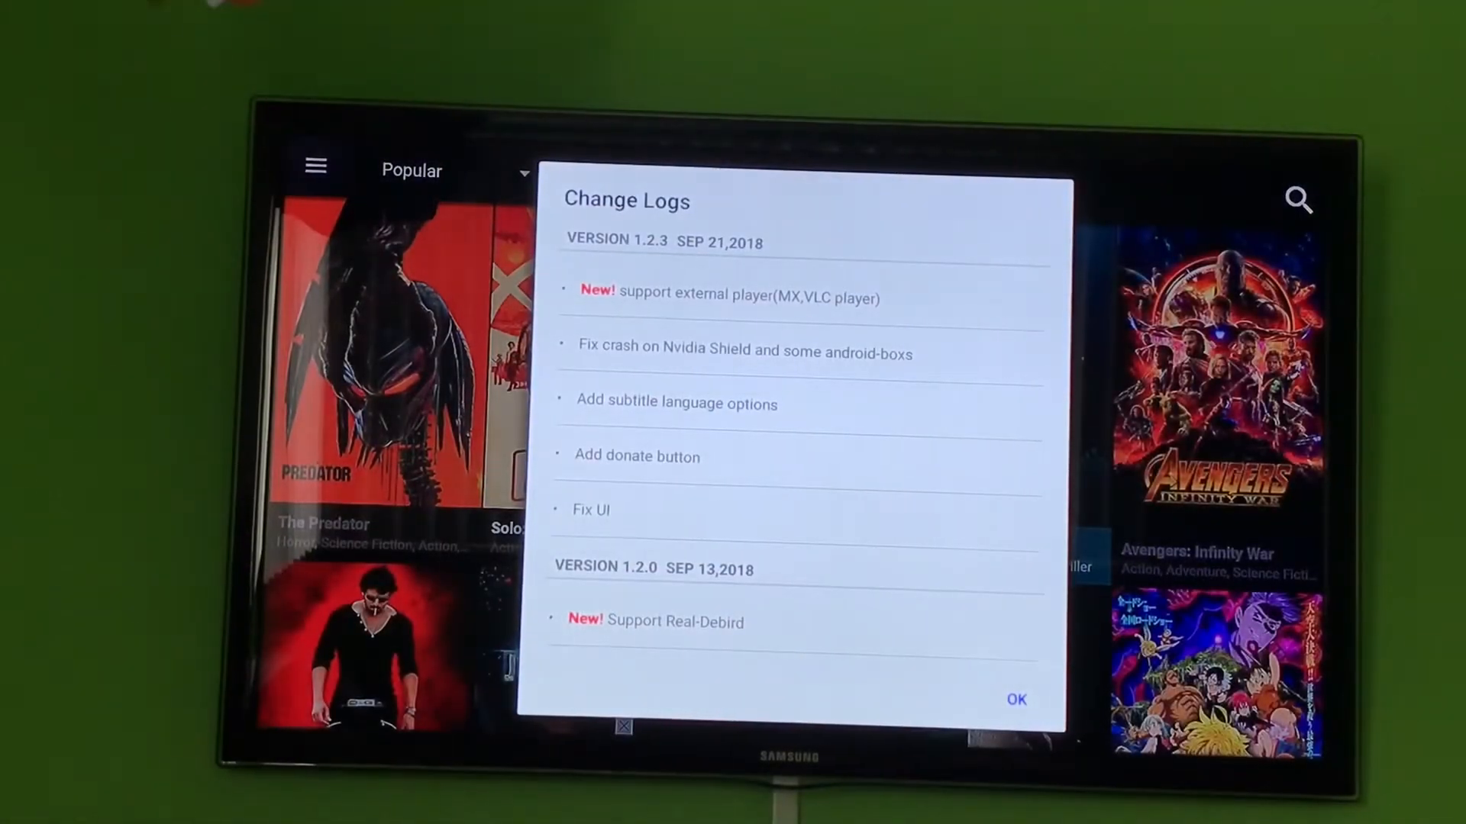
click(1017, 699)
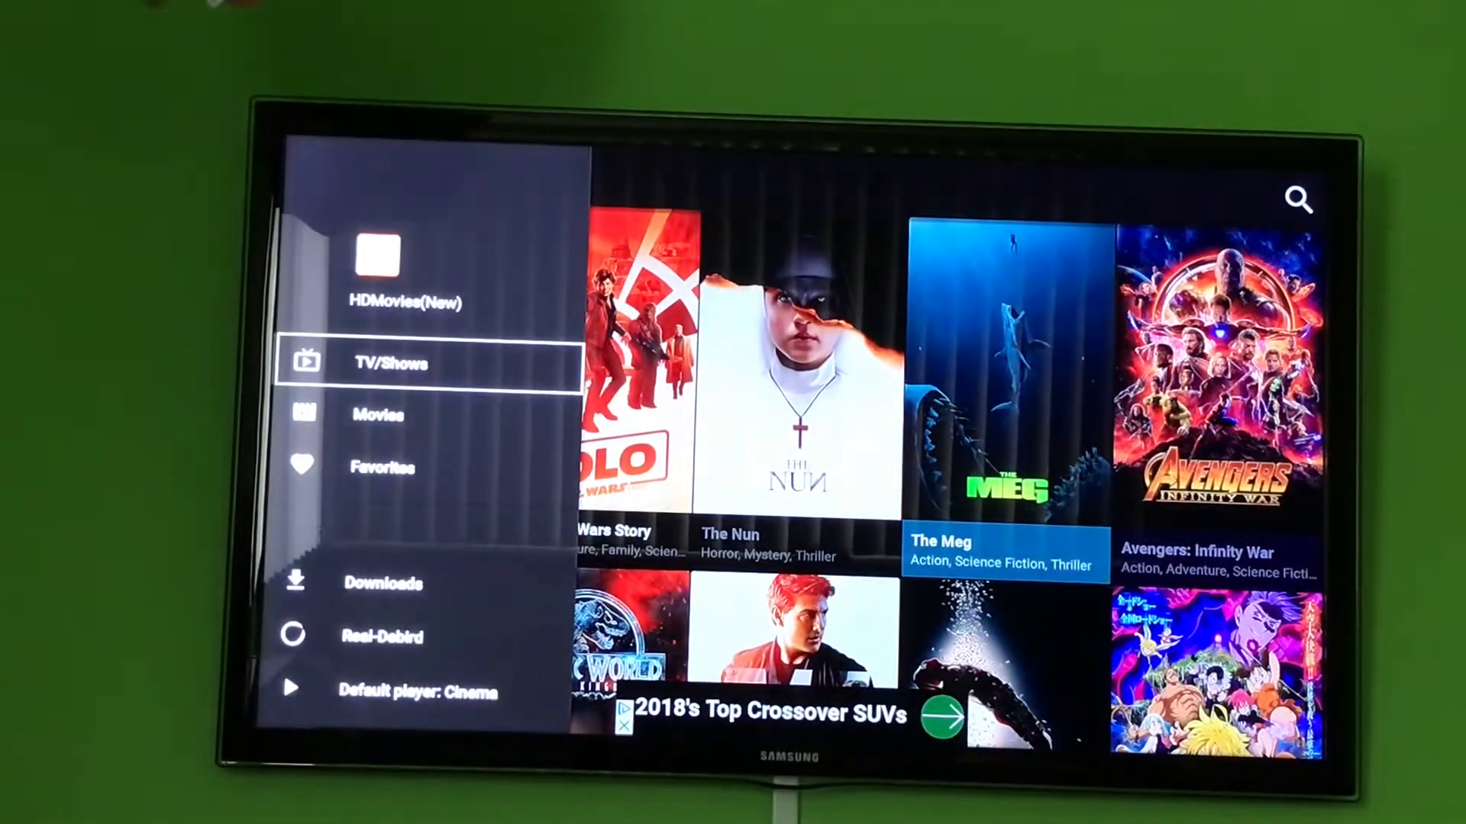
key(down)
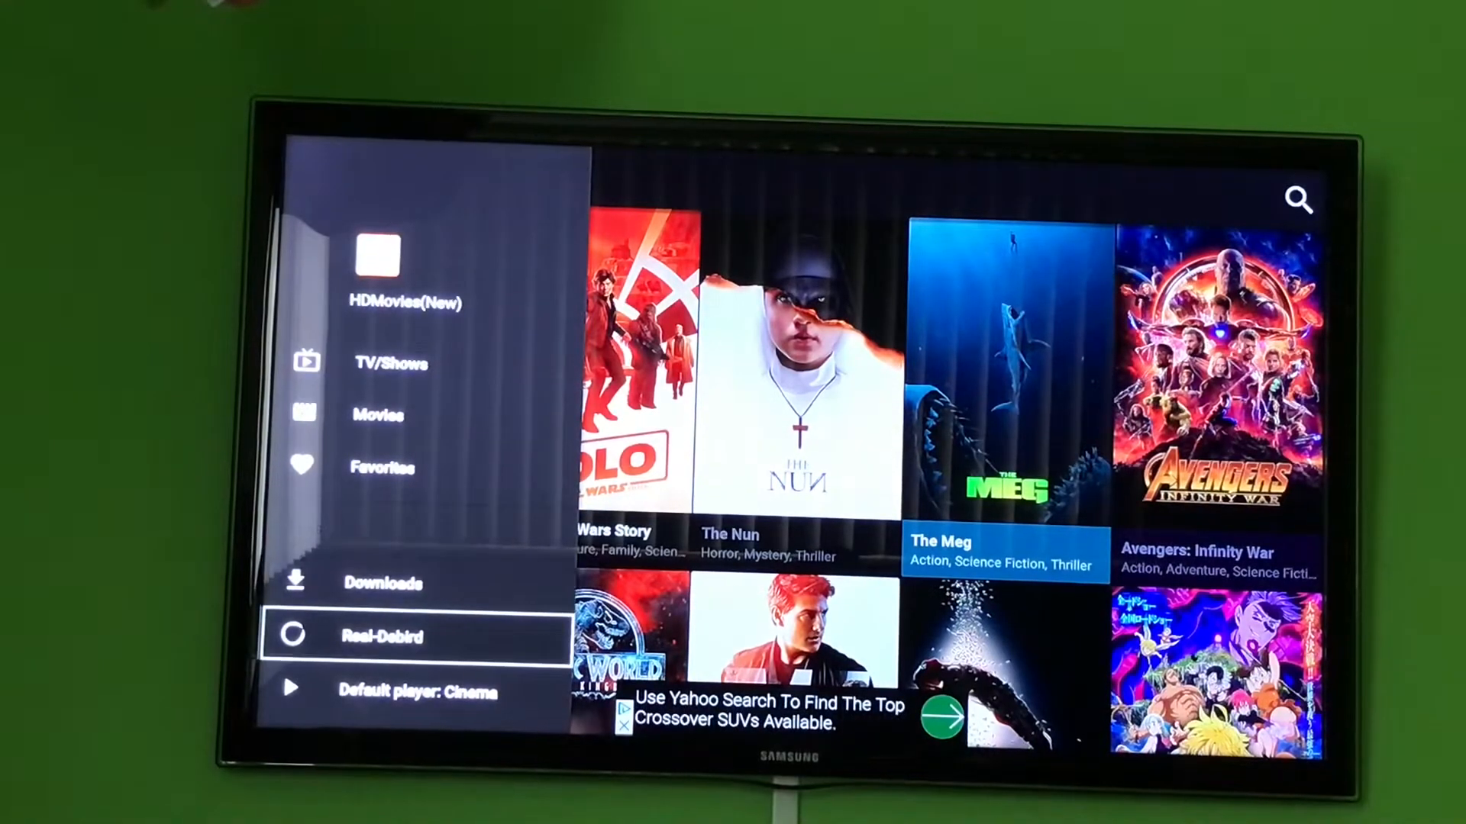
click(420, 690)
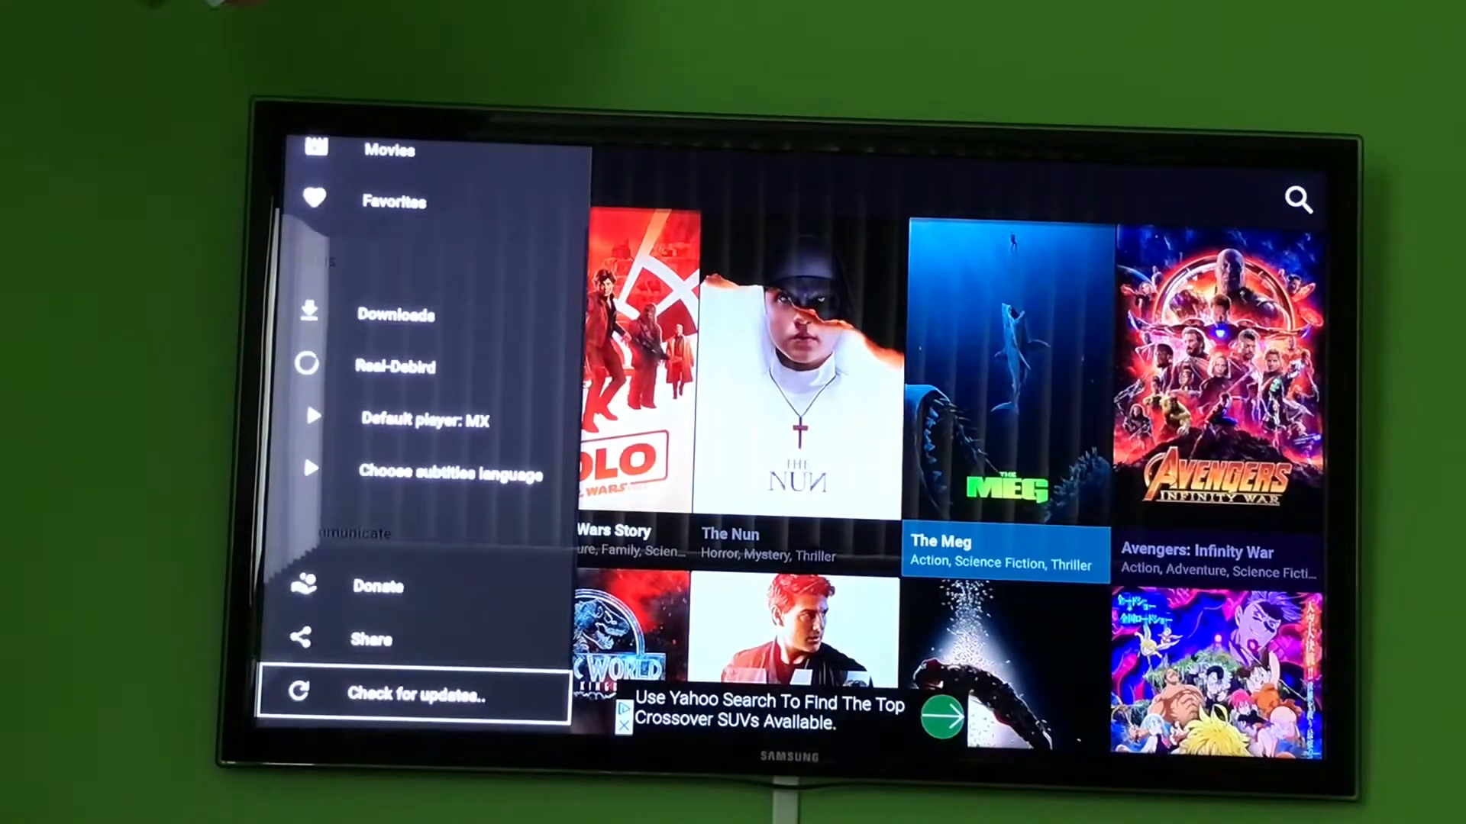
scroll(down, 3)
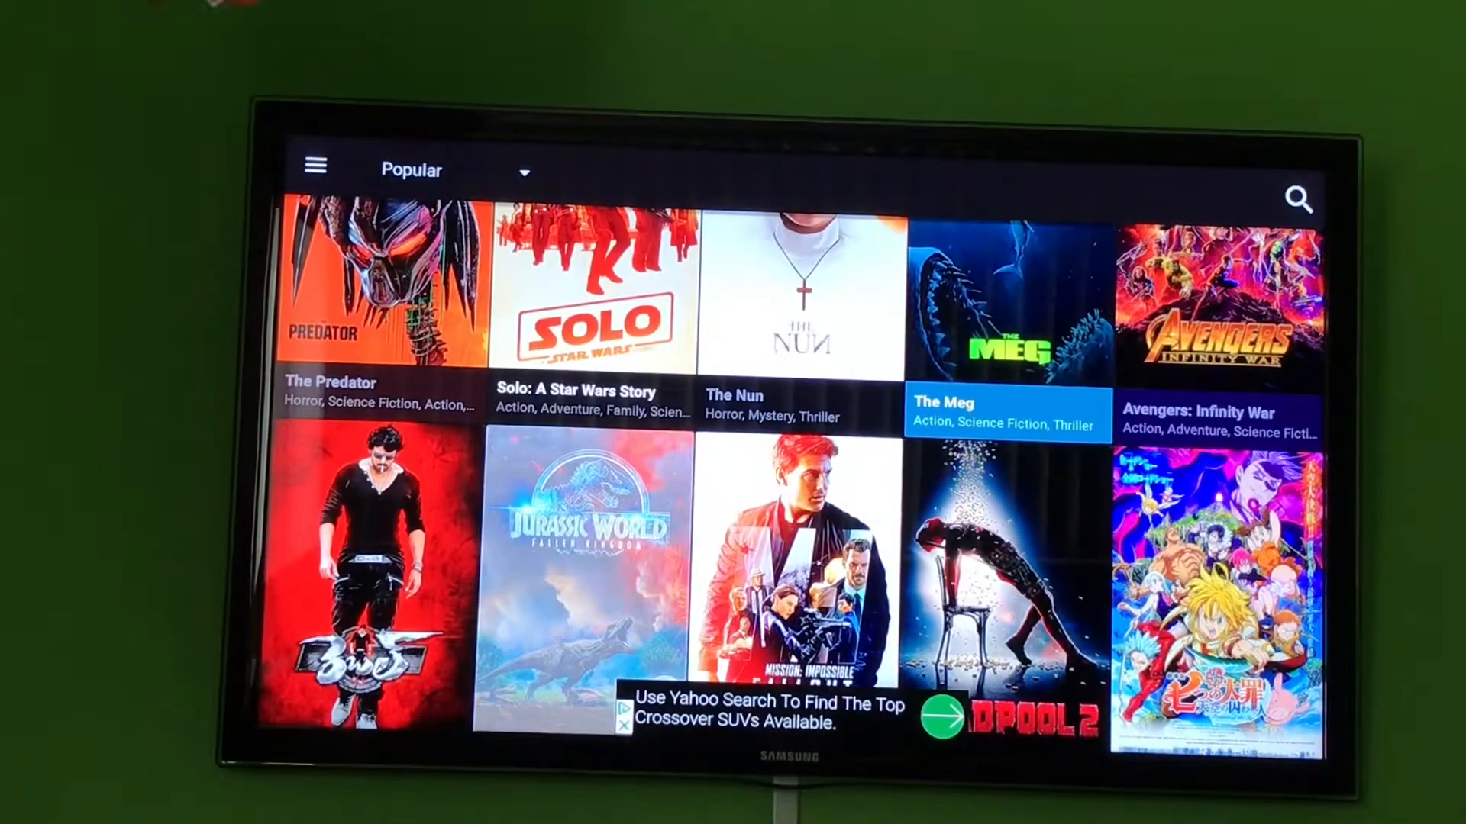
Step: Open Jurassic World: Fallen Kingdom and scroll through its list of streams
click(593, 560)
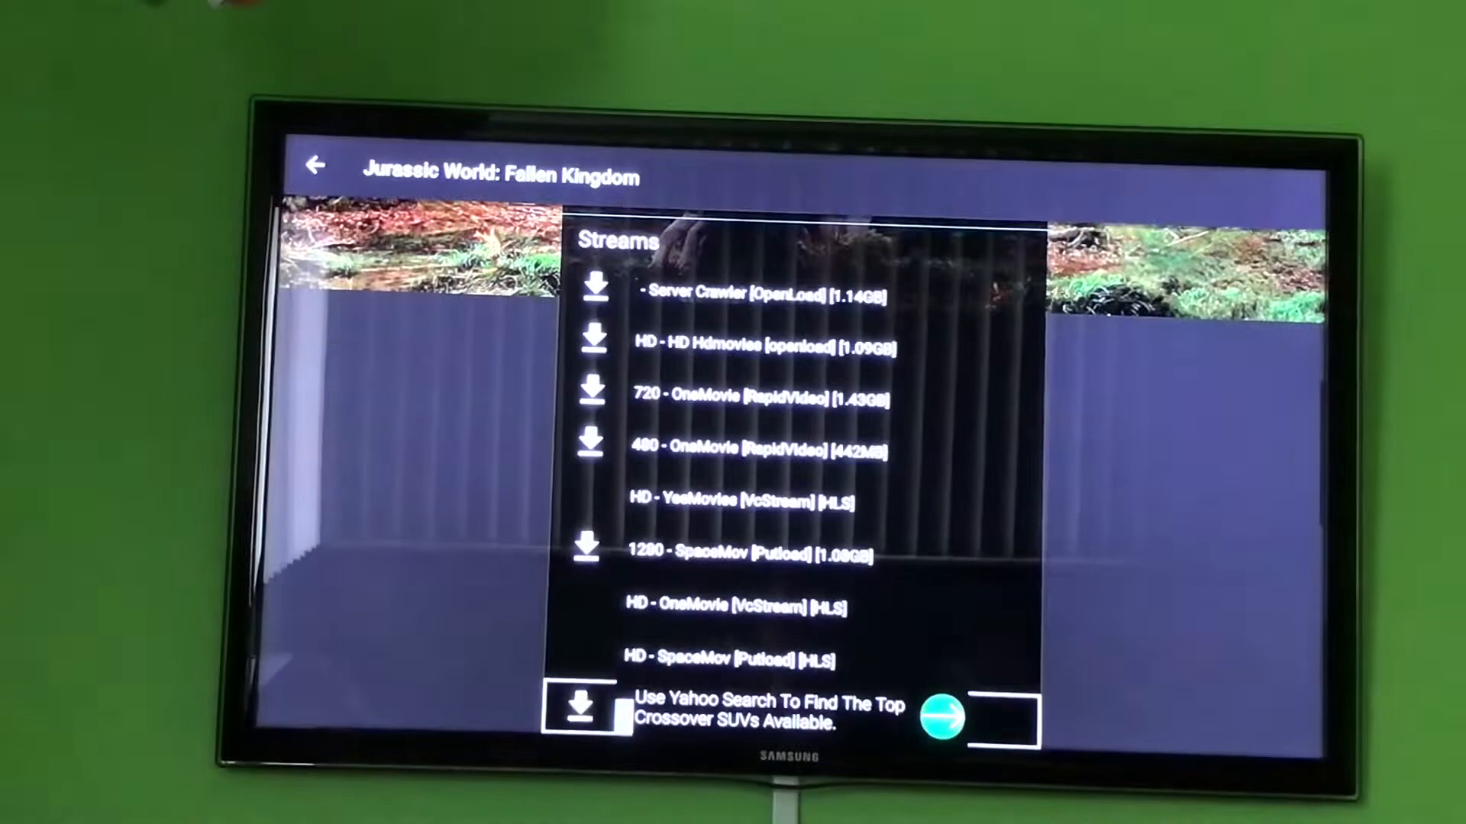
scroll(down, 3)
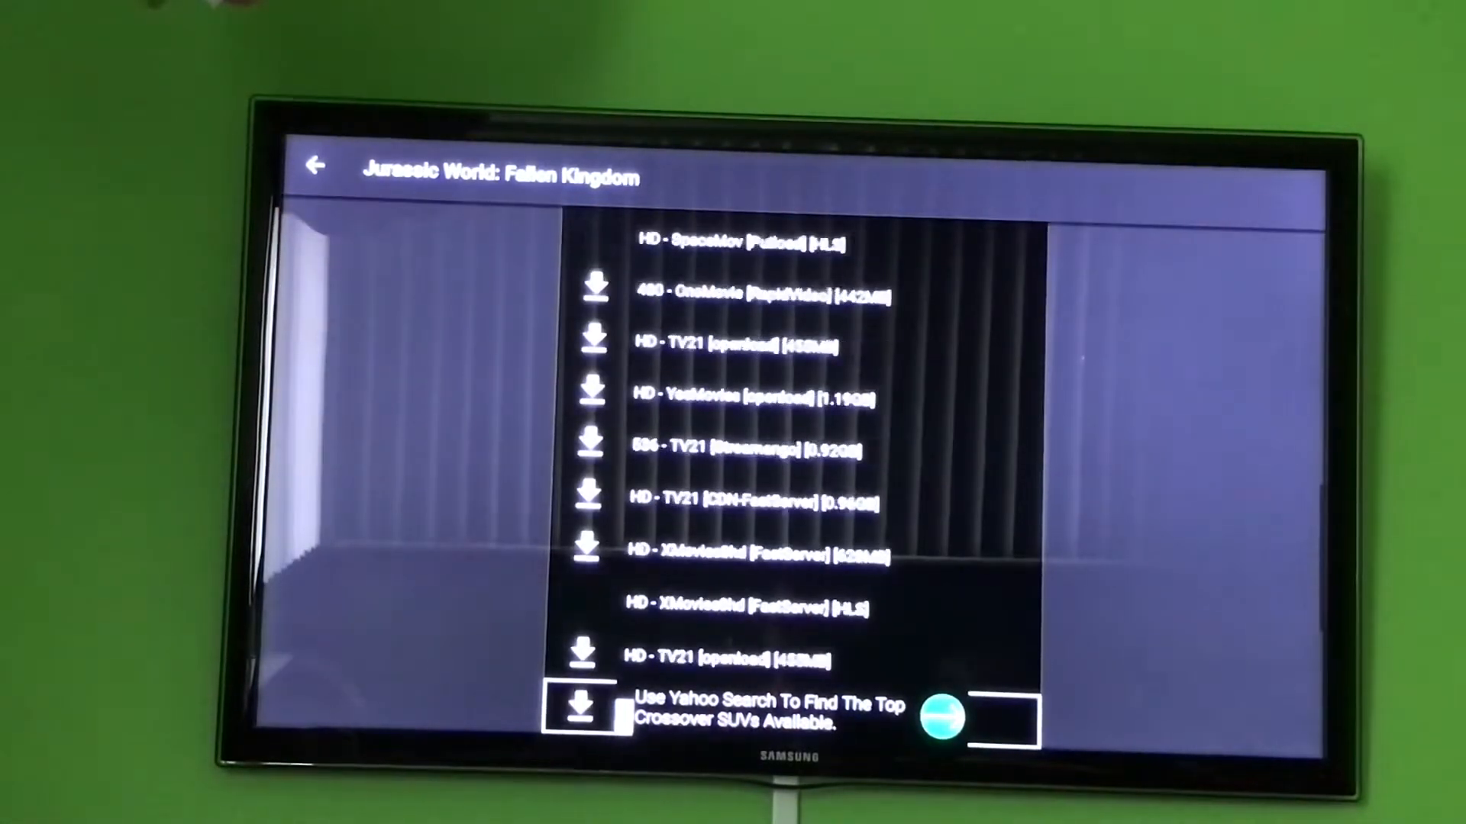
scroll(down, 3)
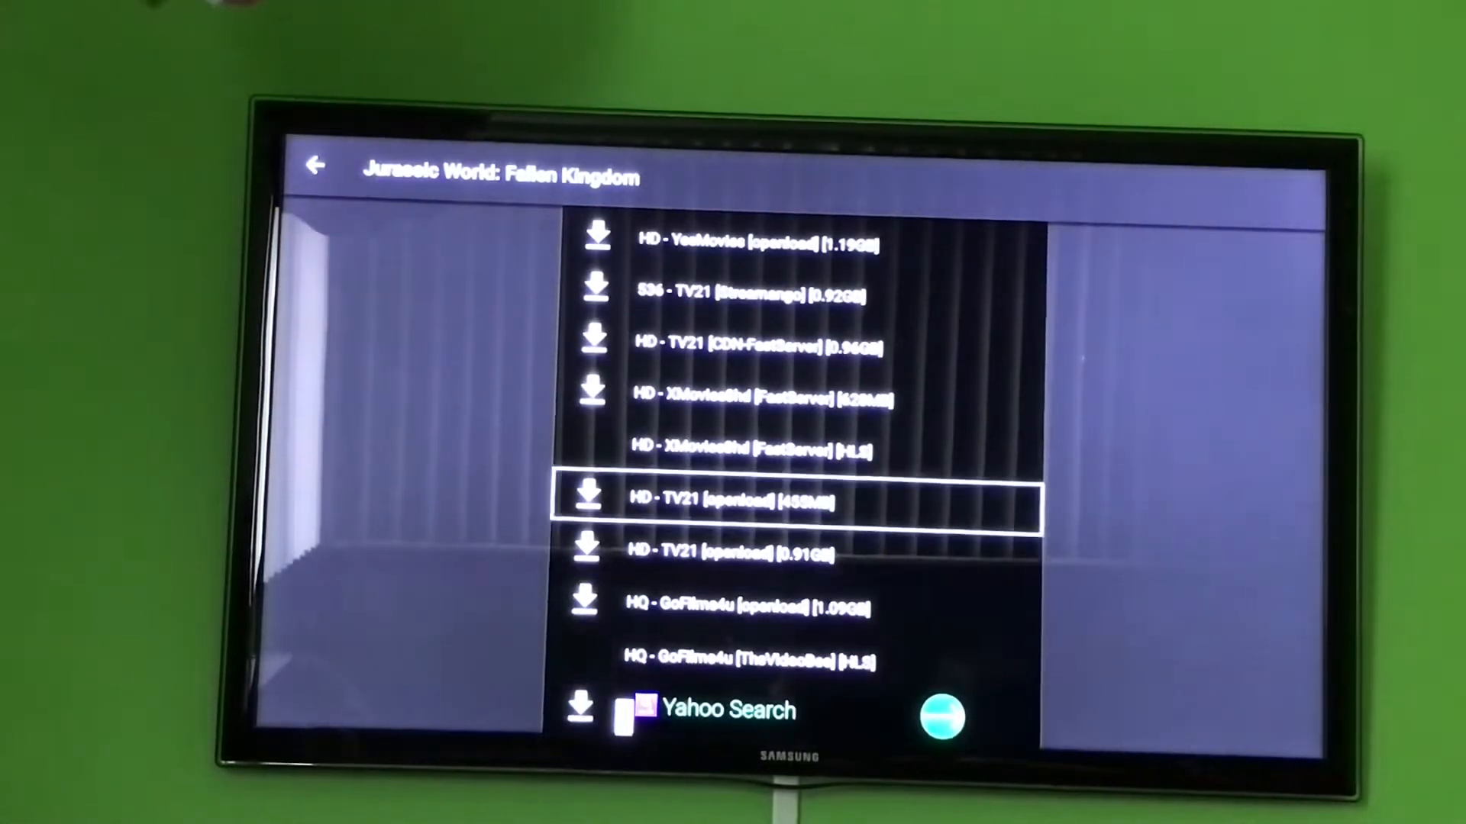
scroll(down, 3)
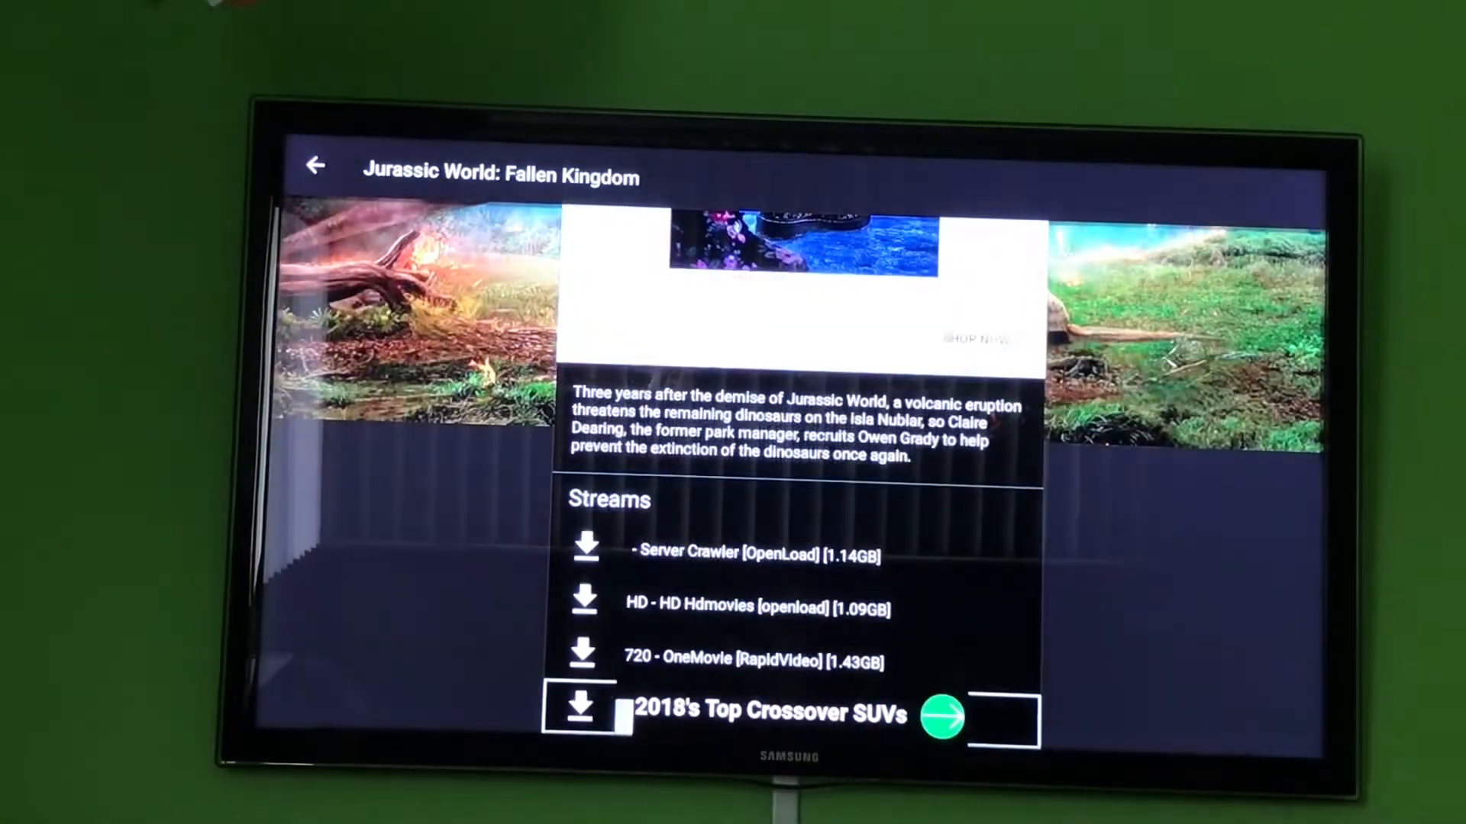
click(585, 551)
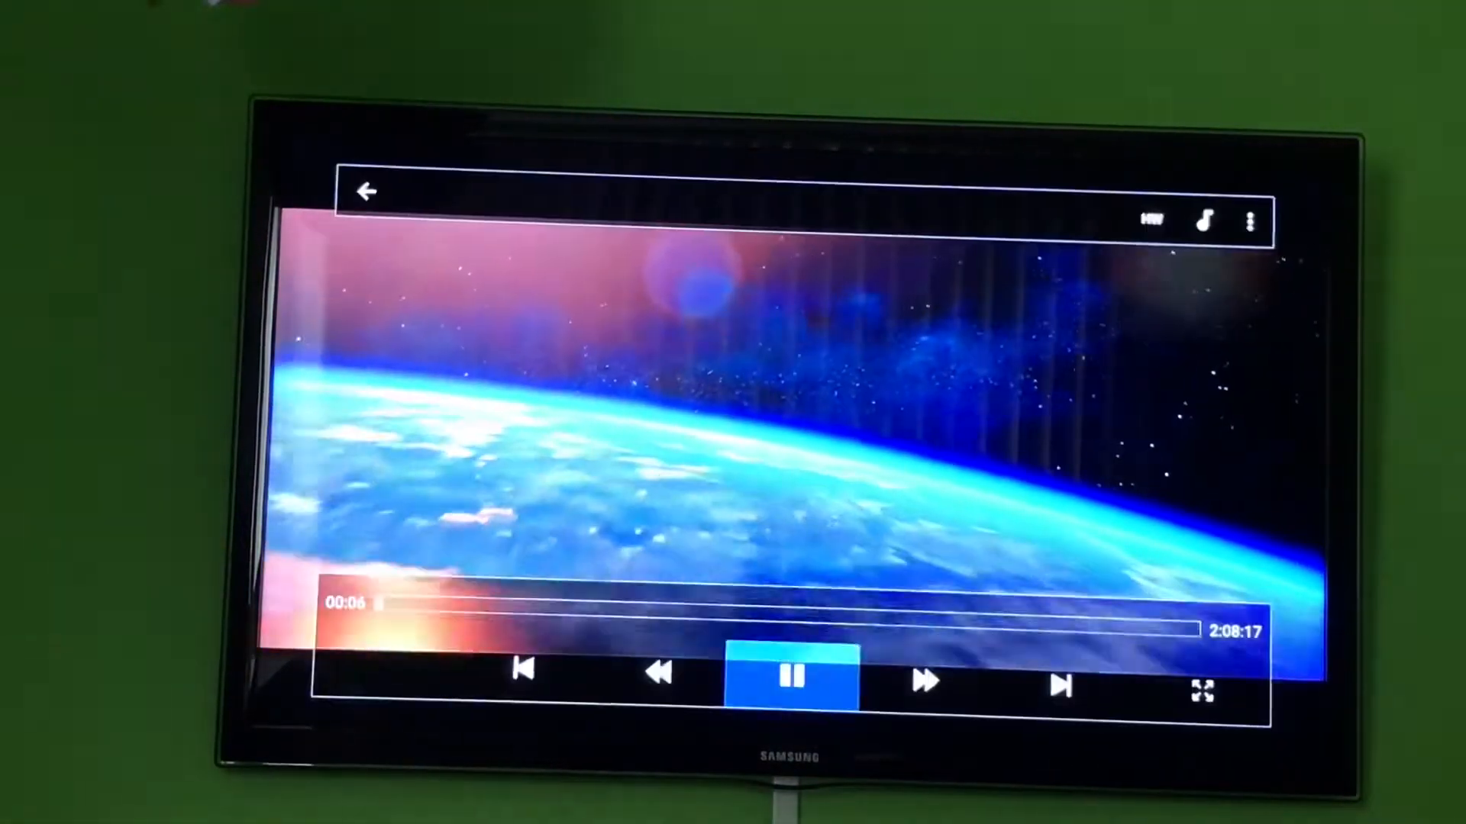
click(927, 676)
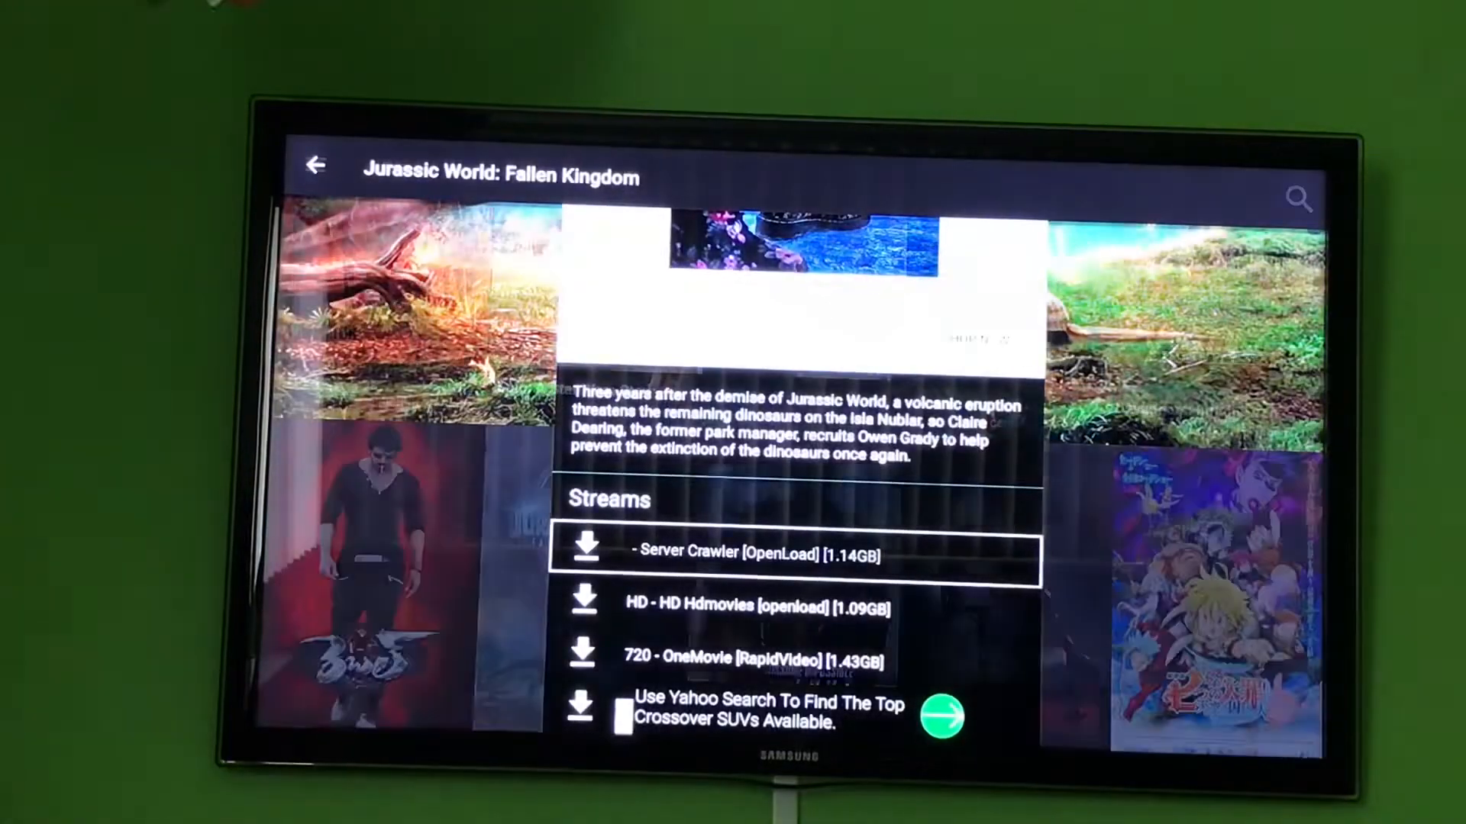
Step: Return to the catalogue and switch the category from movies to TV shows
click(315, 165)
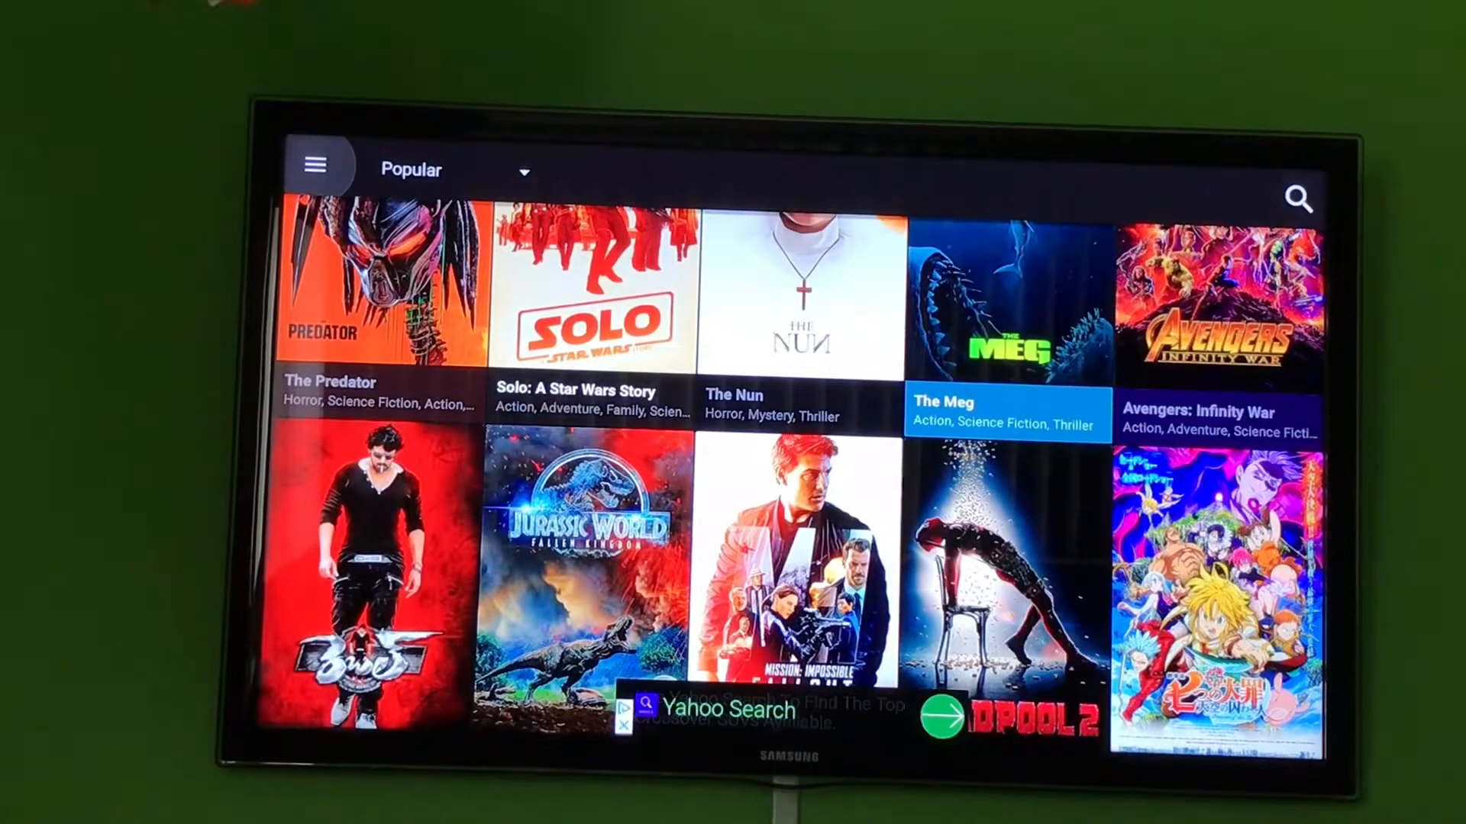
click(315, 163)
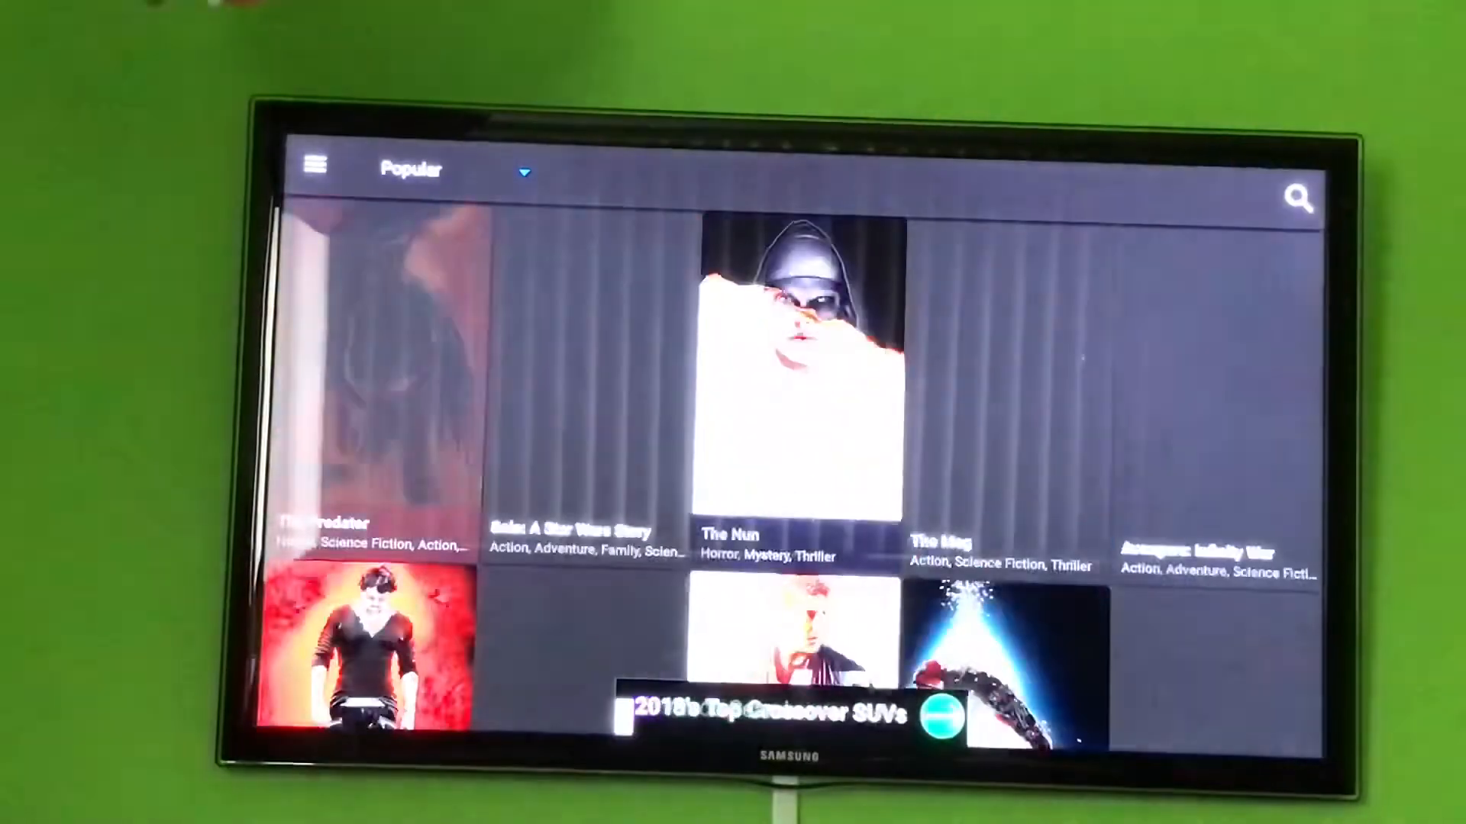
click(316, 167)
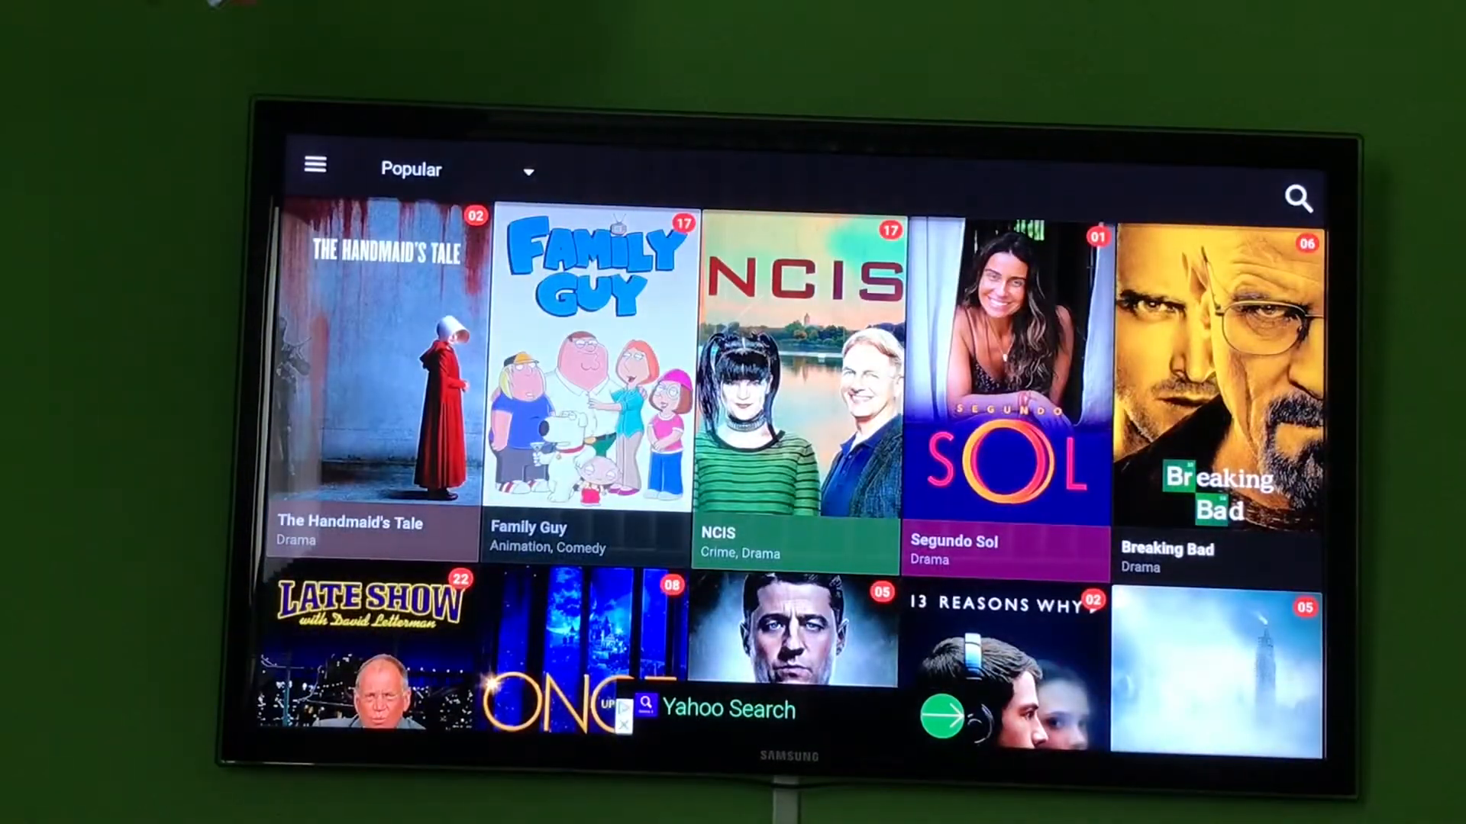
Step: Open Family Guy and list the episodes of Season 12
click(587, 374)
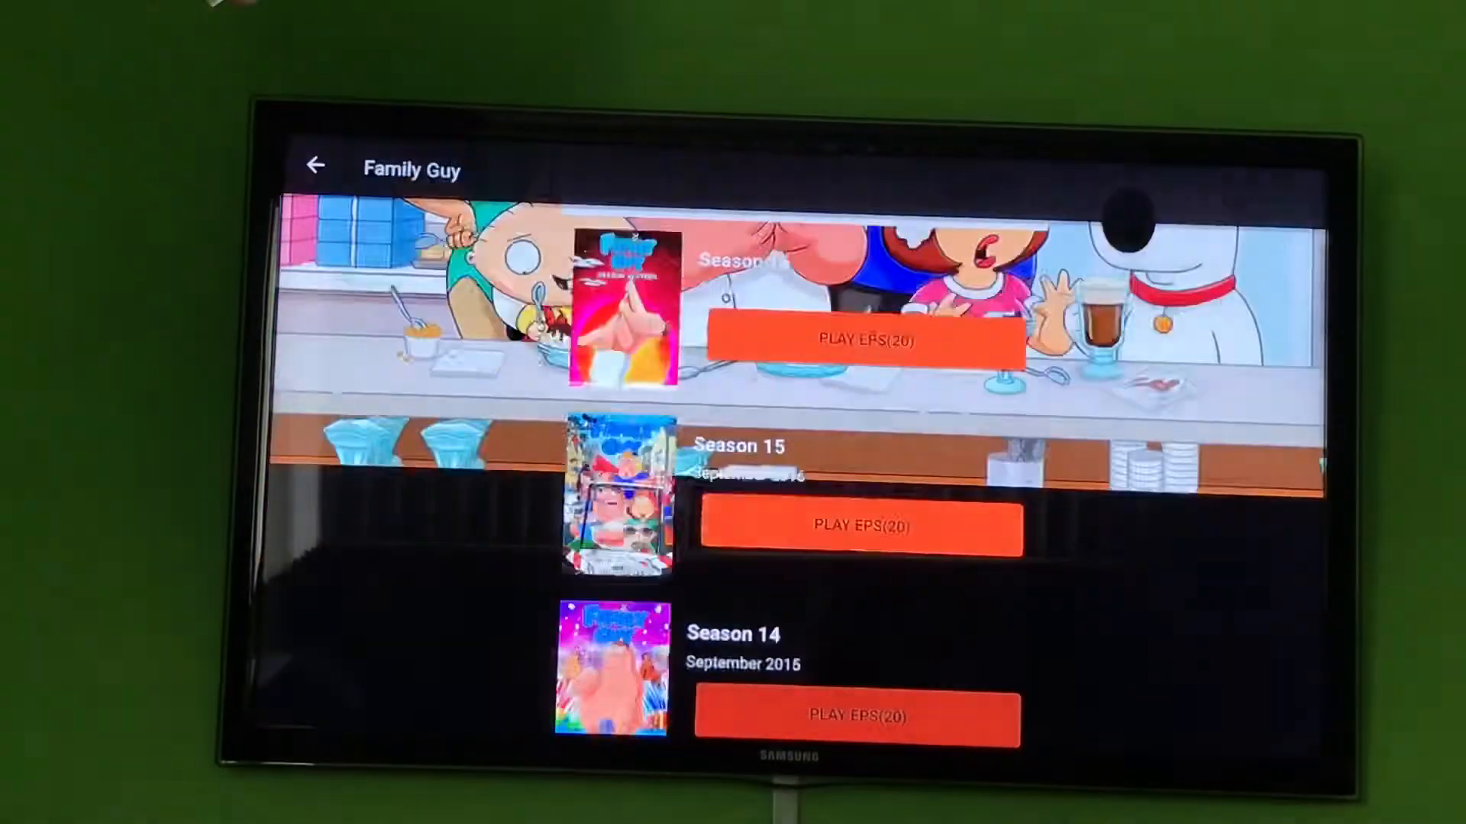
scroll(down, 3)
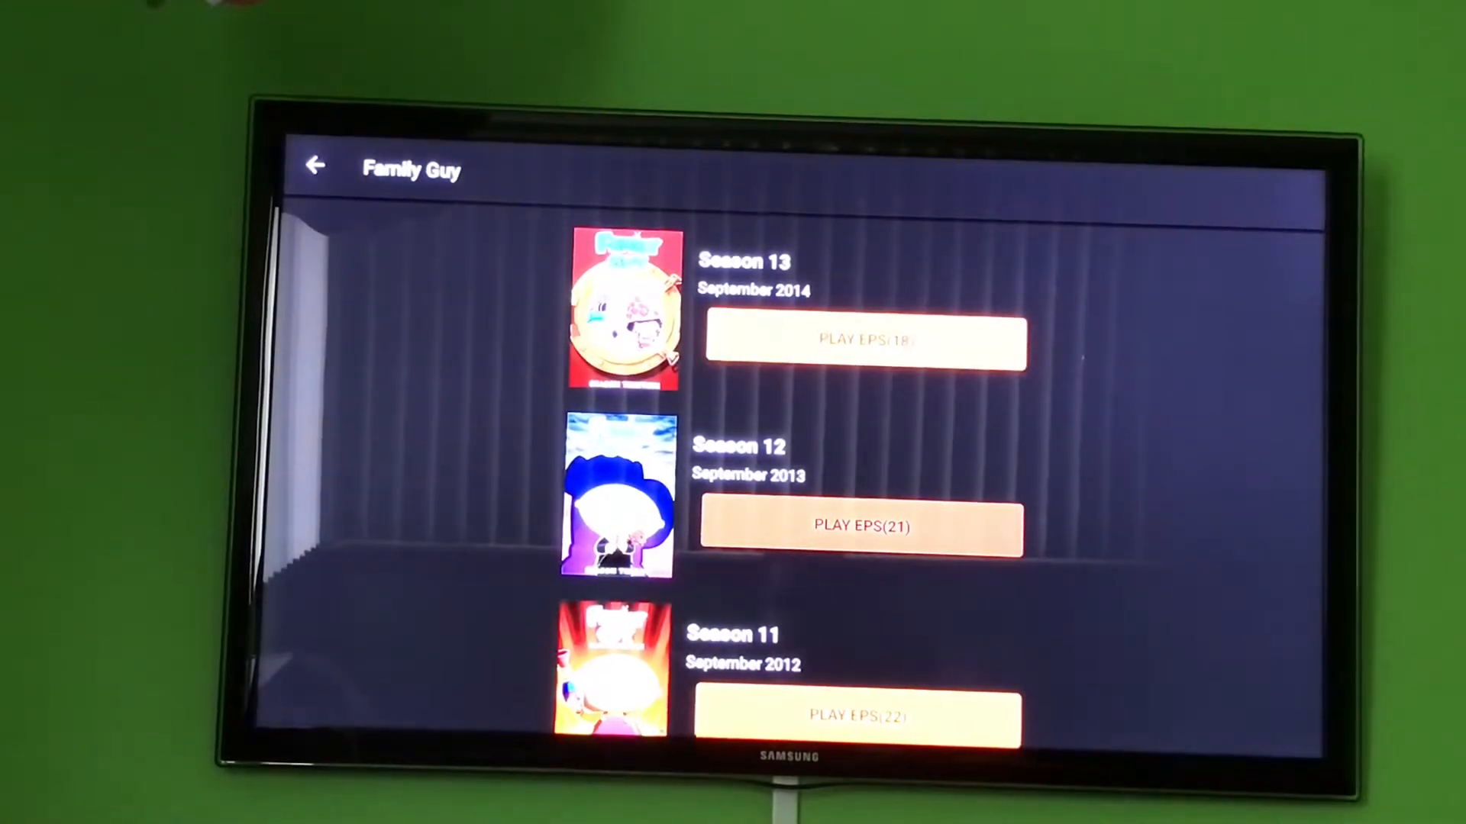
click(860, 526)
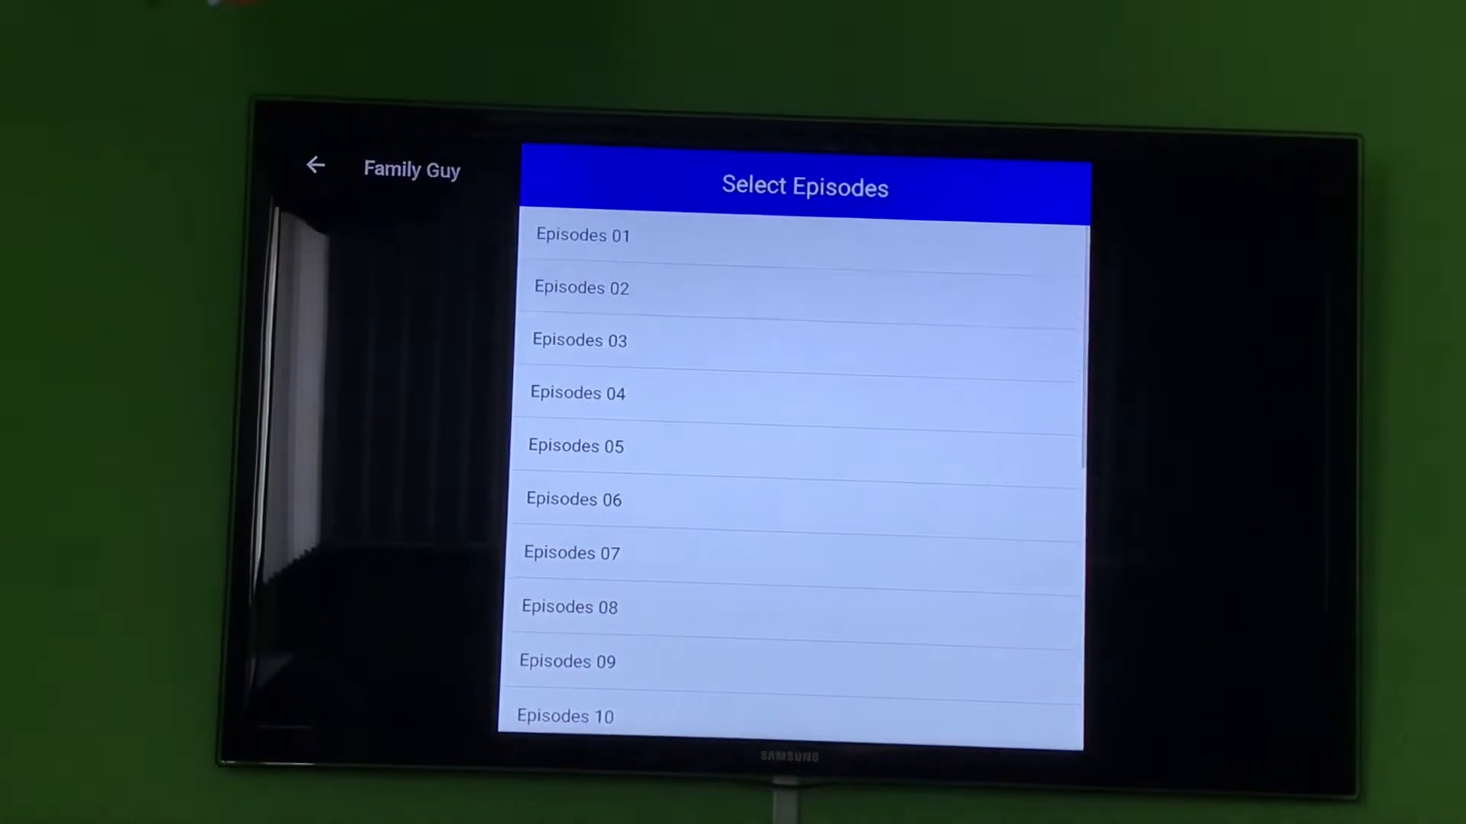
Step: View the servers for Family Guy Season 12 episode 06, then return to the seasons page
scroll(down, 3)
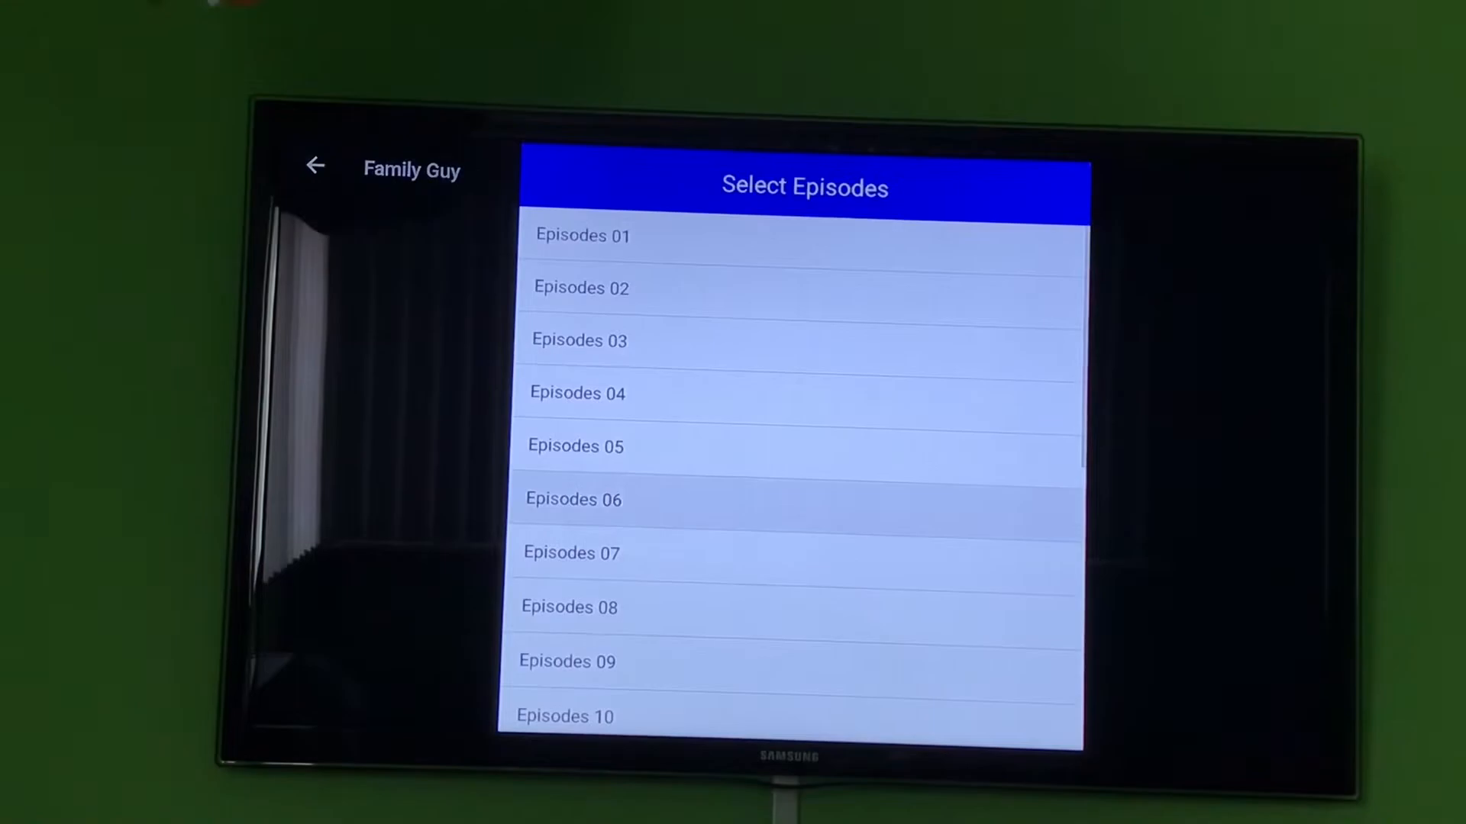
click(573, 500)
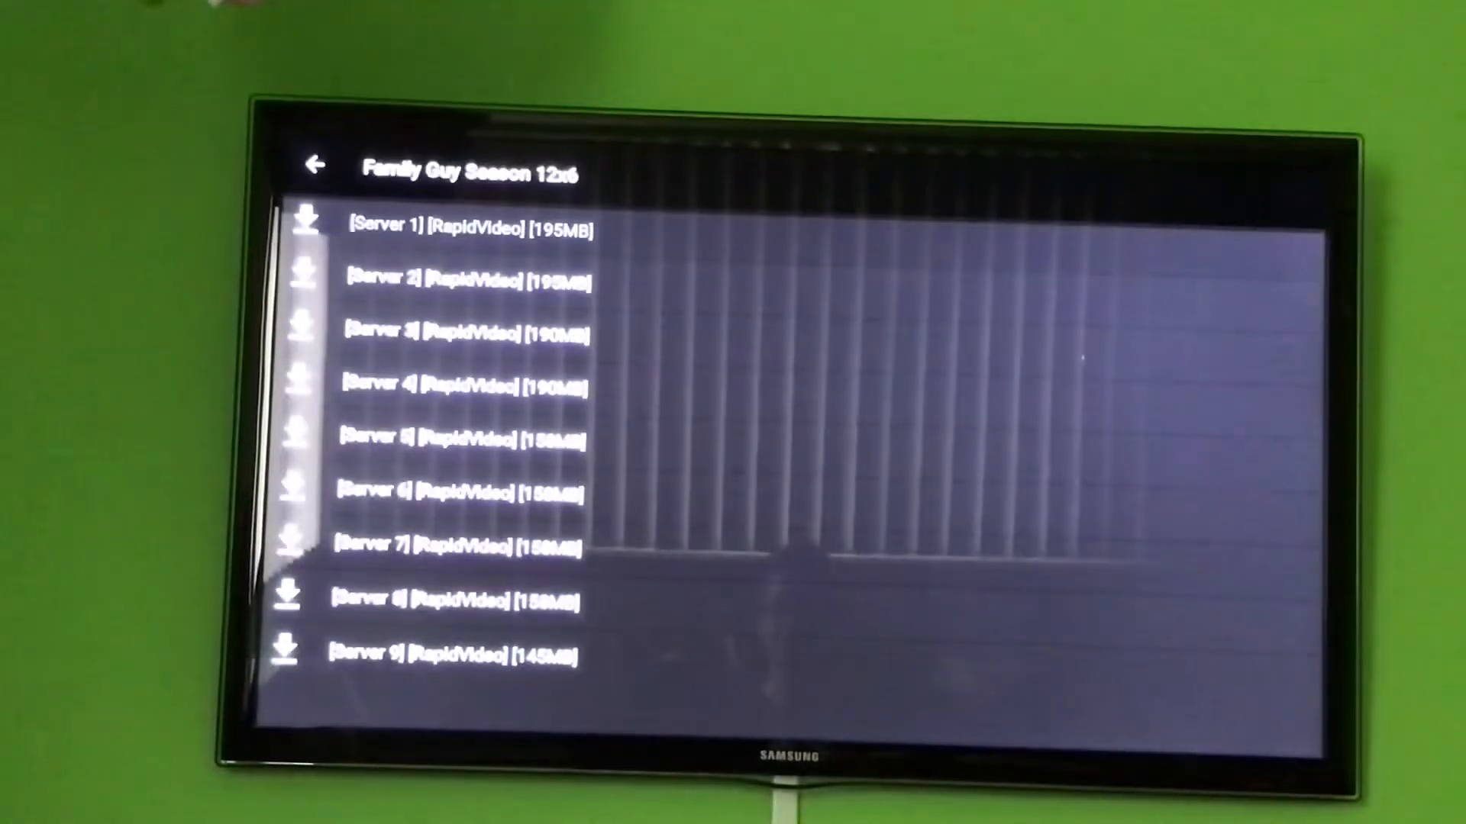
click(316, 165)
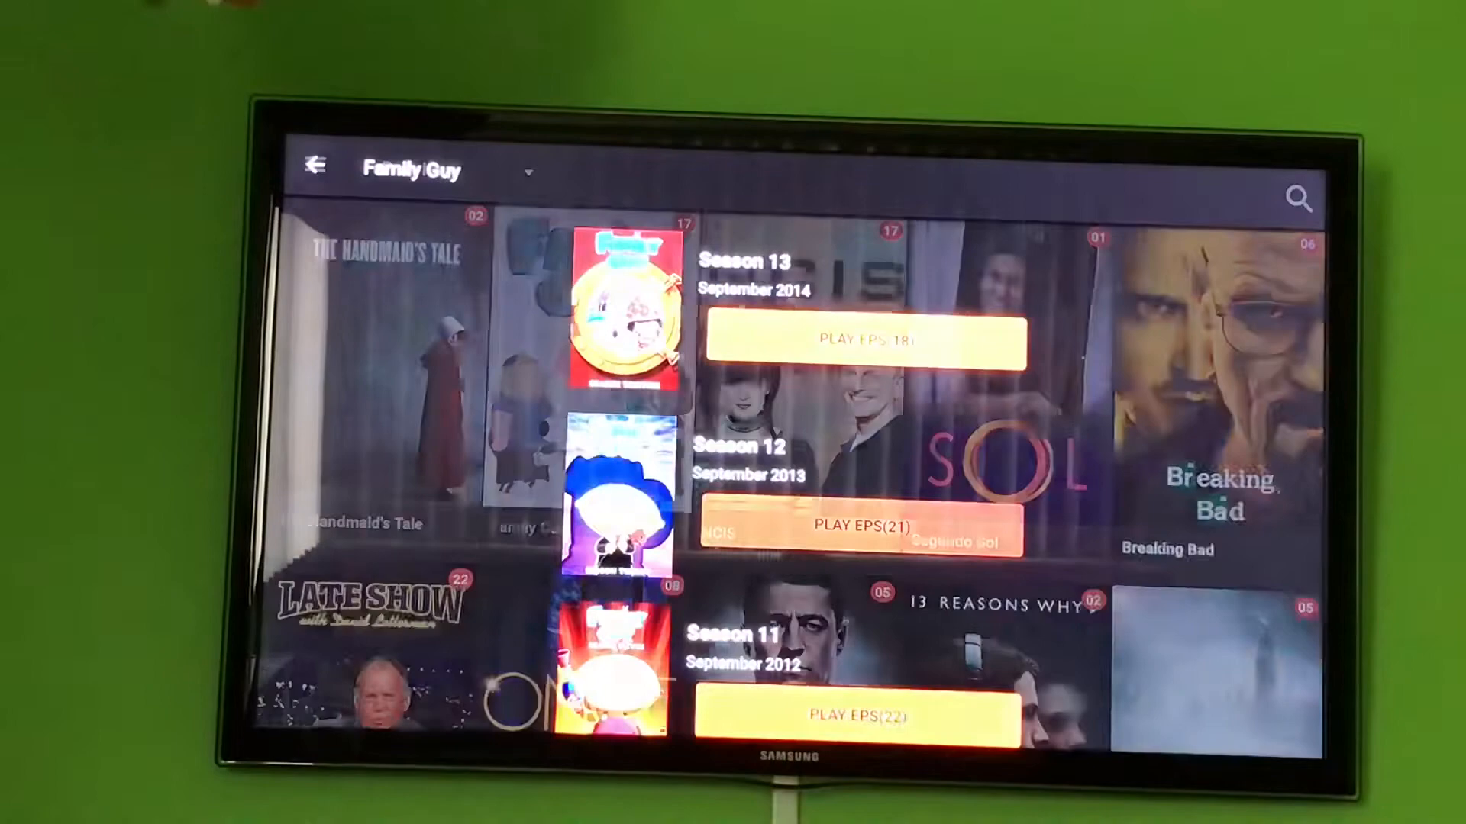
Step: Back out of Cinema HD to the Fire TV home screen
click(314, 165)
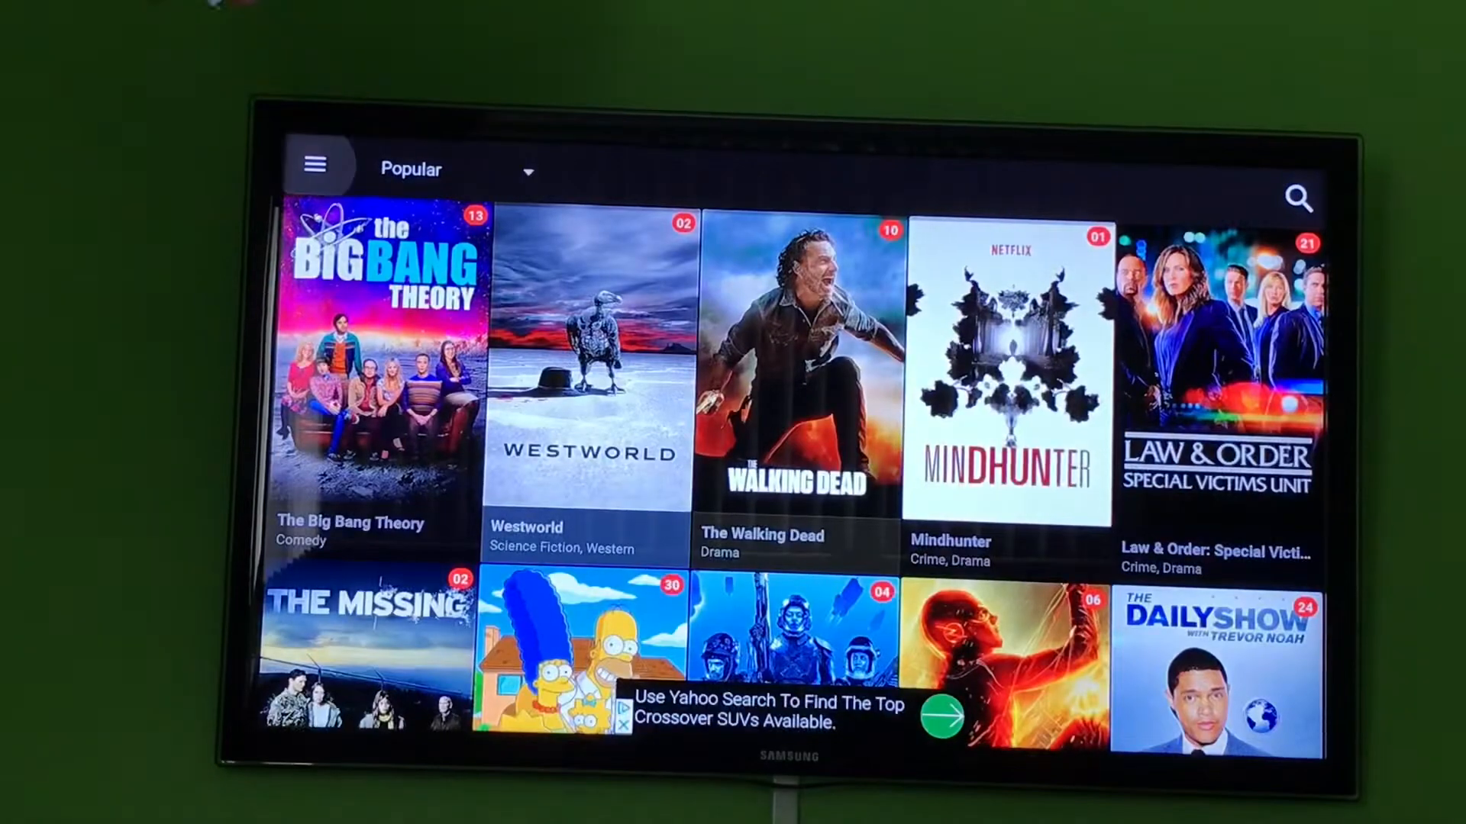
click(314, 165)
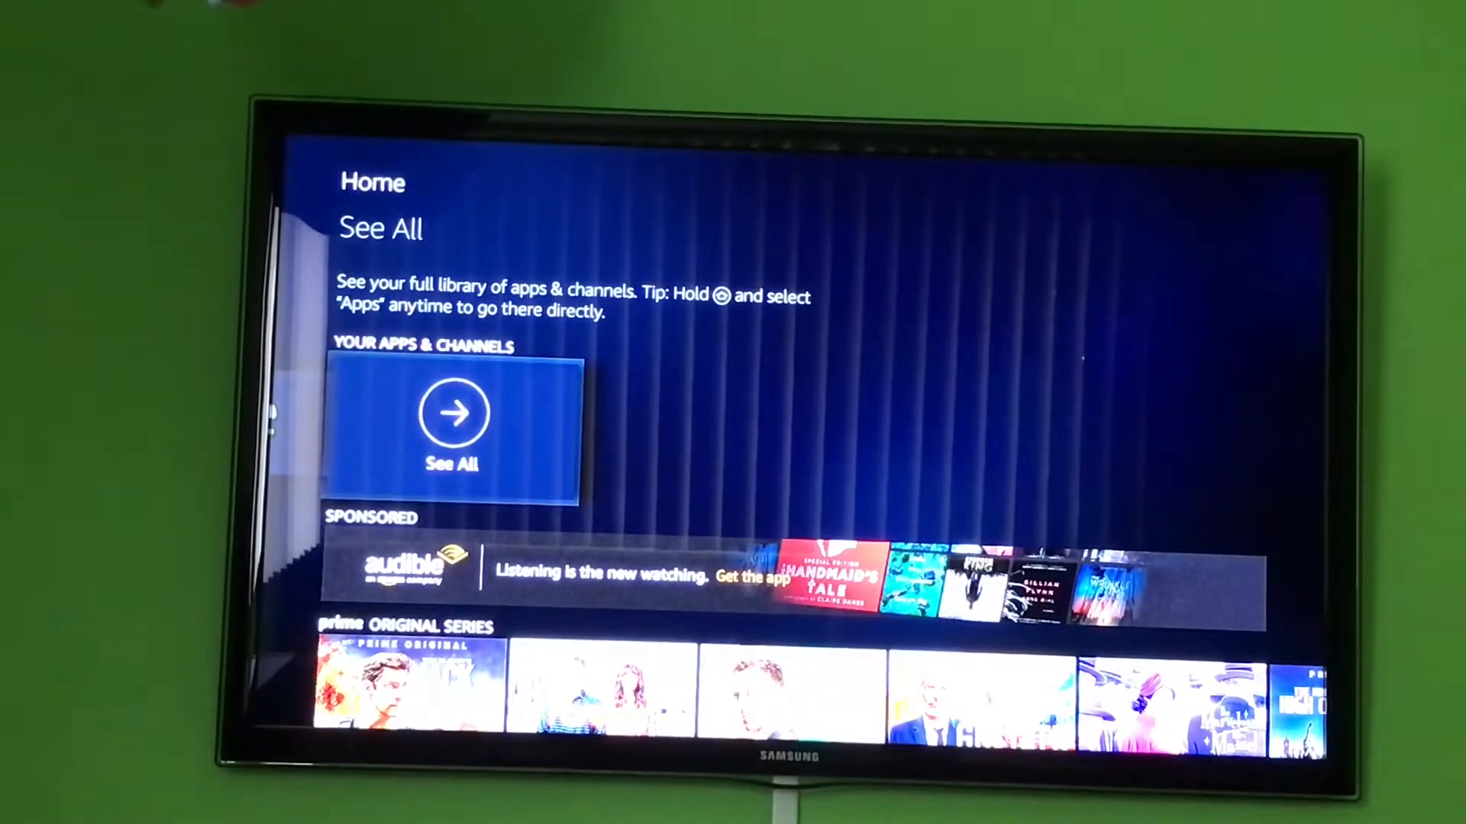
Step: Launch Movie Box Red from the full apps library
click(452, 426)
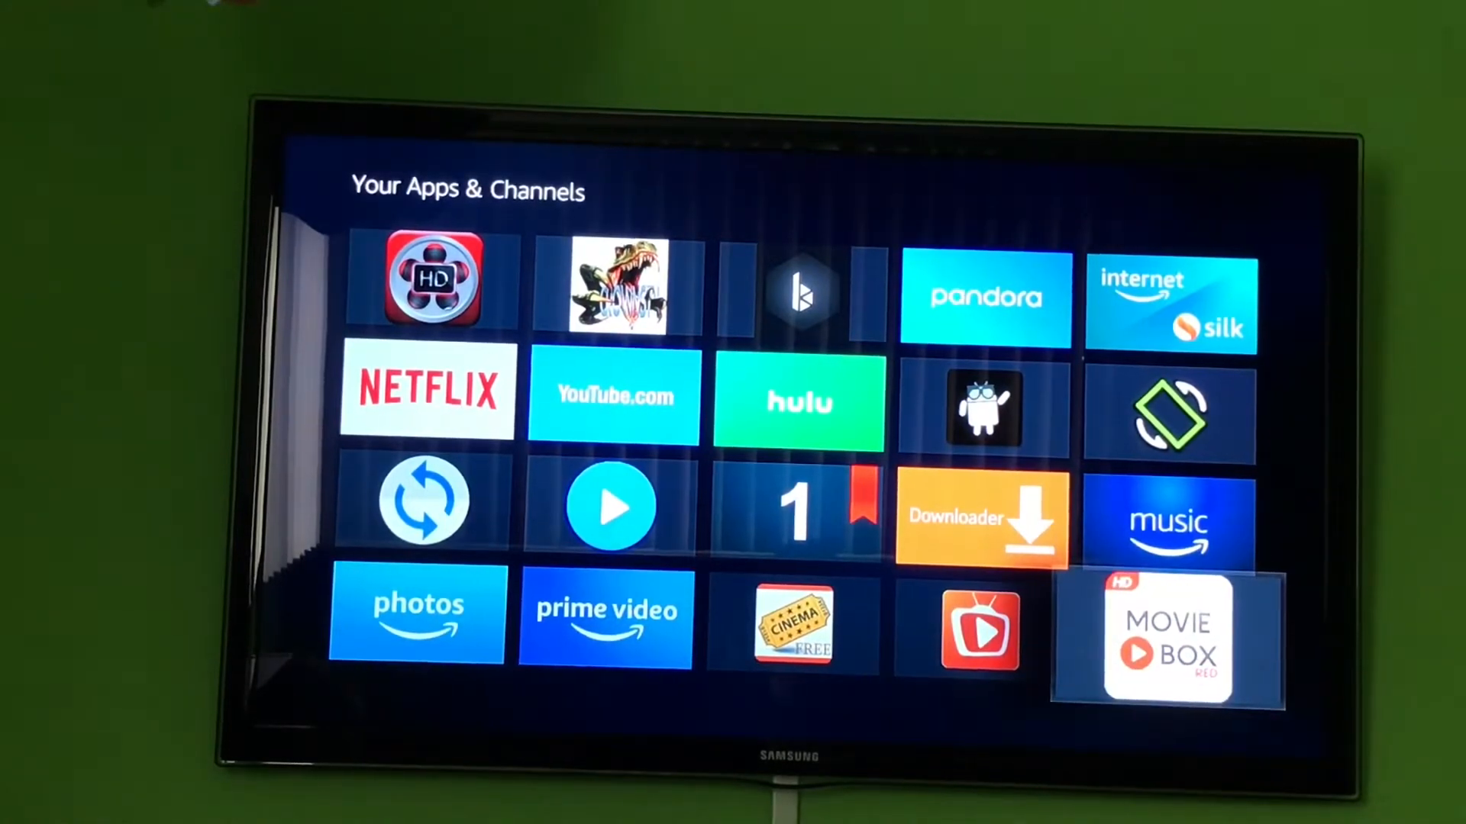
click(1168, 638)
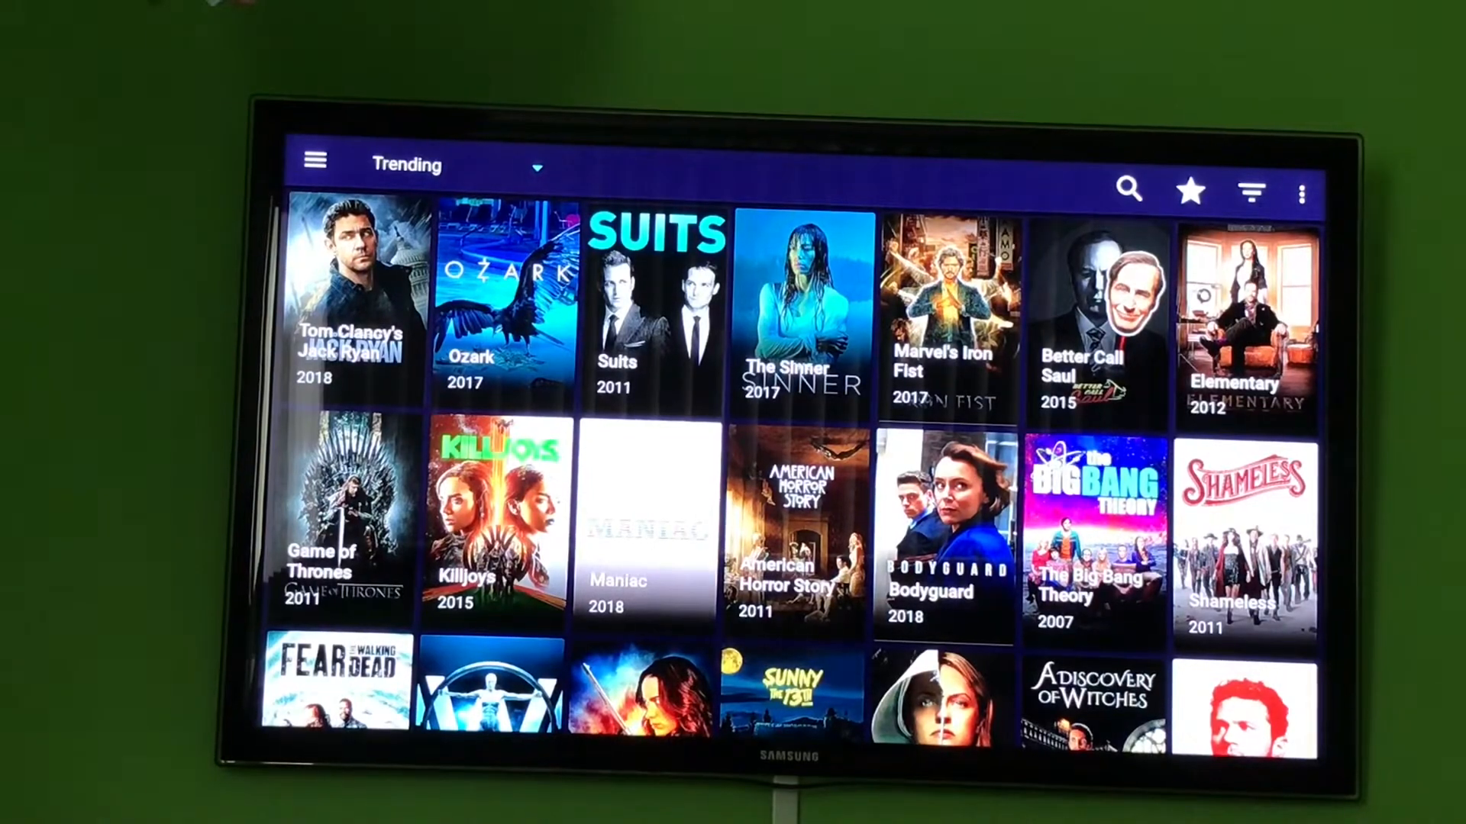
Step: Open American Horror Story Season 8 and select episode 8x01 The Morning After
scroll(down, 3)
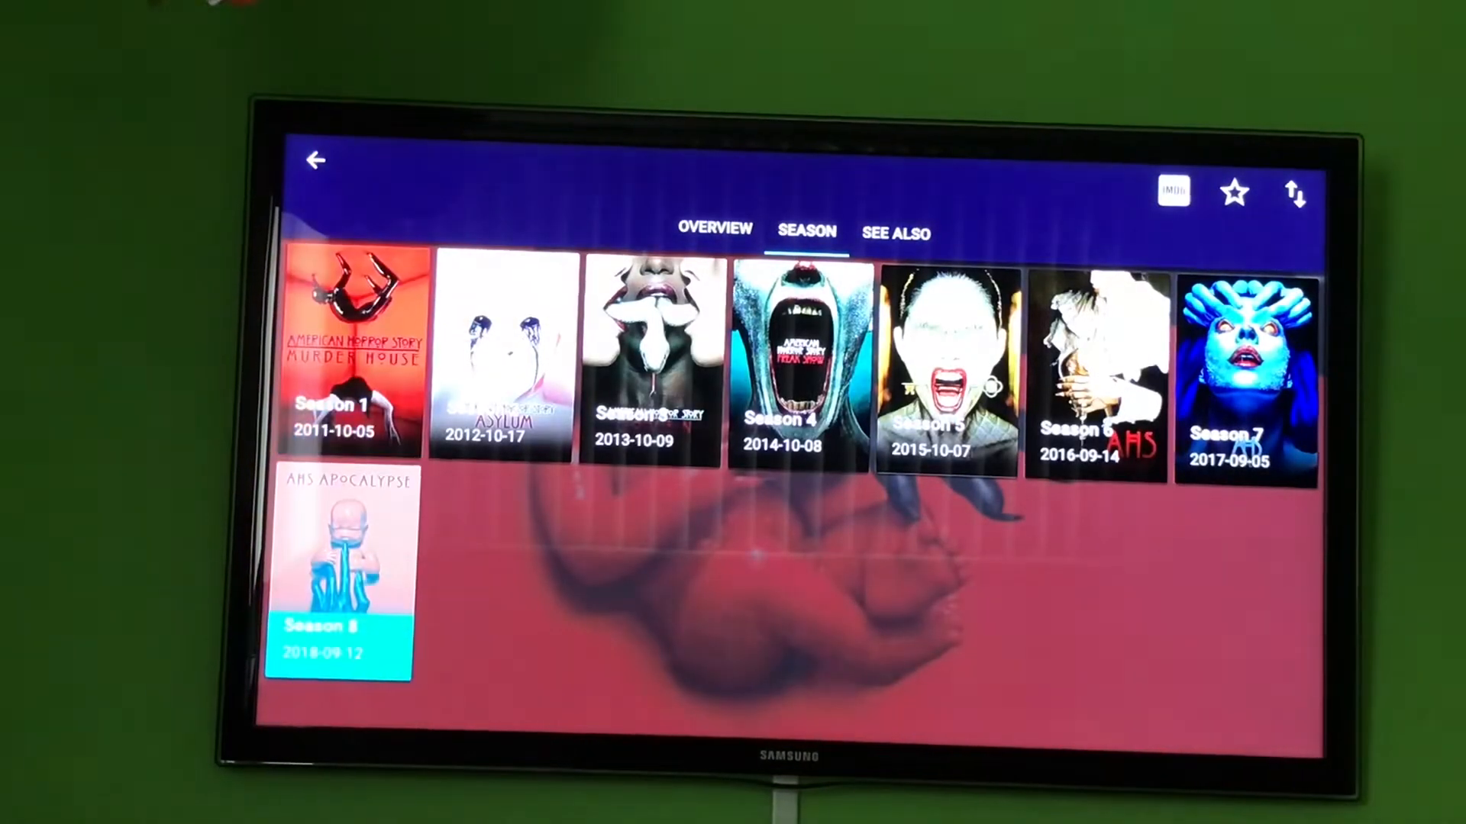
click(338, 547)
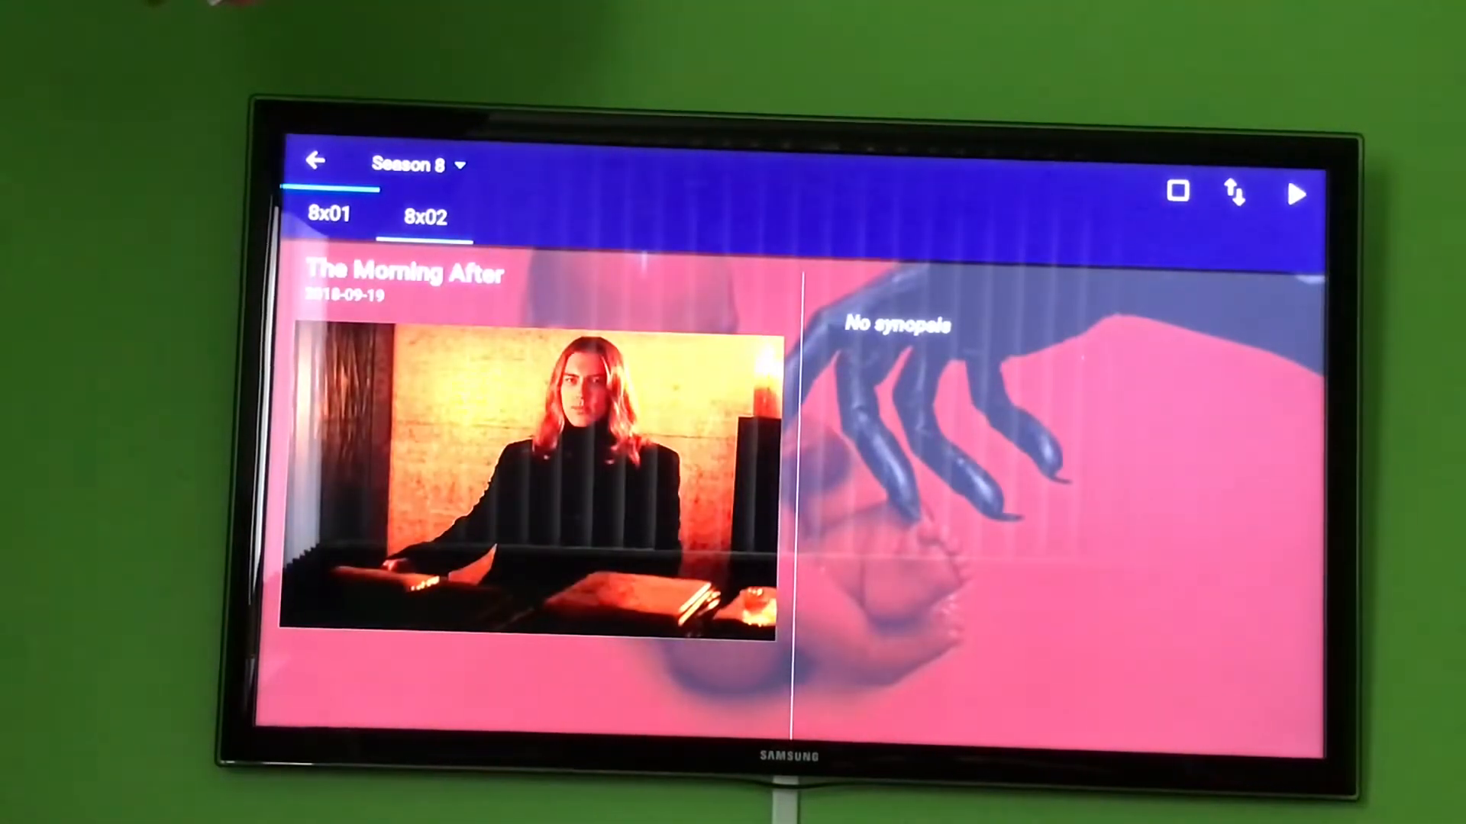
click(329, 215)
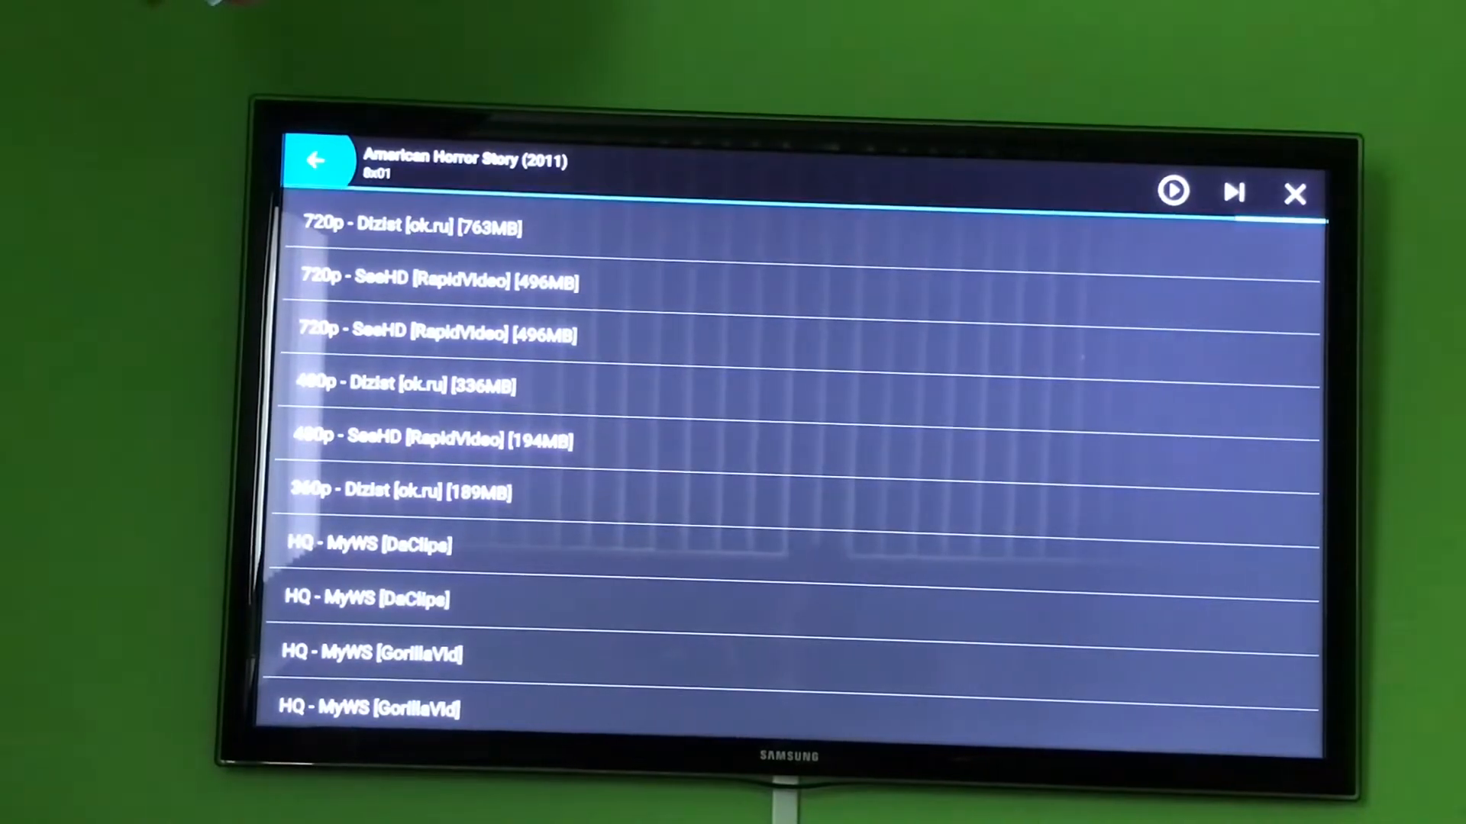
Step: Start the first 720p Dizist stream link and close the advertisement that appears
click(401, 226)
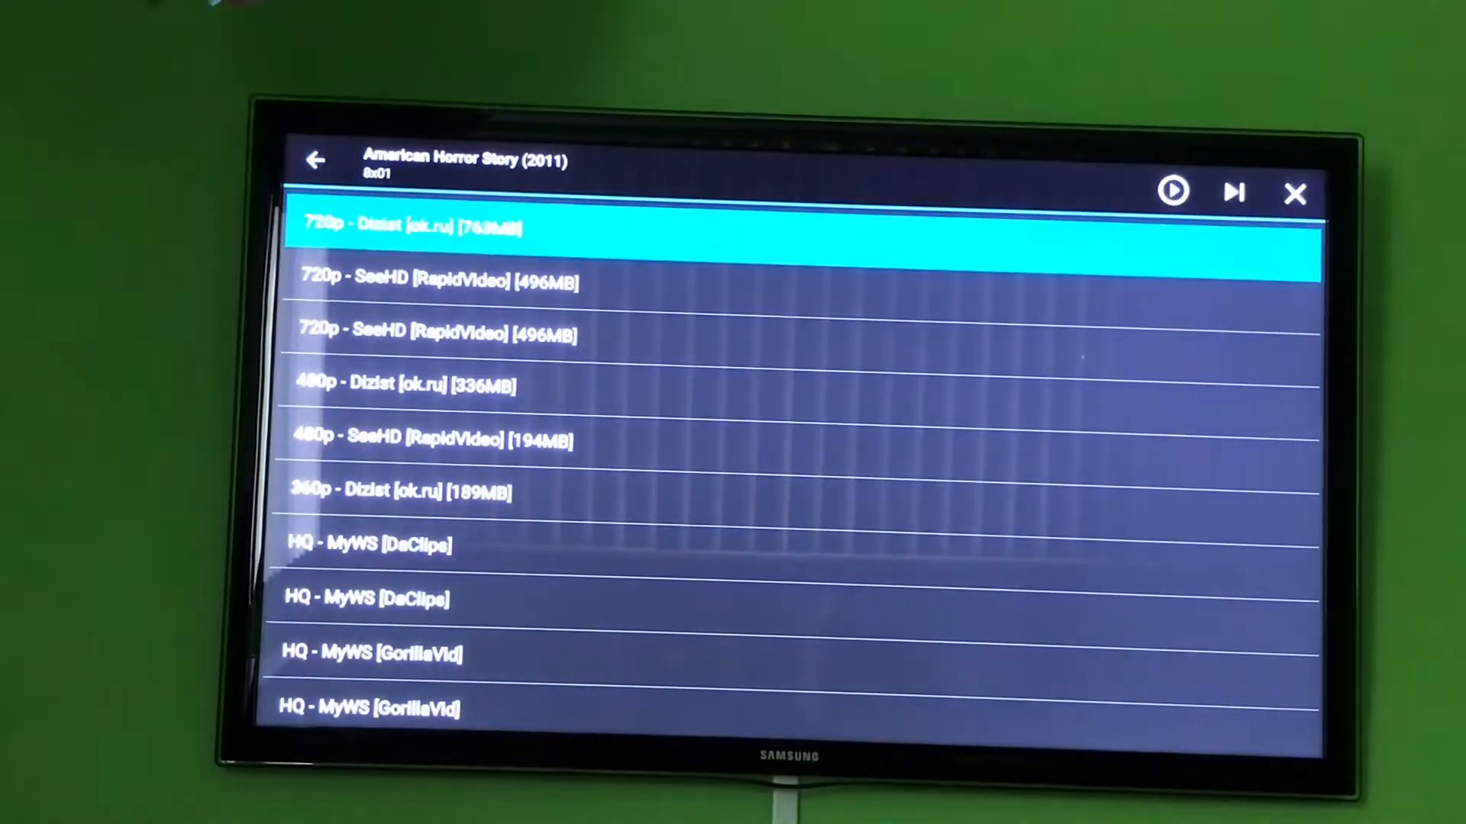
click(401, 226)
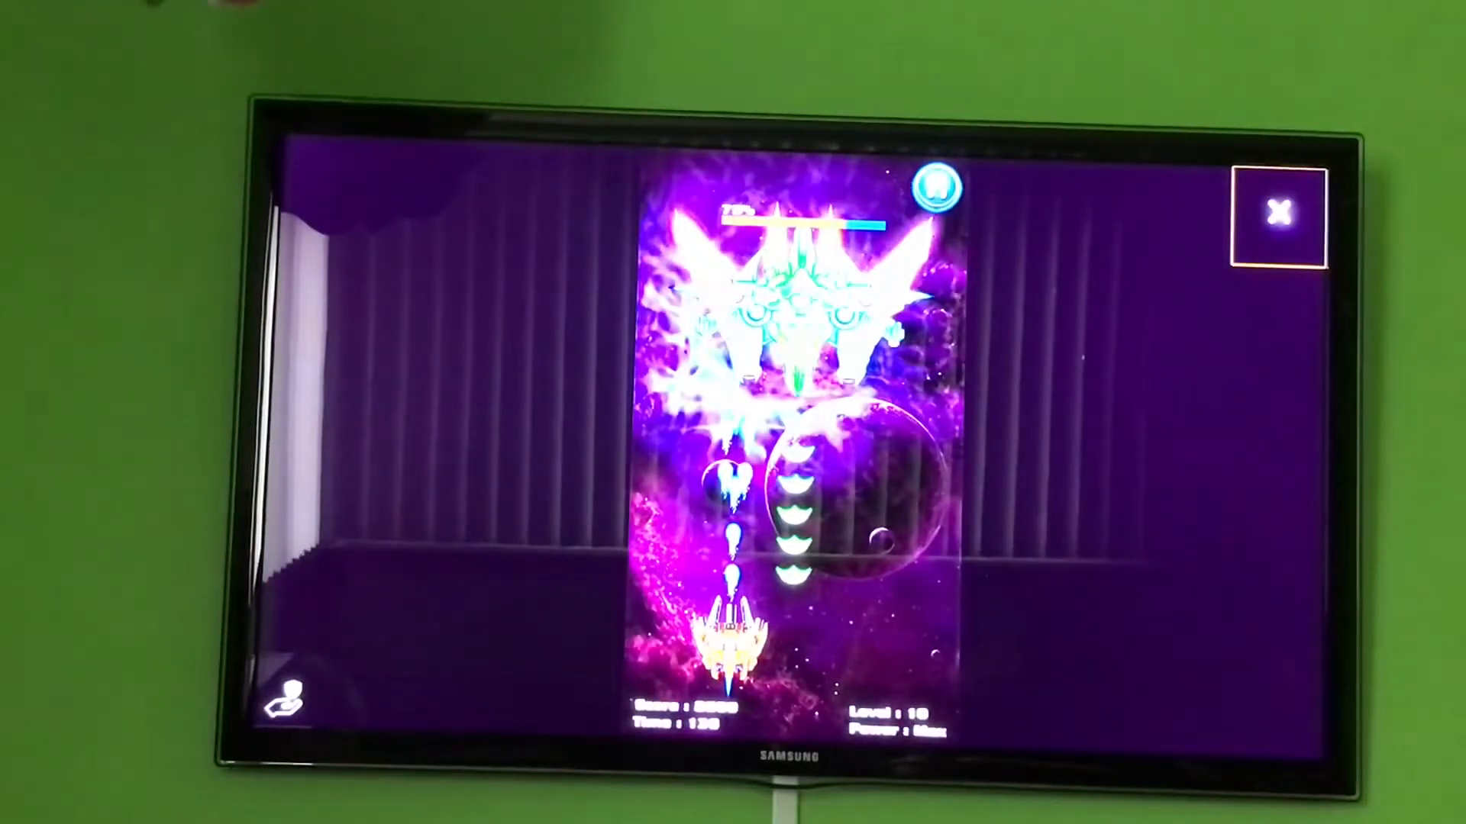
click(1280, 214)
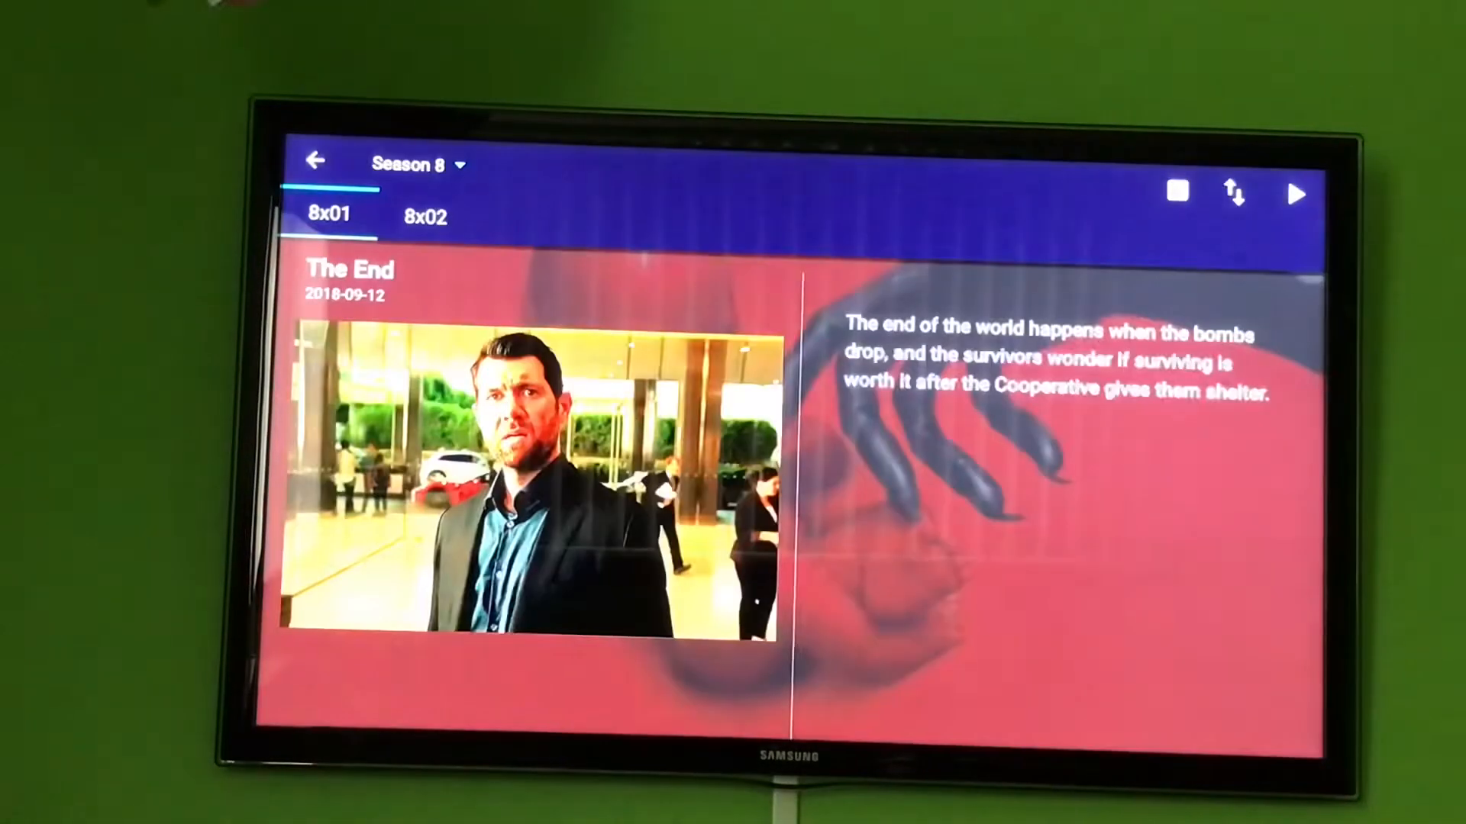
Step: Switch to the Movies section and open The Purge: Anarchy from the Most Popular grid
click(316, 161)
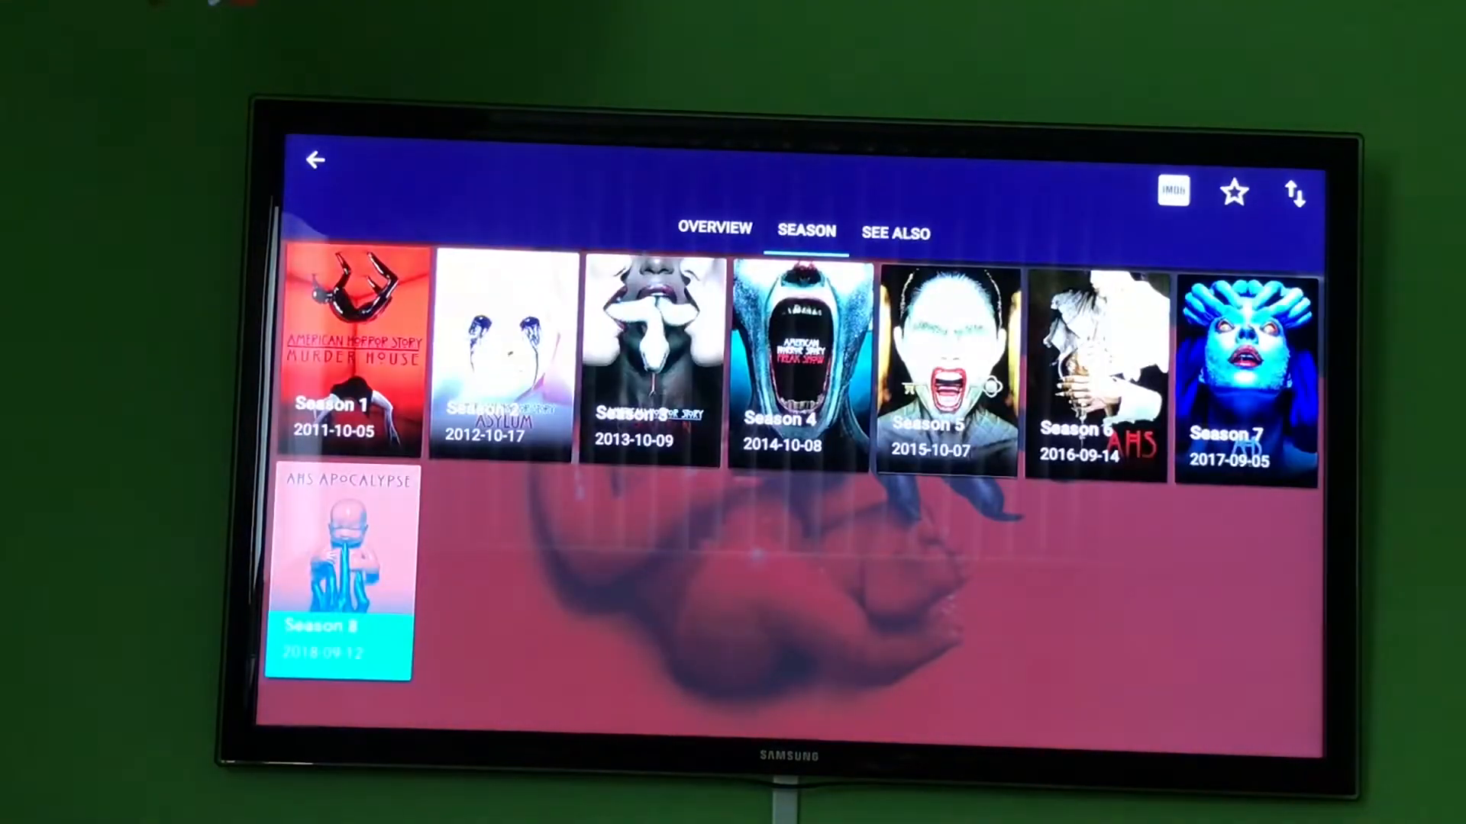
click(315, 160)
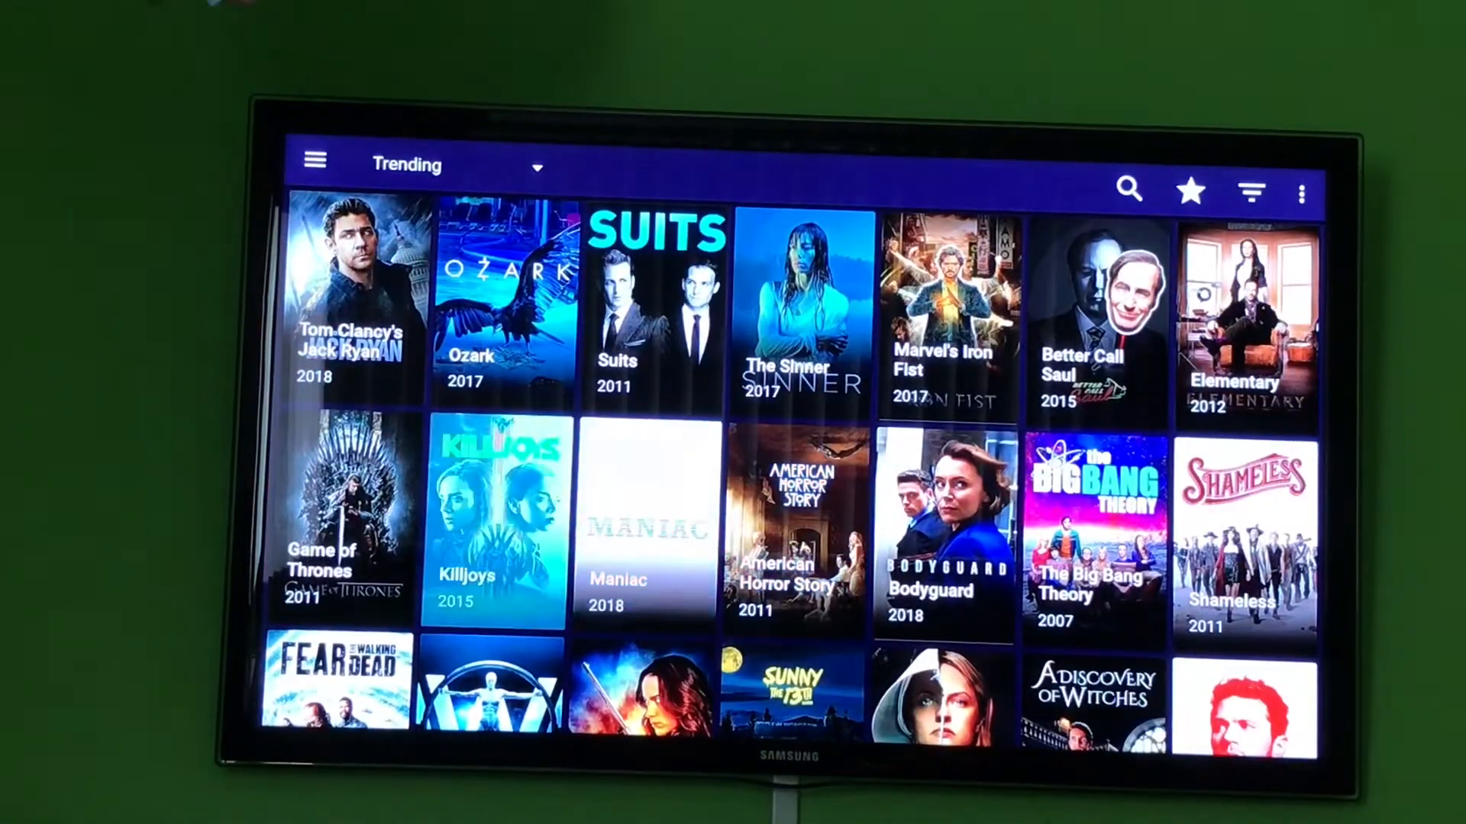
click(313, 161)
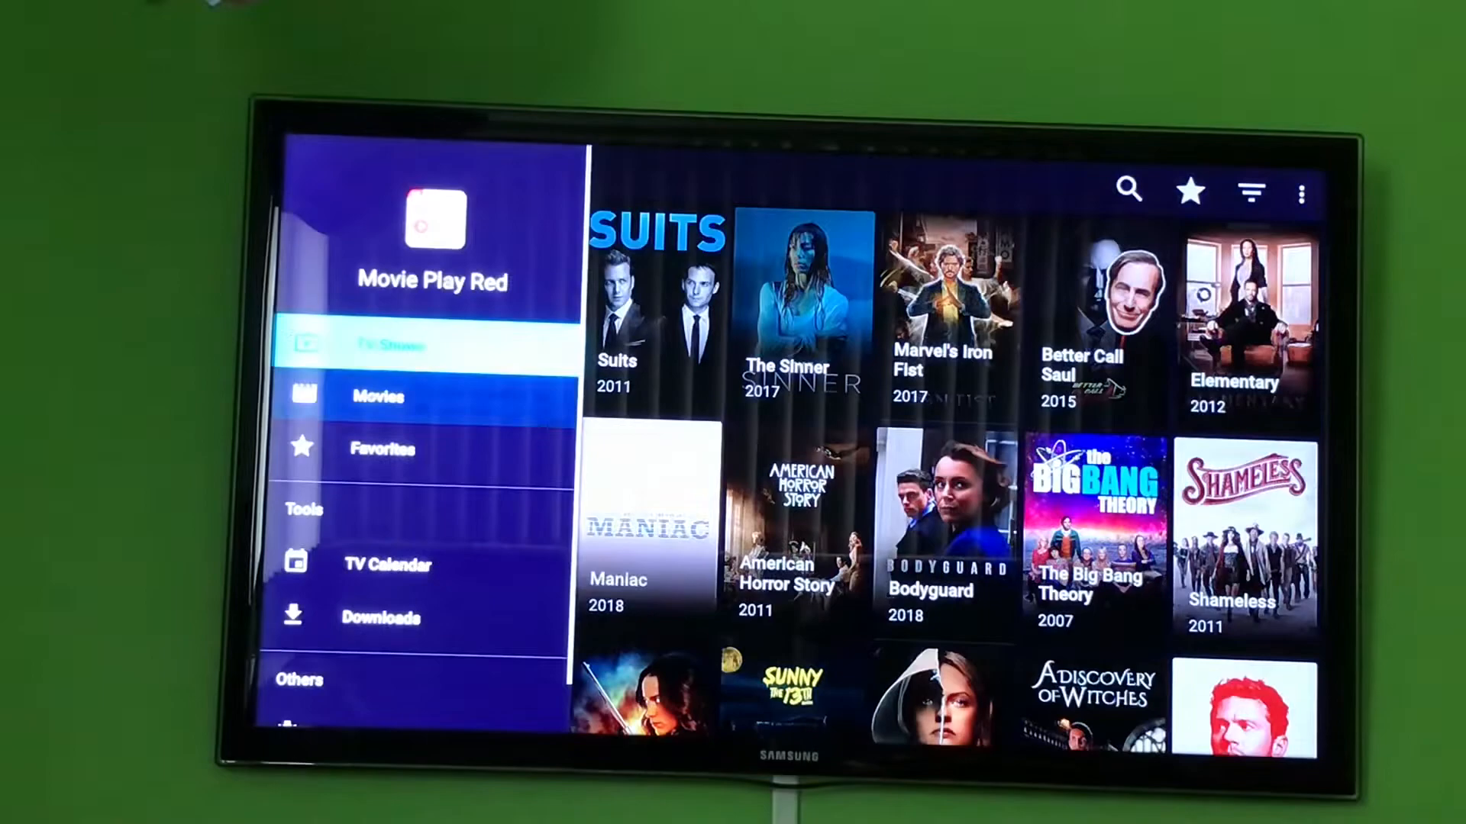
click(379, 397)
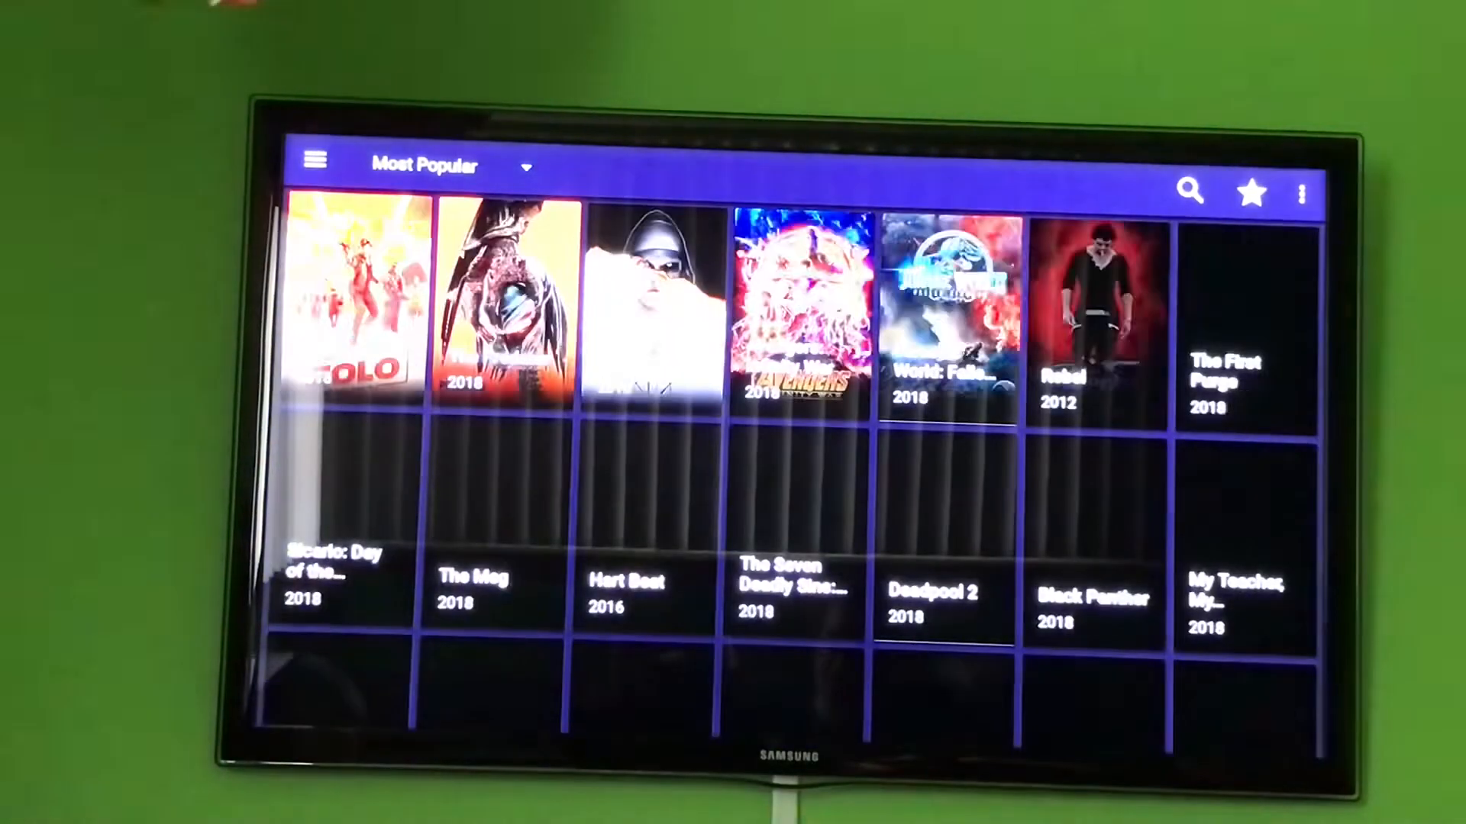
scroll(down, 3)
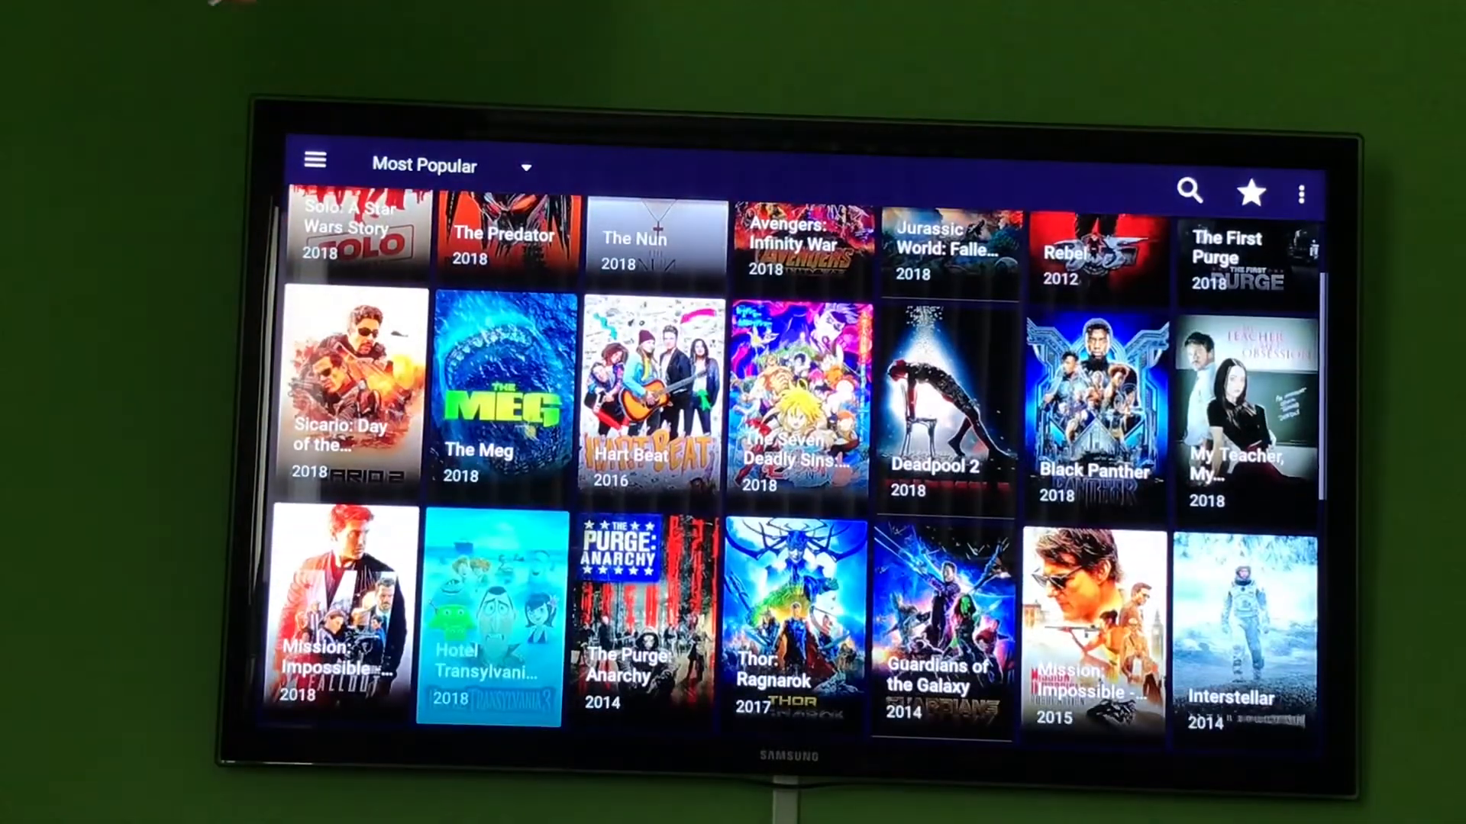
click(623, 608)
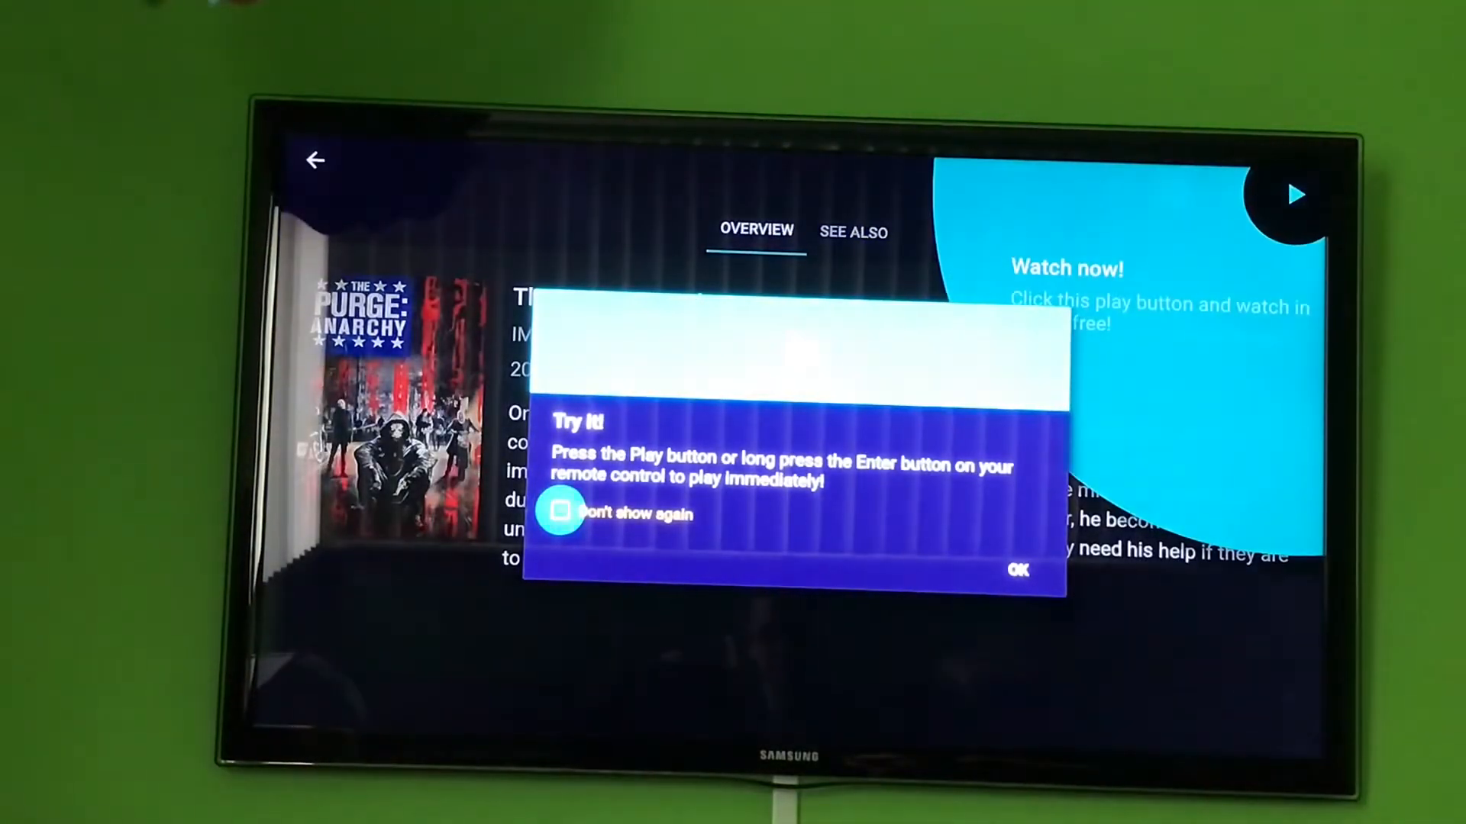
click(1019, 571)
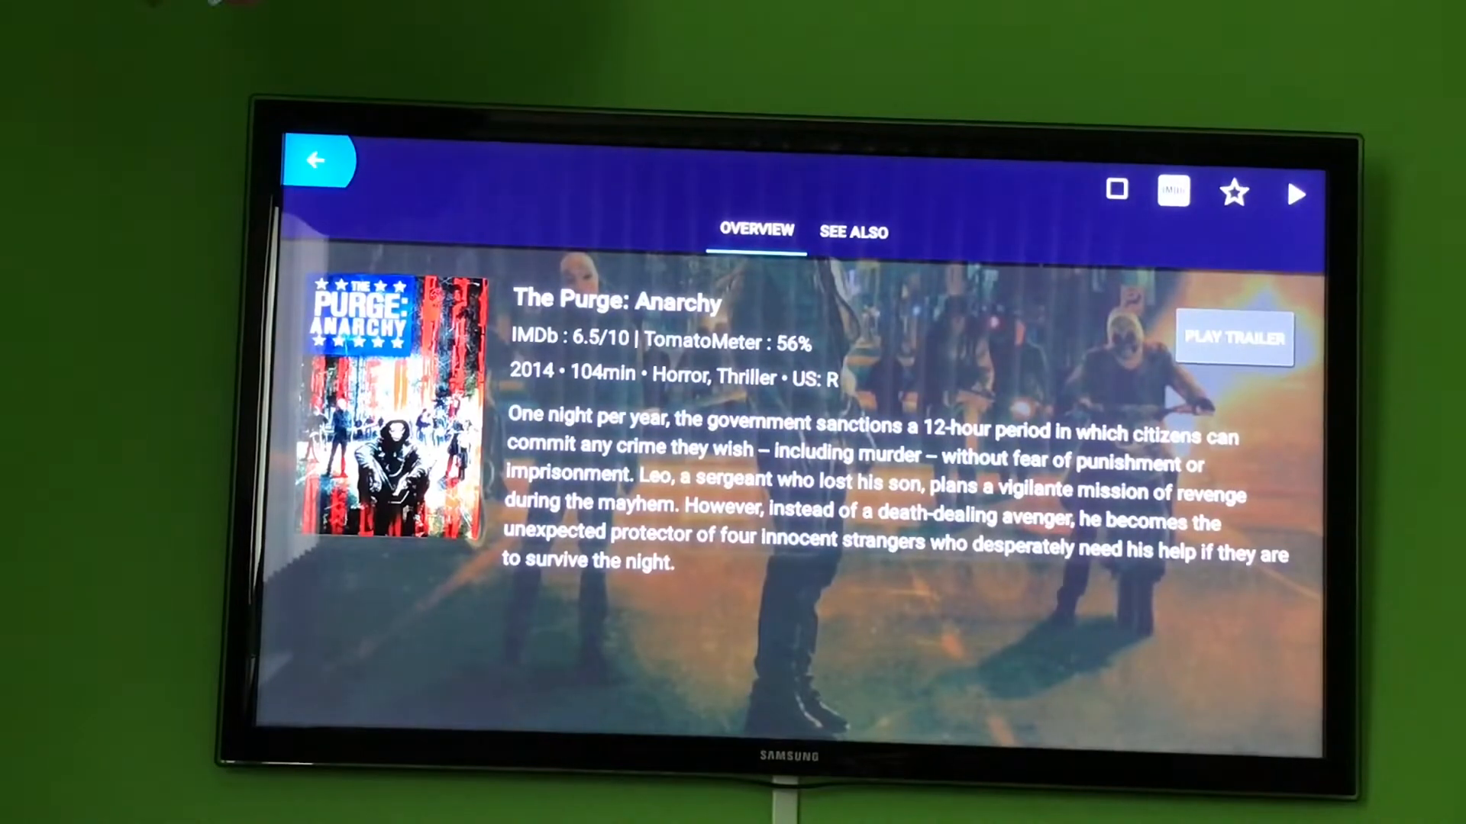
click(1234, 338)
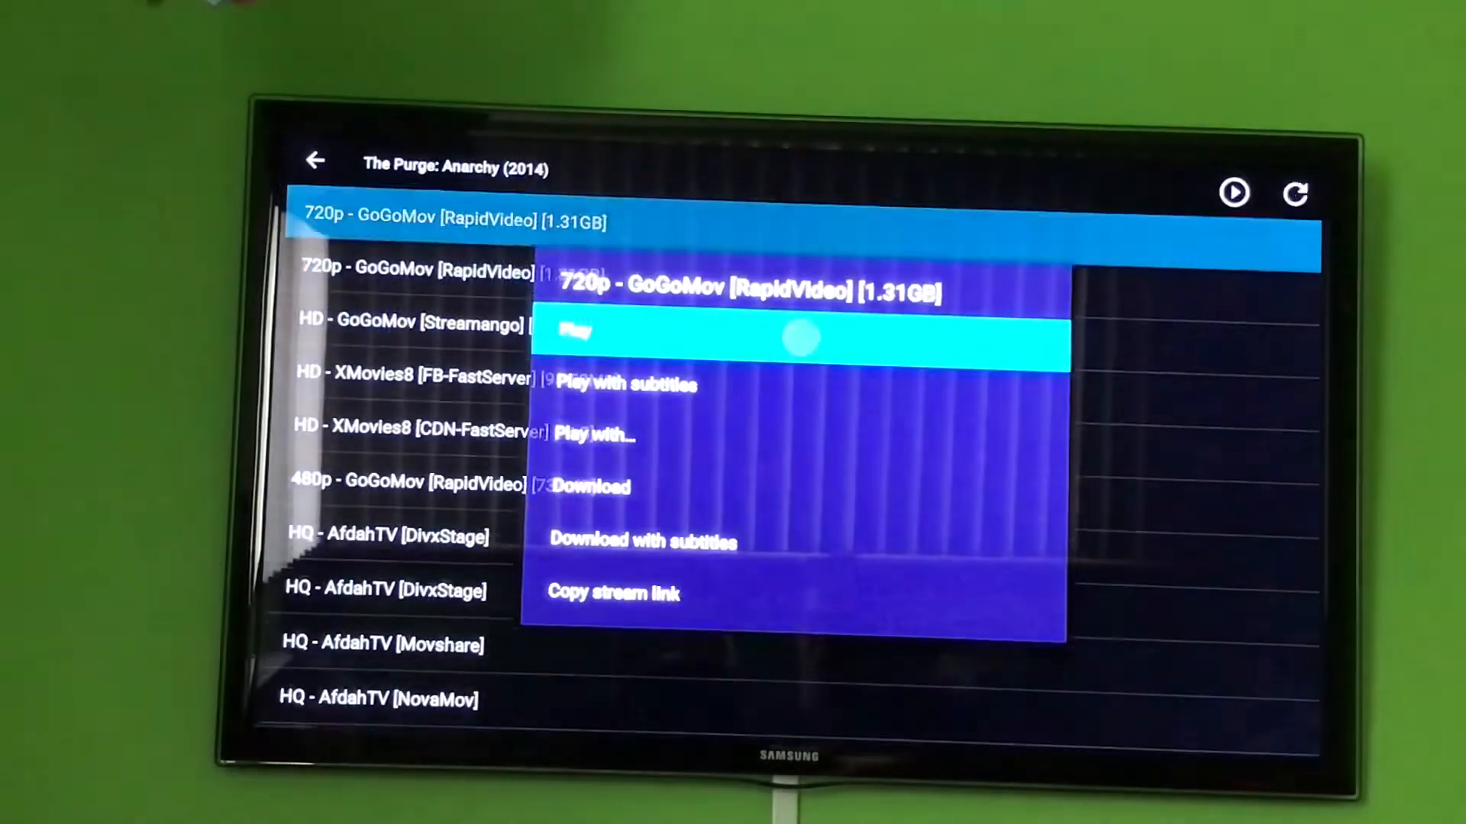
click(577, 334)
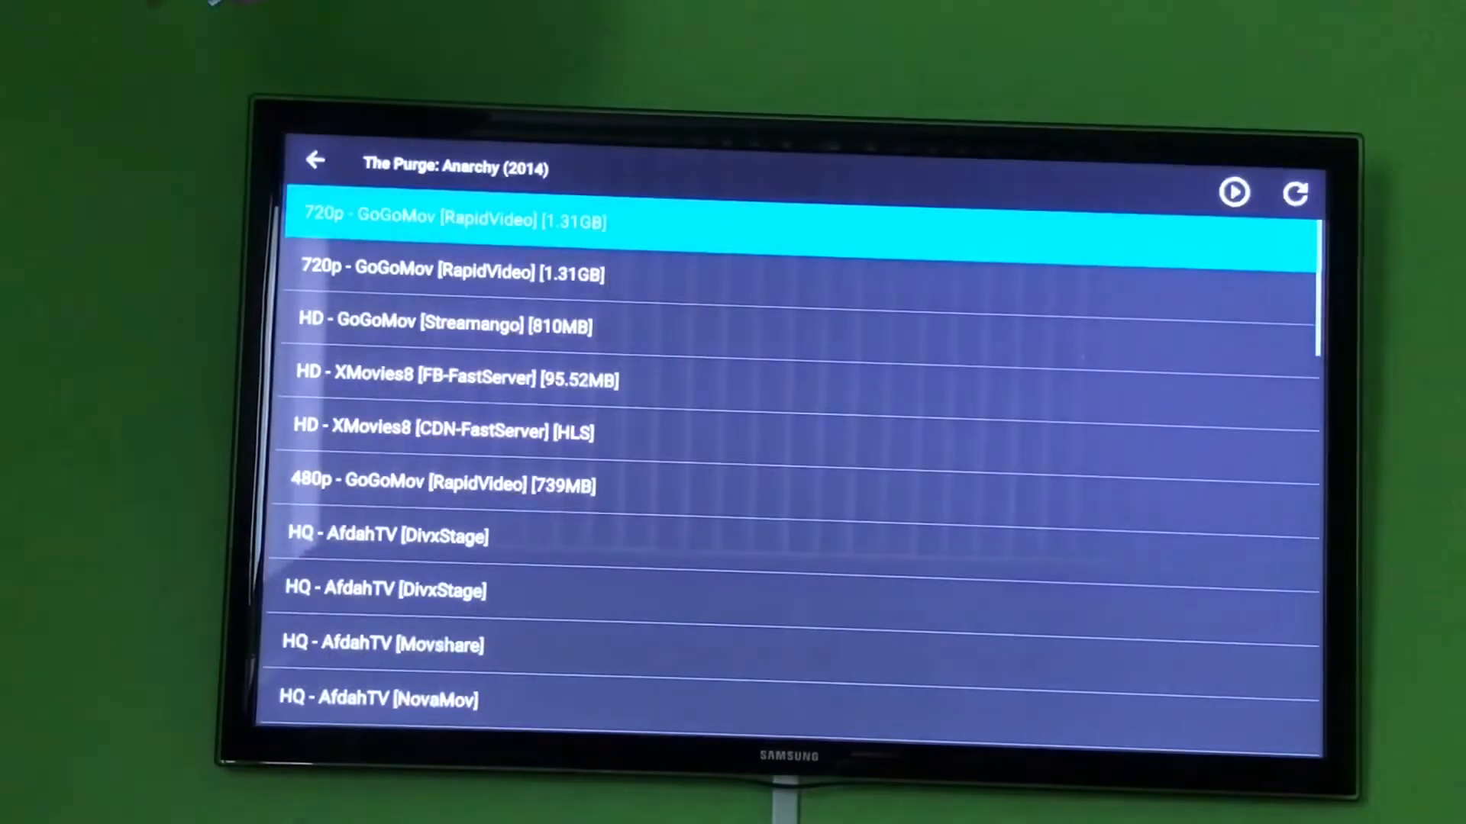
click(316, 161)
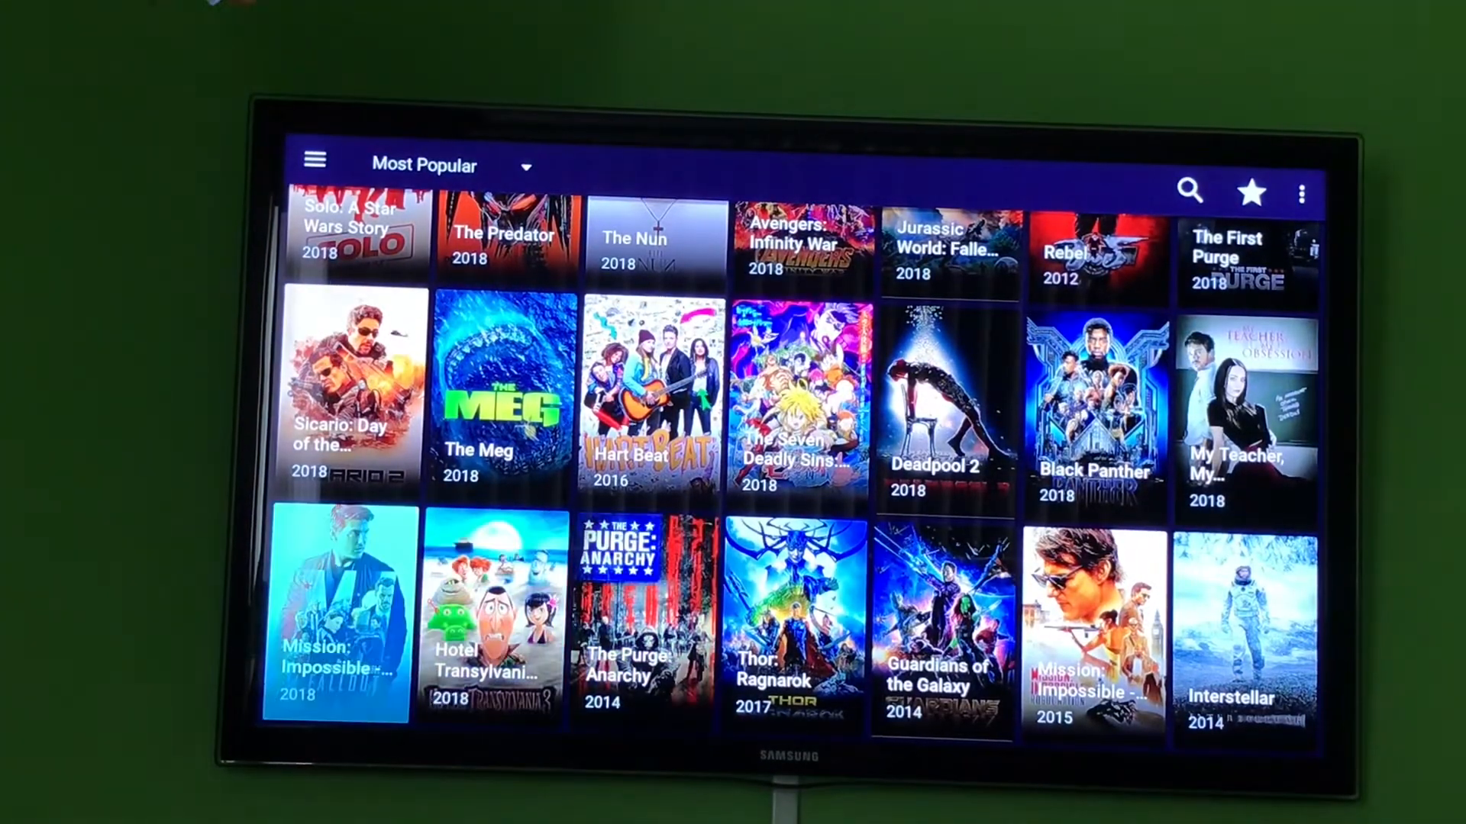
Step: Review Movie Box Red's settings, then exit to the Fire TV home screen
click(314, 160)
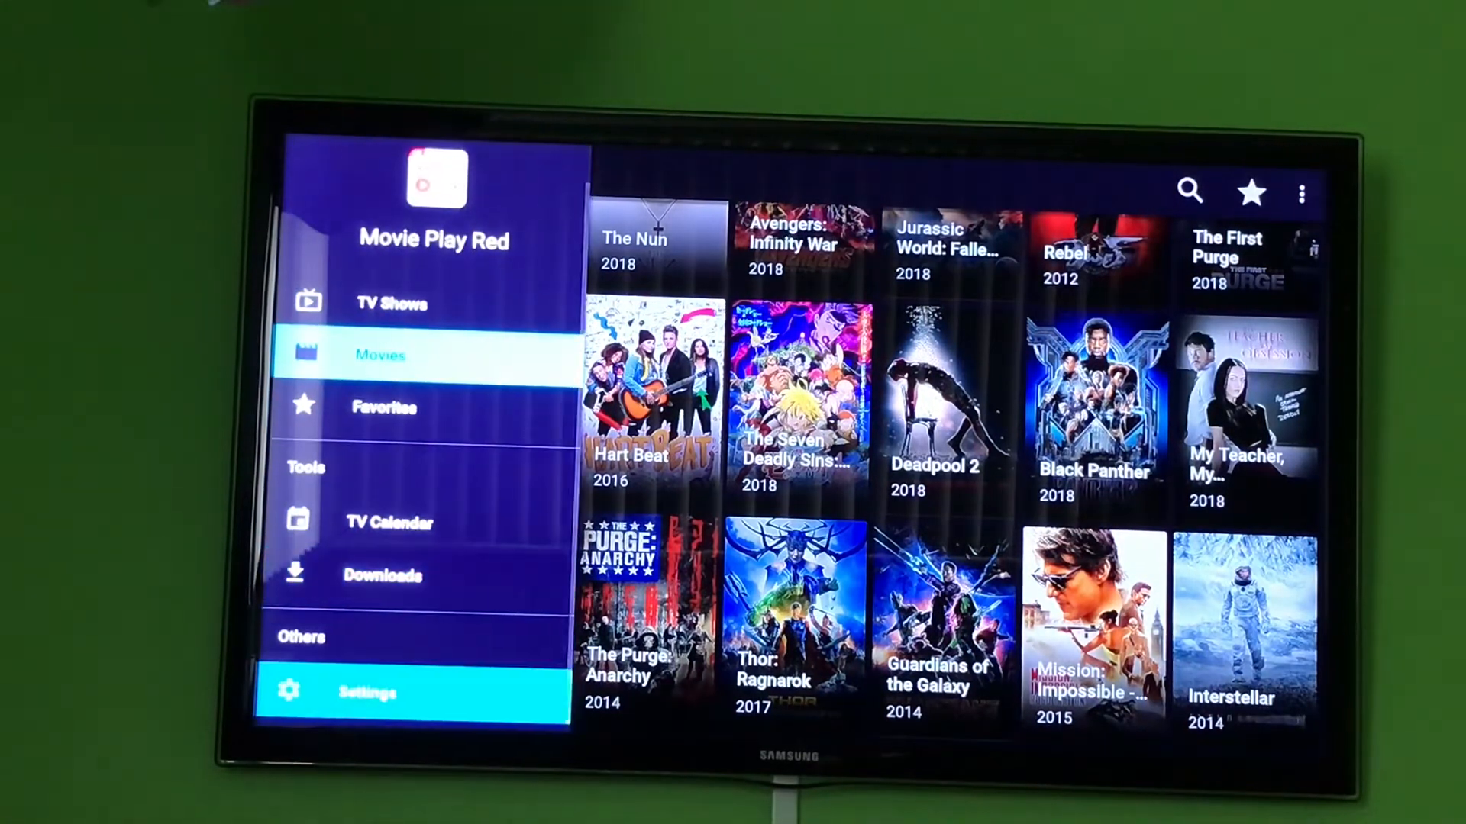
click(365, 694)
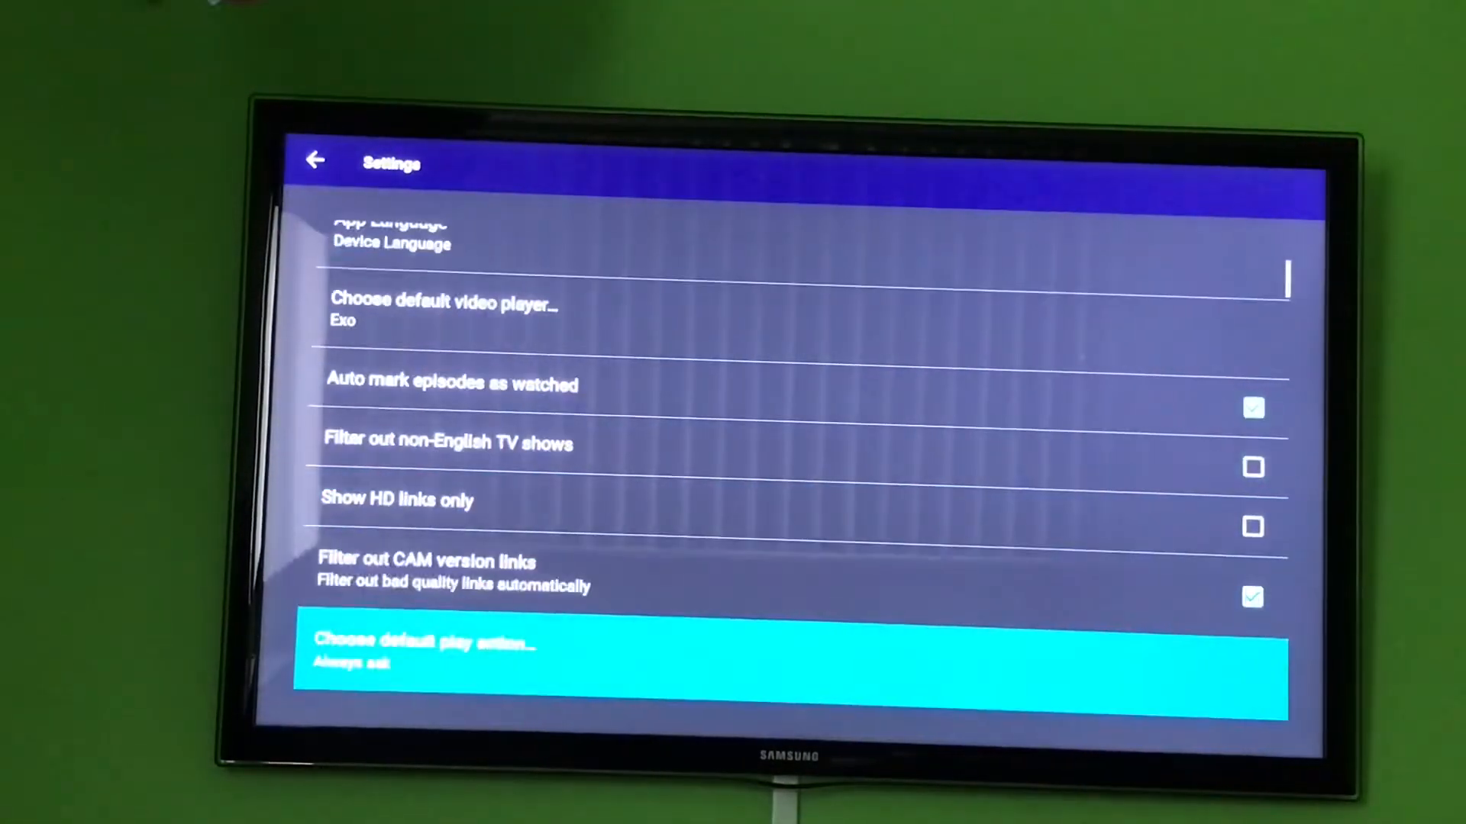
scroll(down, 3)
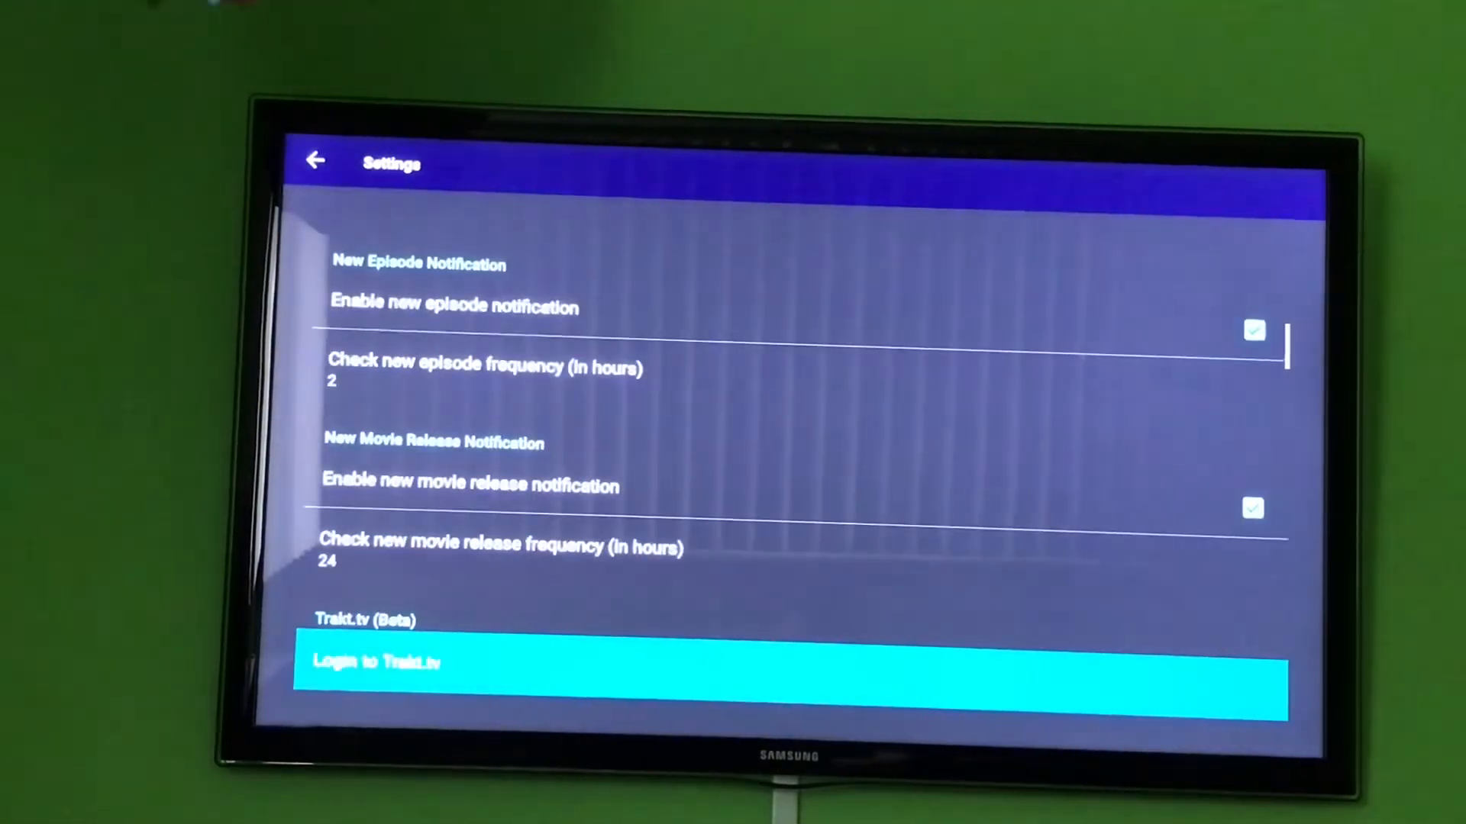
scroll(down, 3)
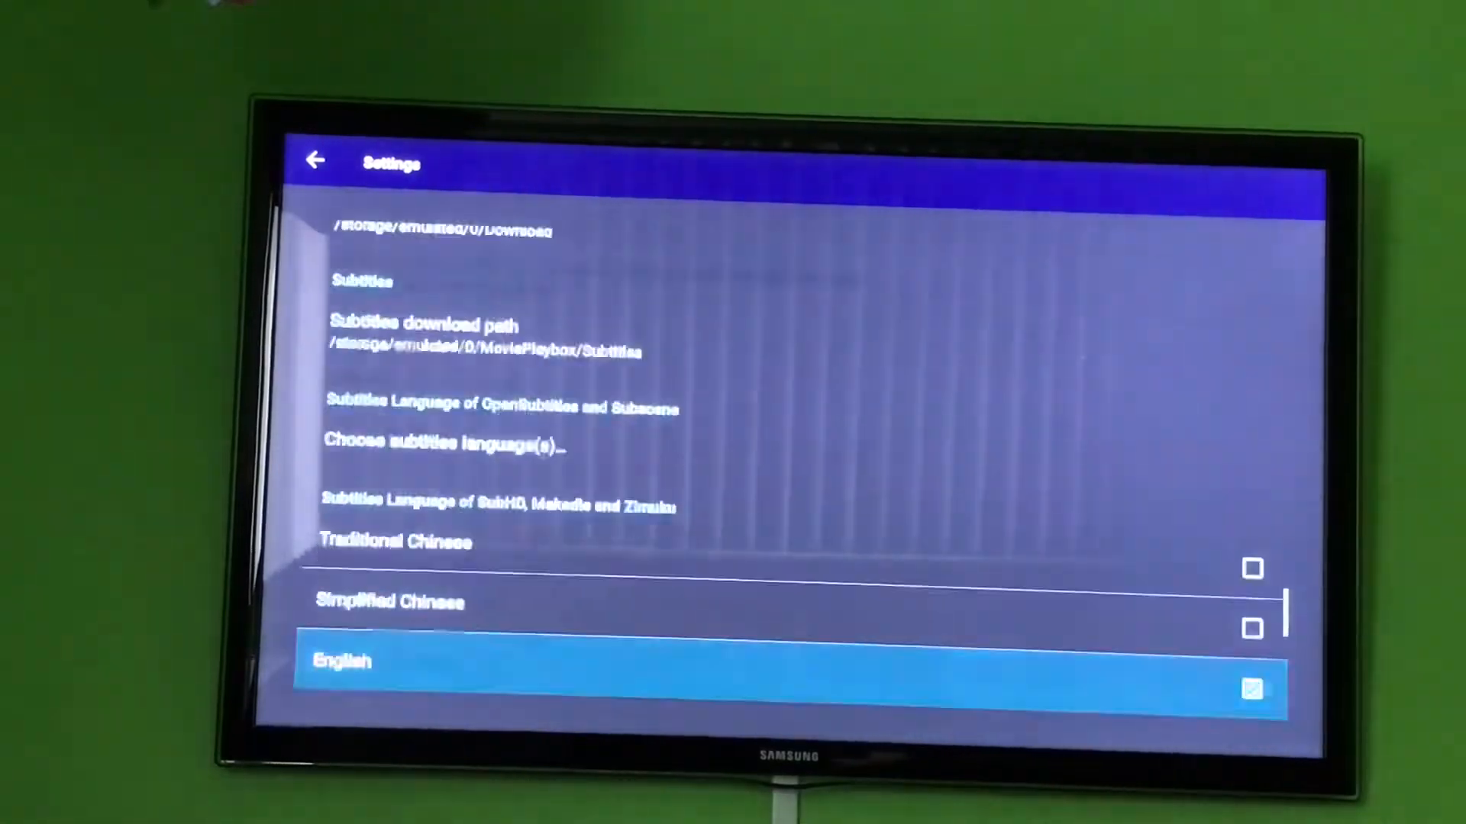
scroll(down, 3)
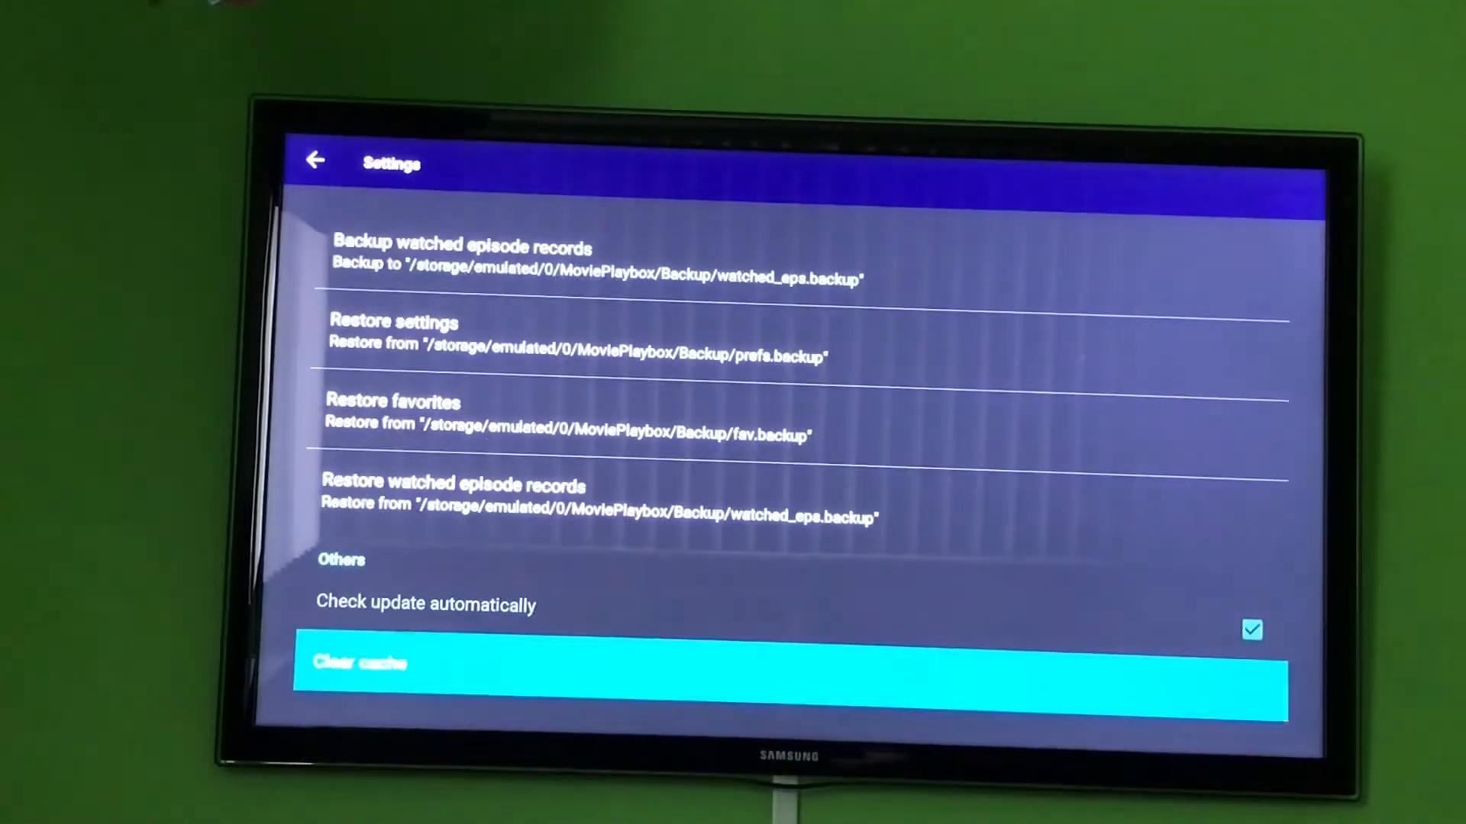
click(315, 160)
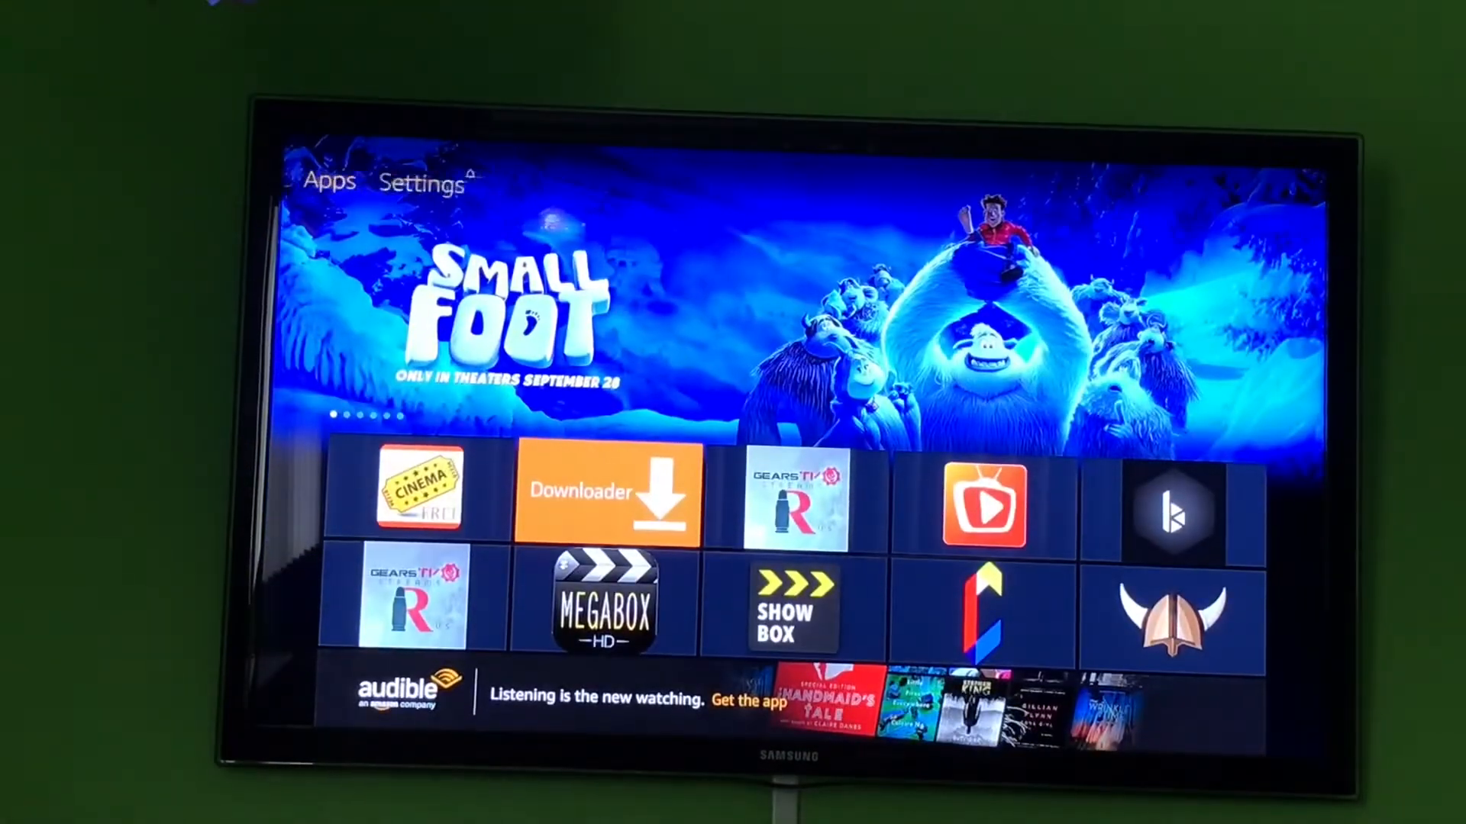
Step: Review the Device options in Fire TV Settings, then reach the Fire TV search screen
click(421, 183)
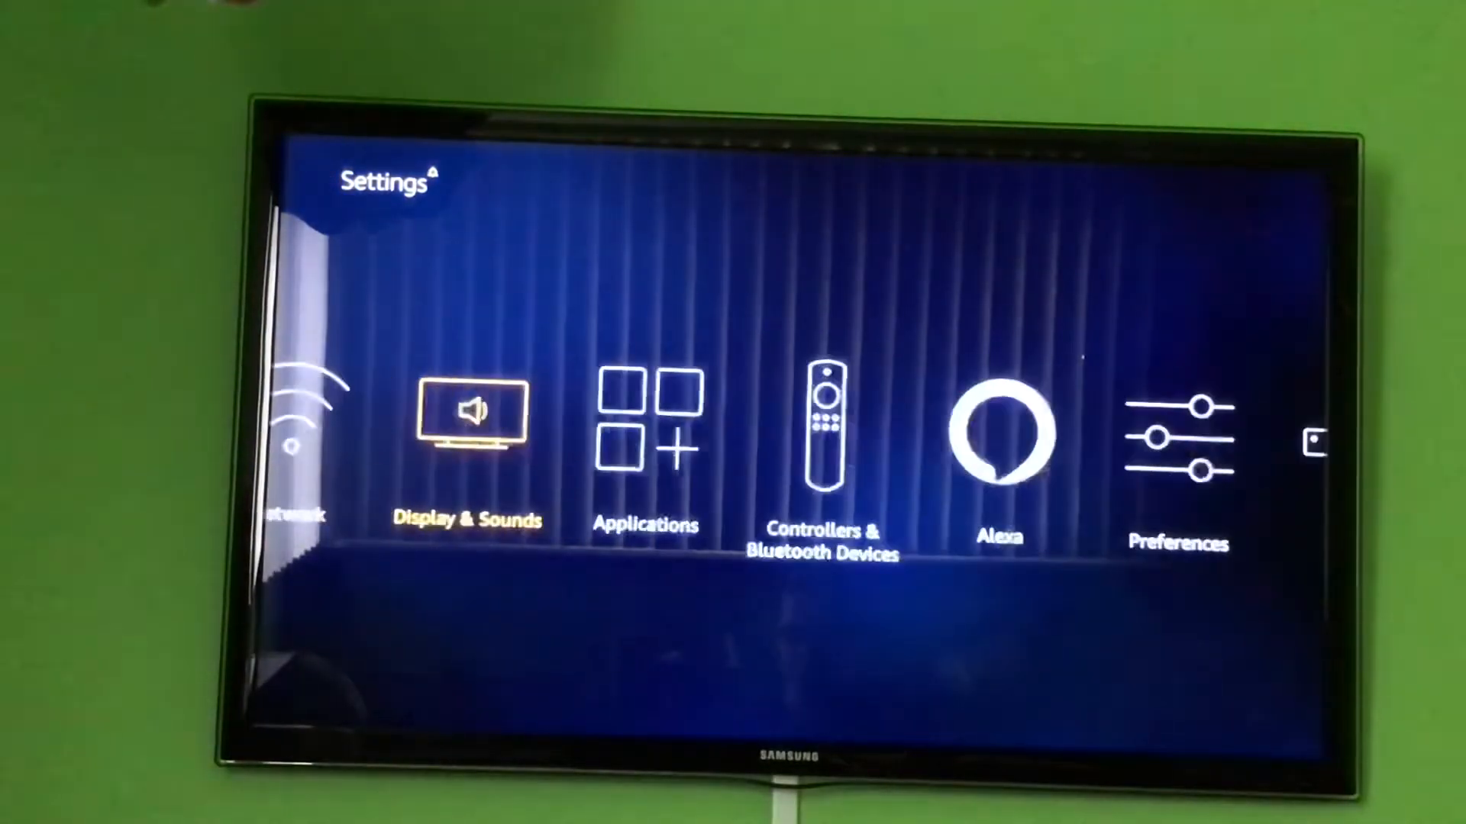
scroll(right, 3)
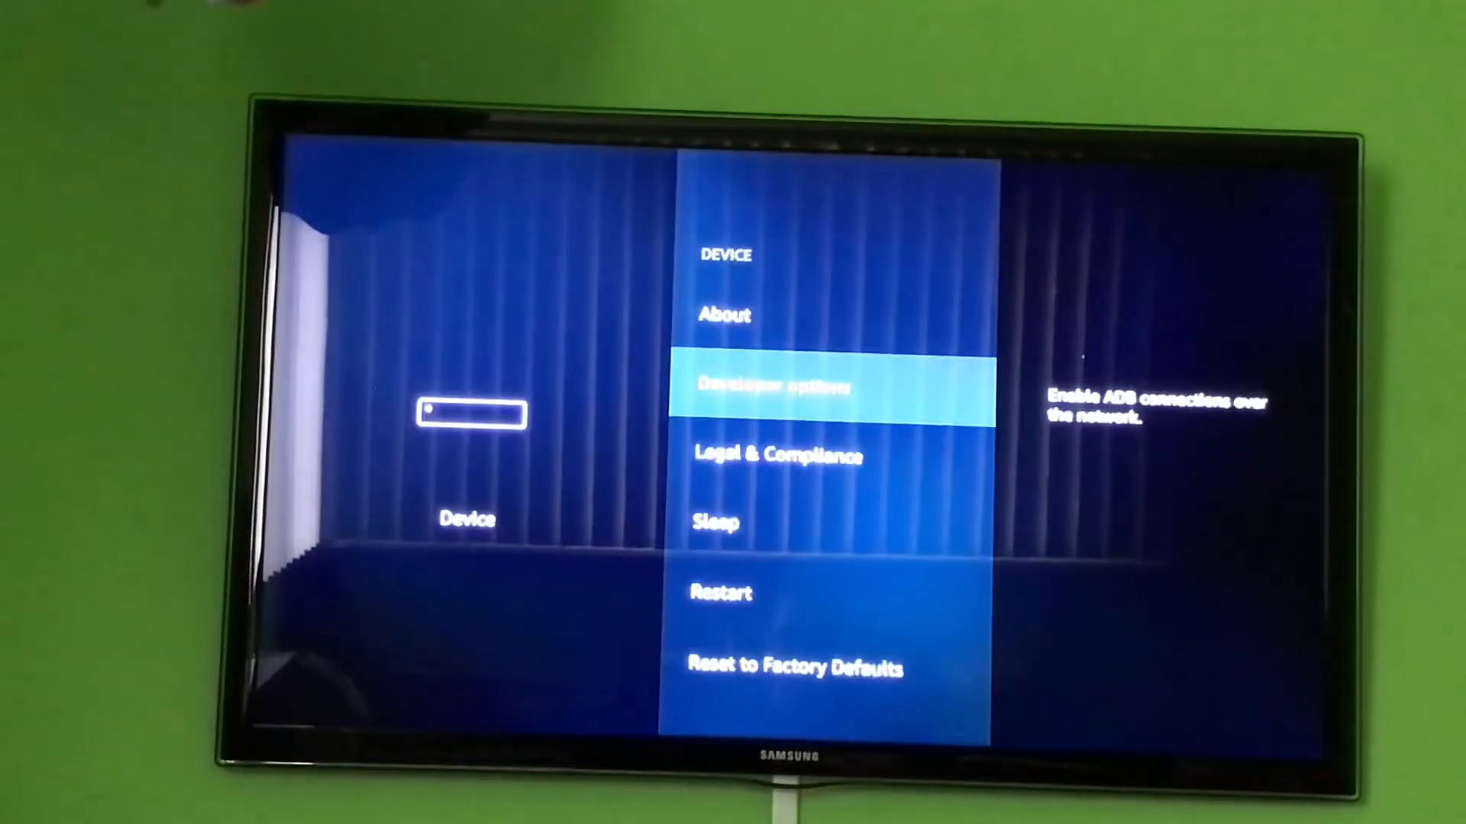
click(776, 385)
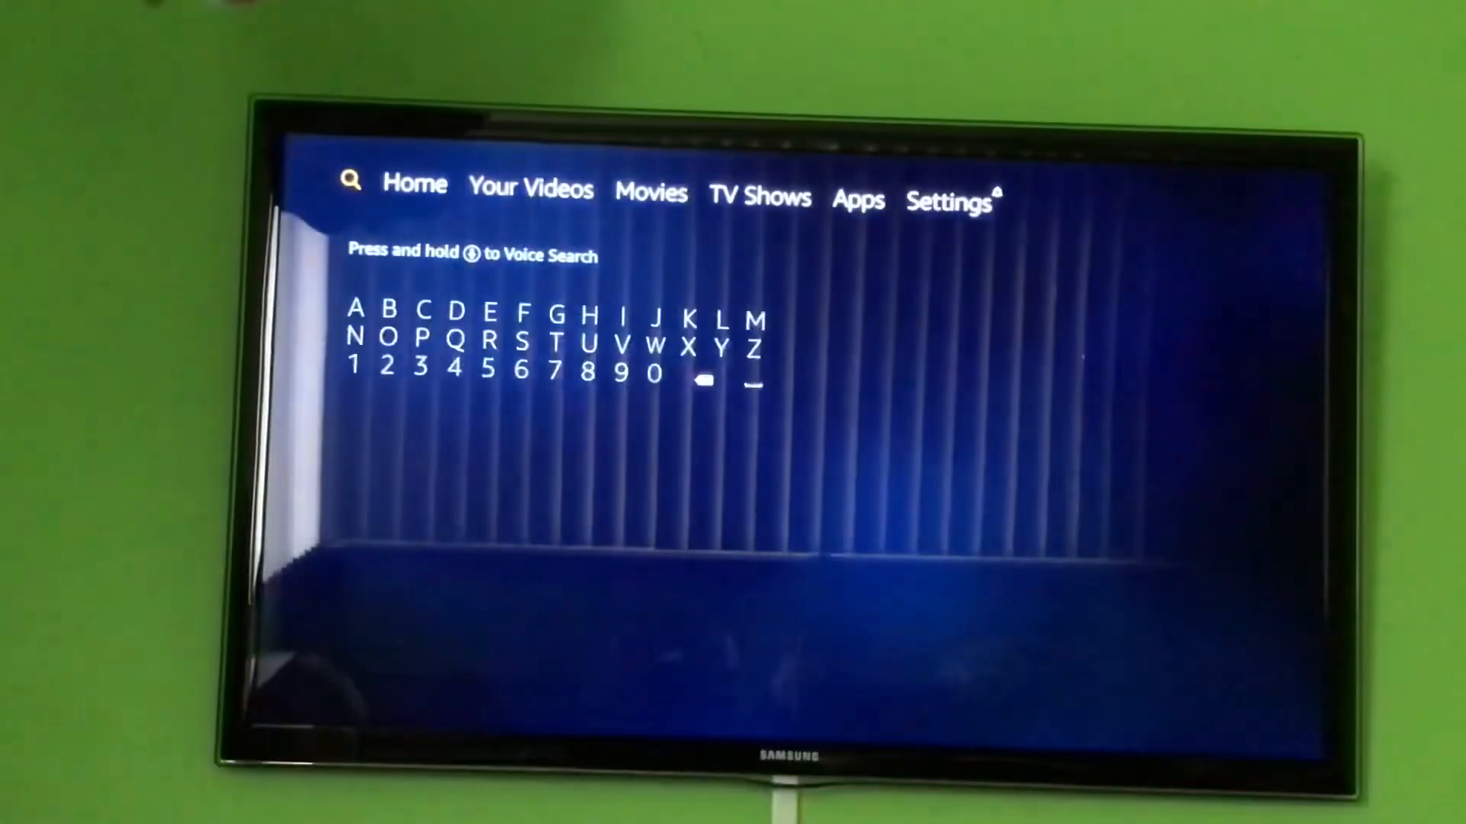
Step: Search for 'Dow', choose Downloader from the suggestions and launch the app
click(456, 310)
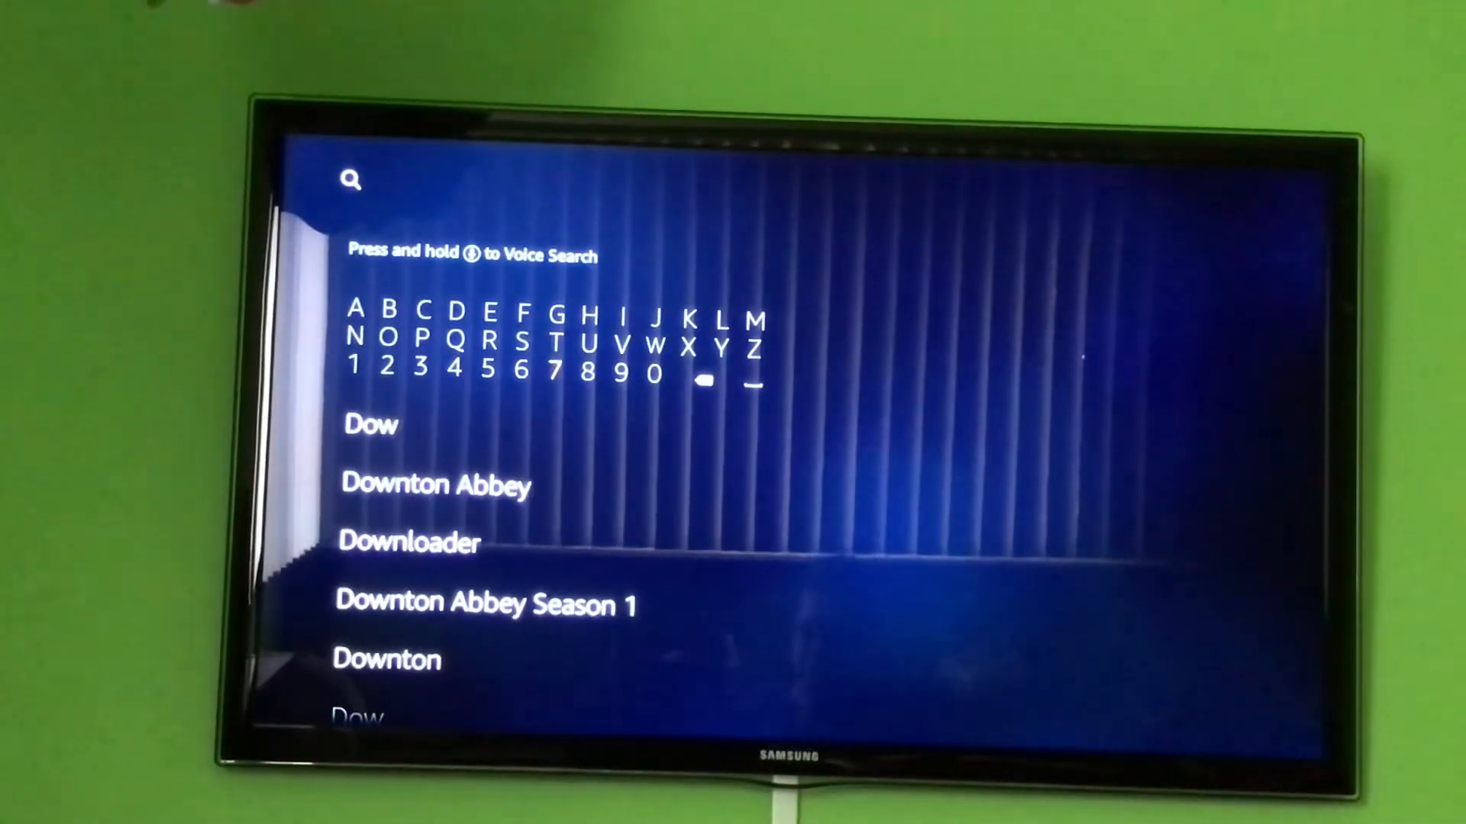
click(409, 543)
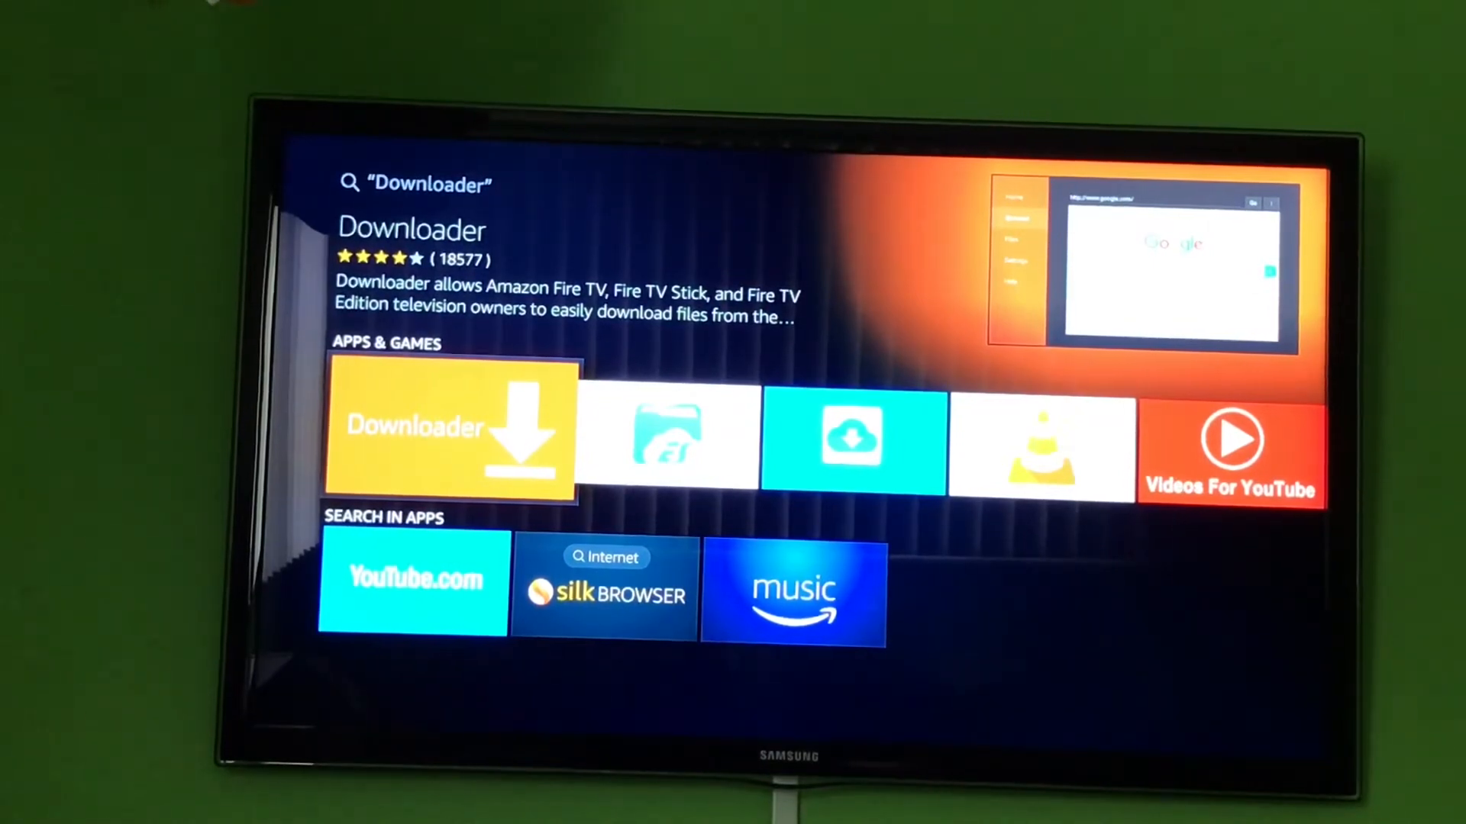
click(449, 429)
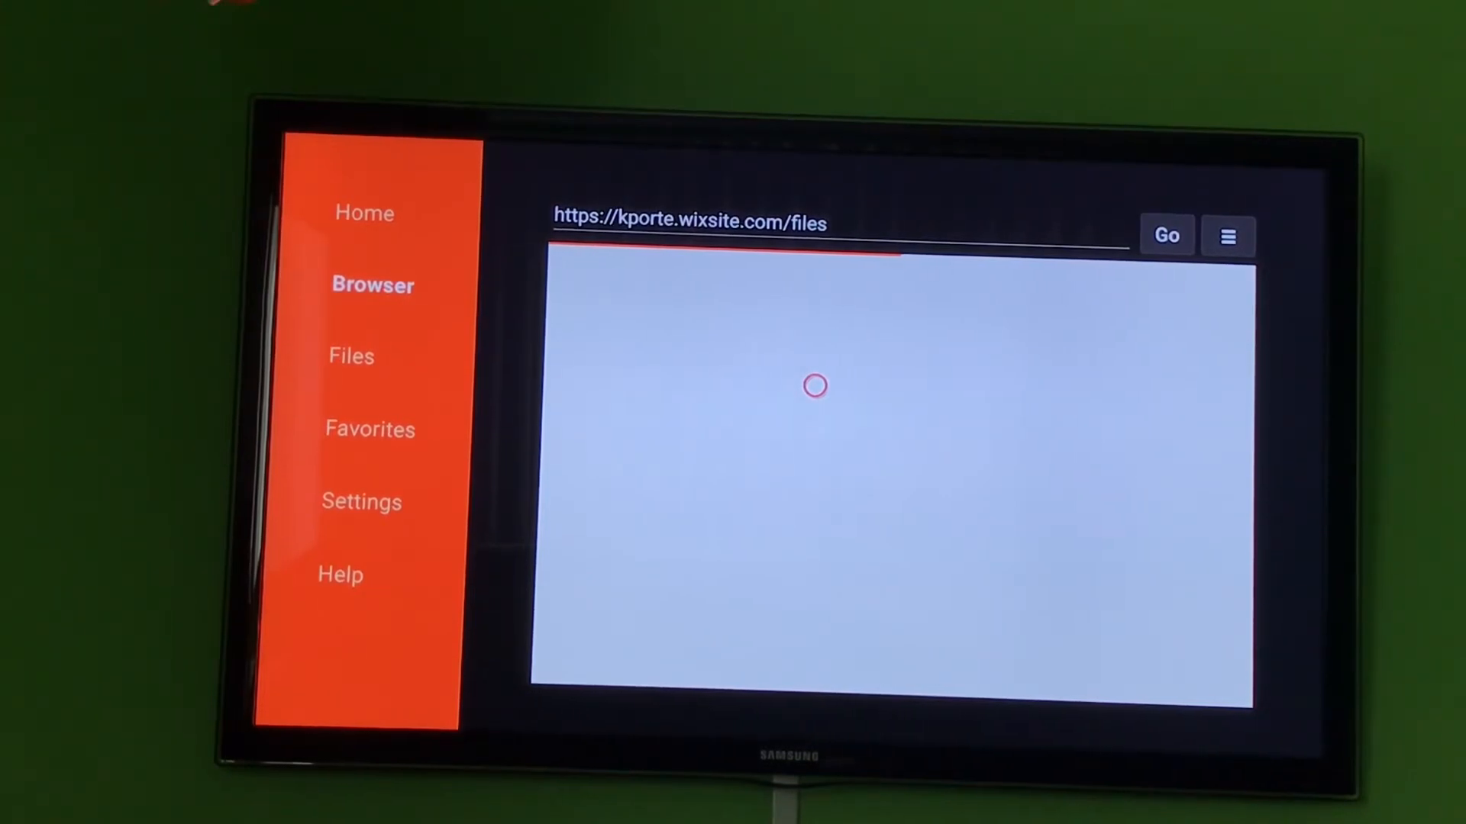
Step: Load kporte.wixsite.com/files and scroll through its list of movie and TV app downloads
click(1164, 235)
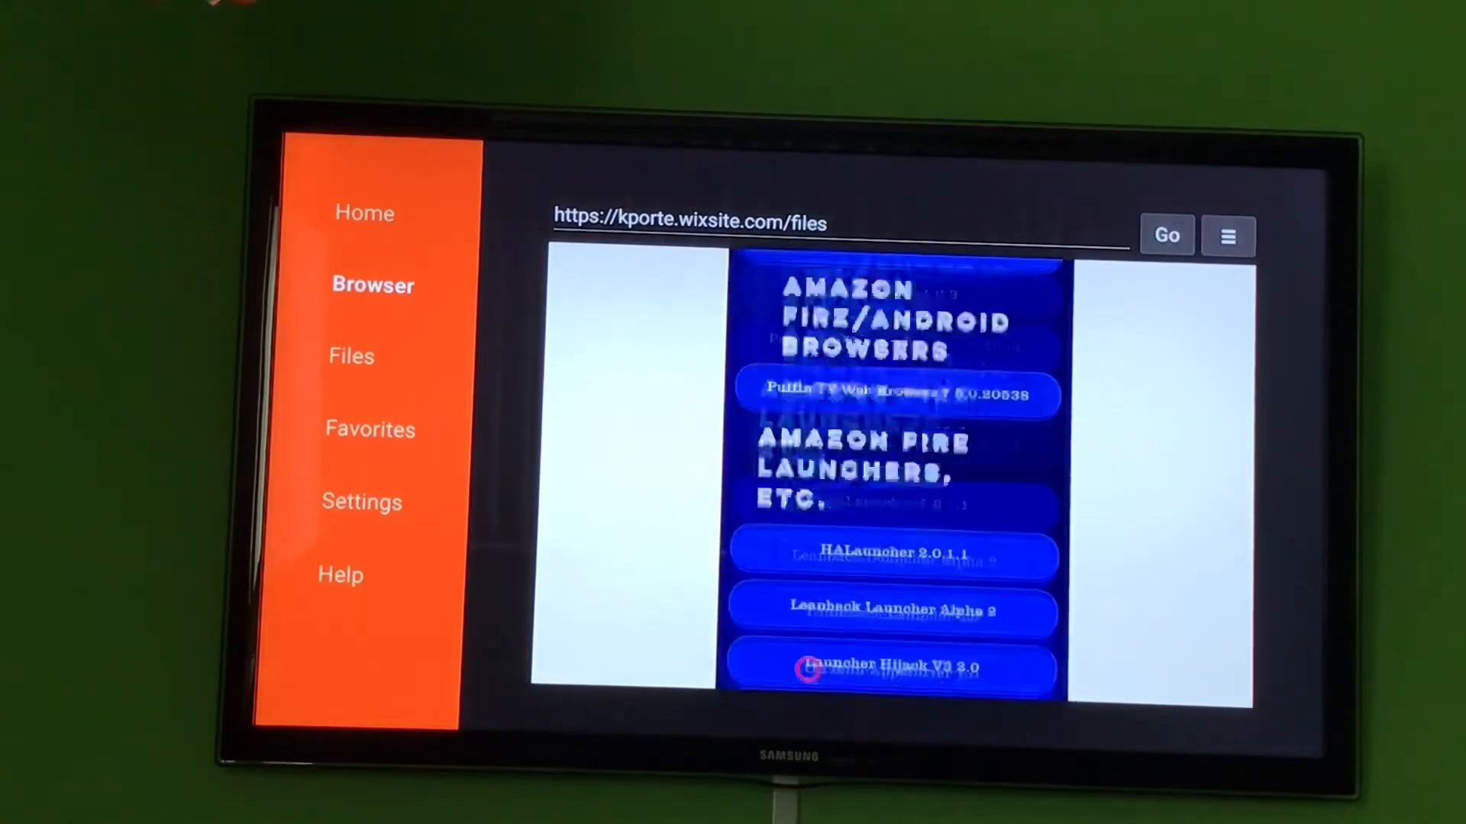
scroll(down, 3)
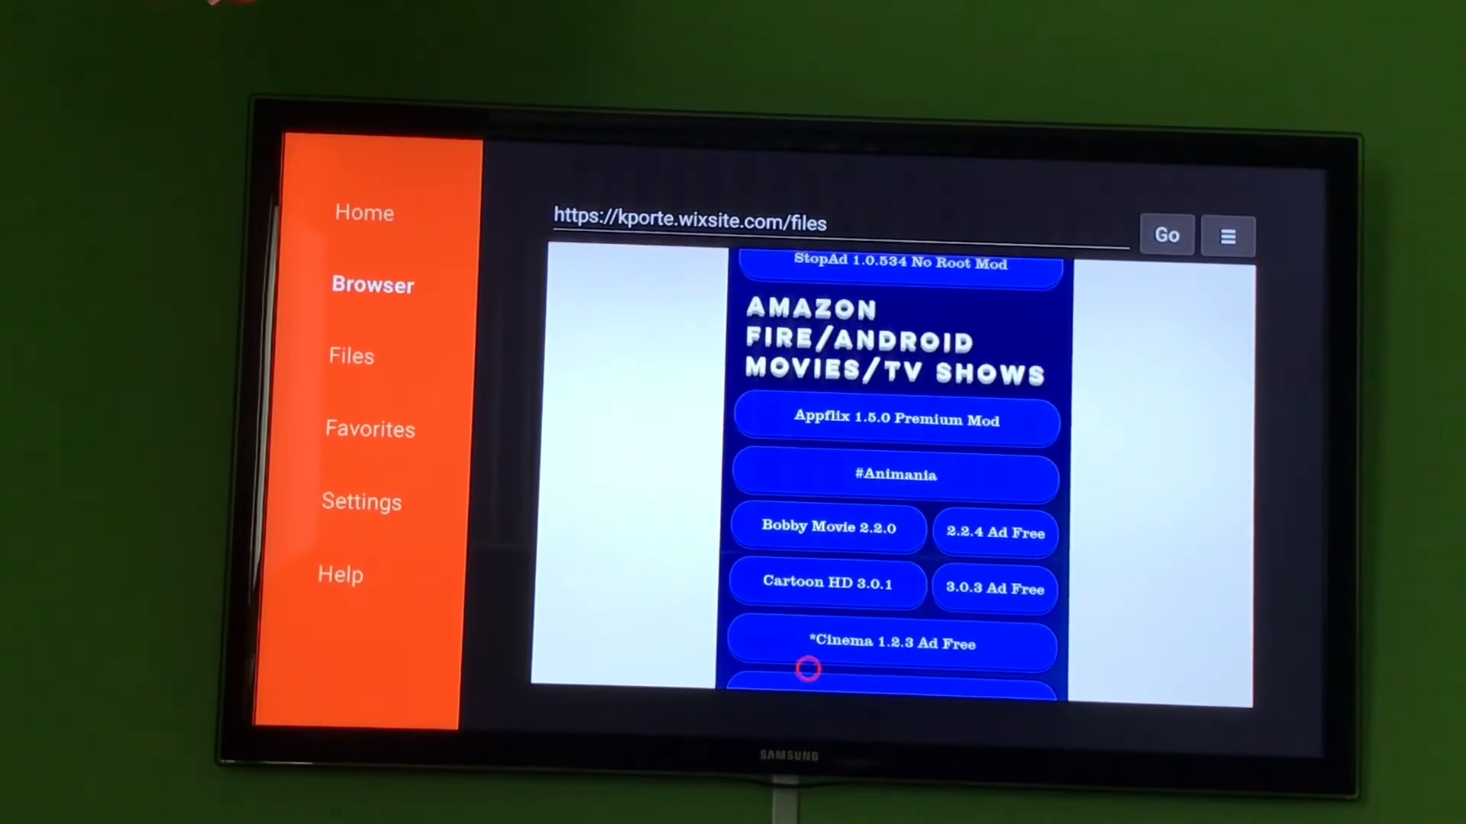
scroll(down, 3)
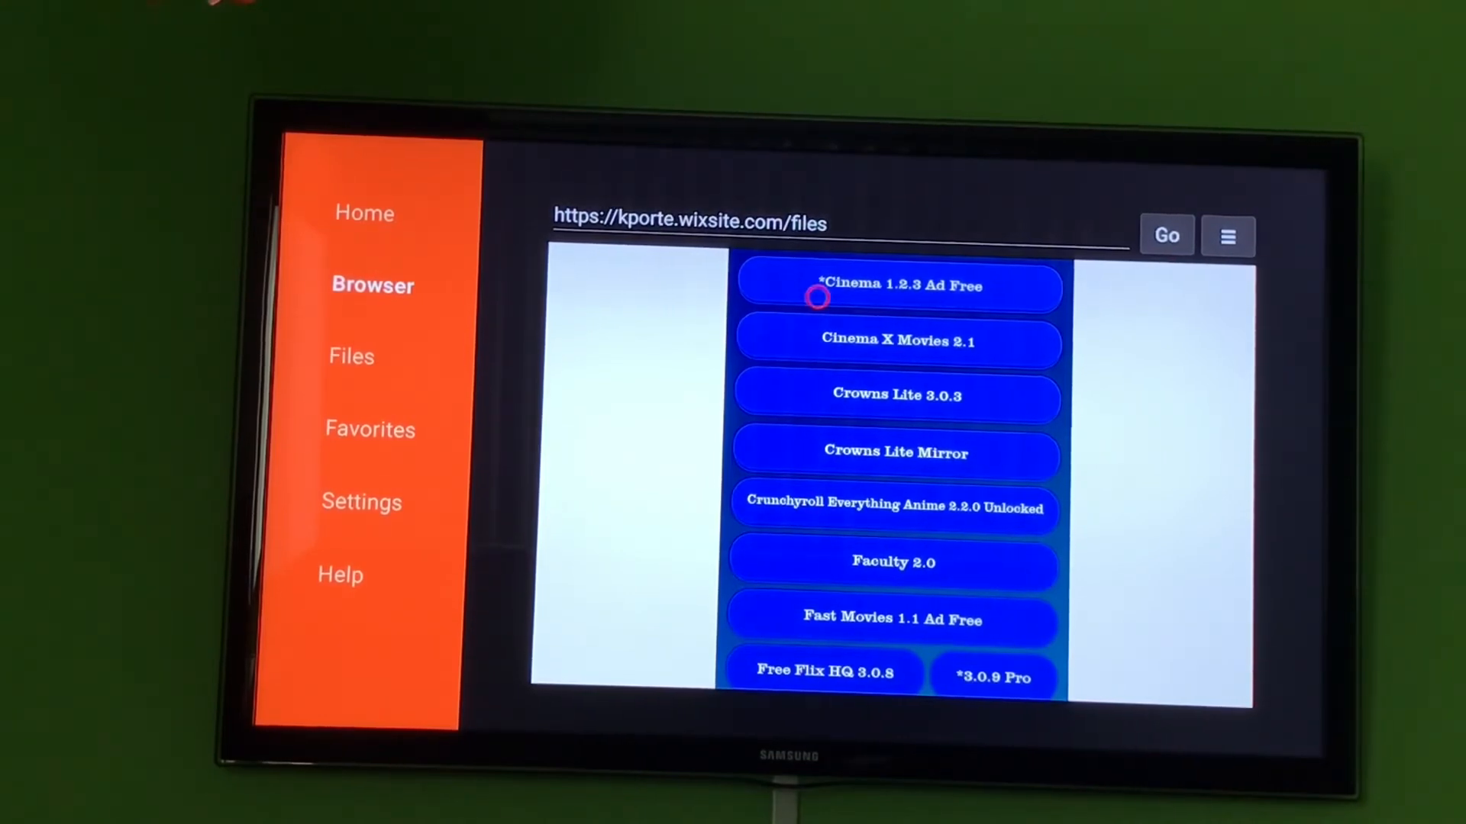
scroll(down, 3)
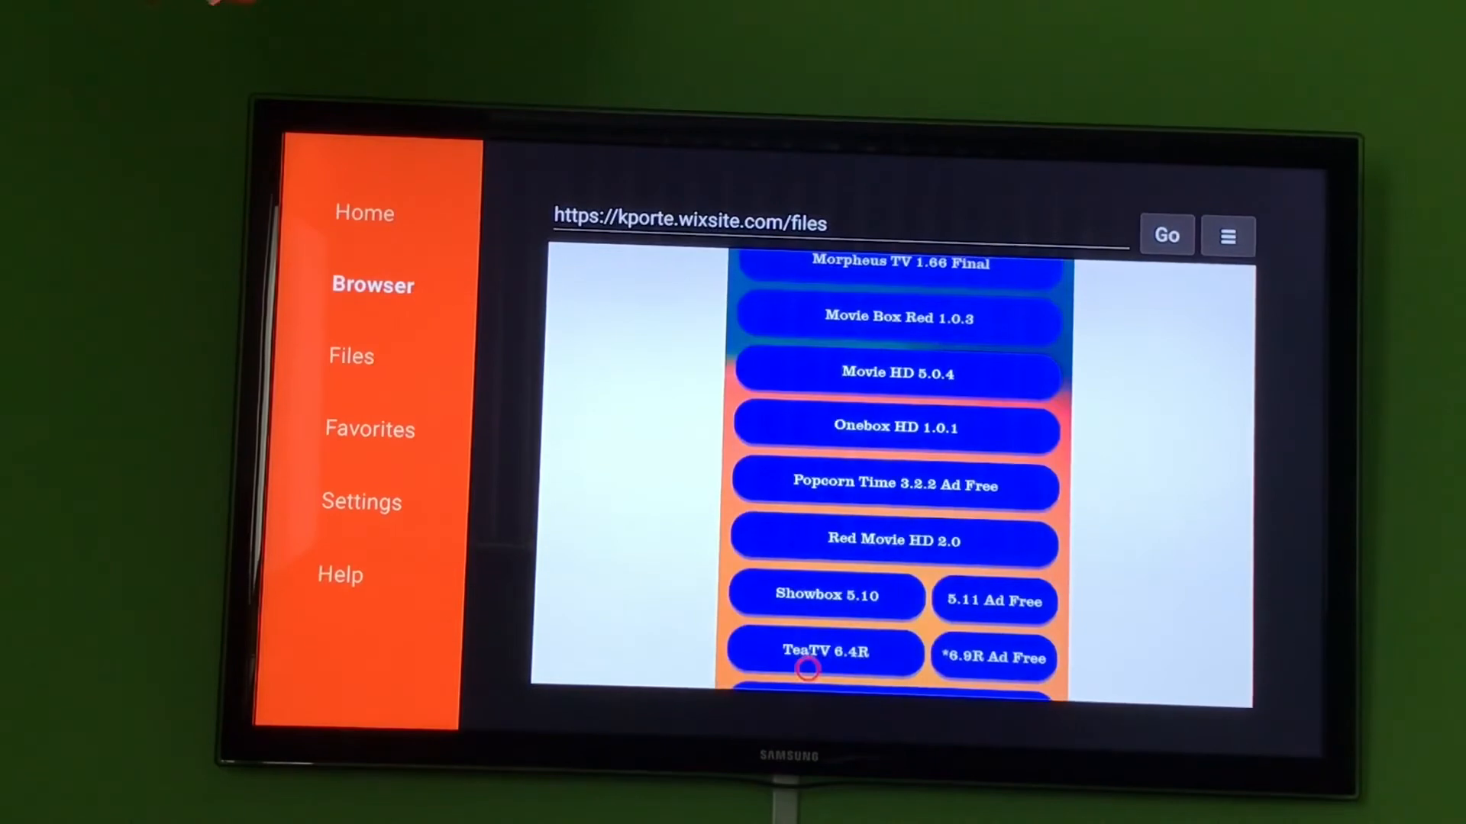